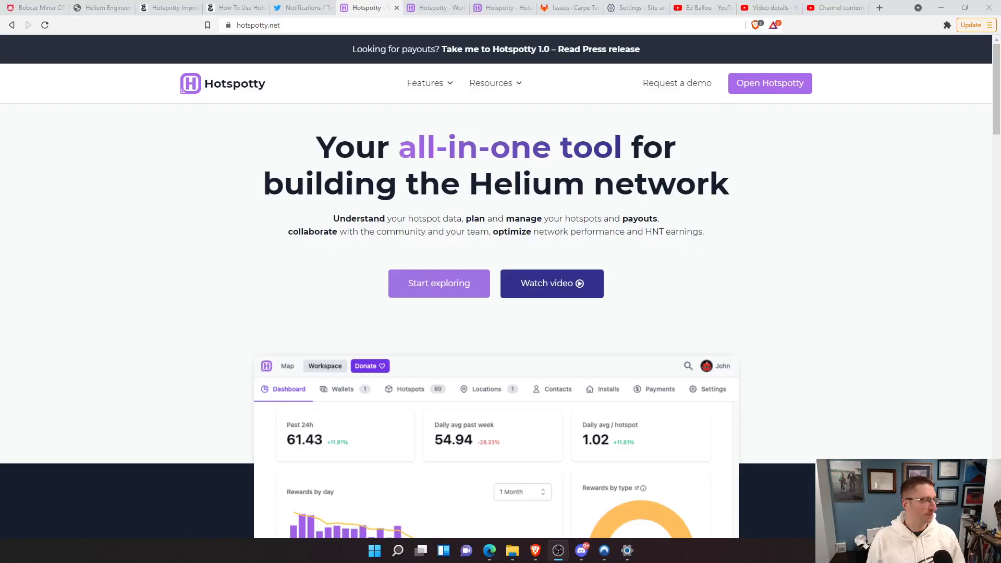
mouse_move(652, 310)
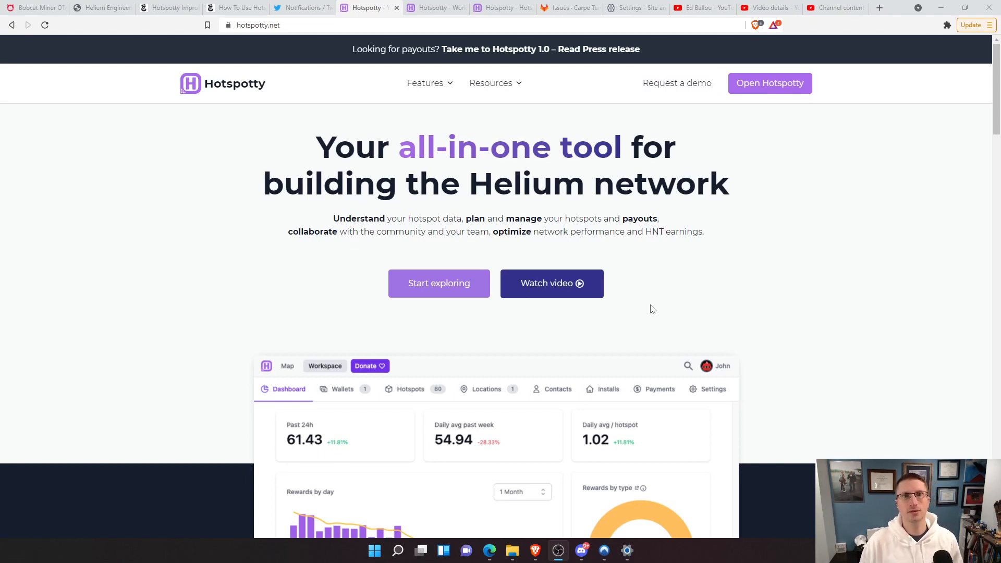
mouse_move(646, 308)
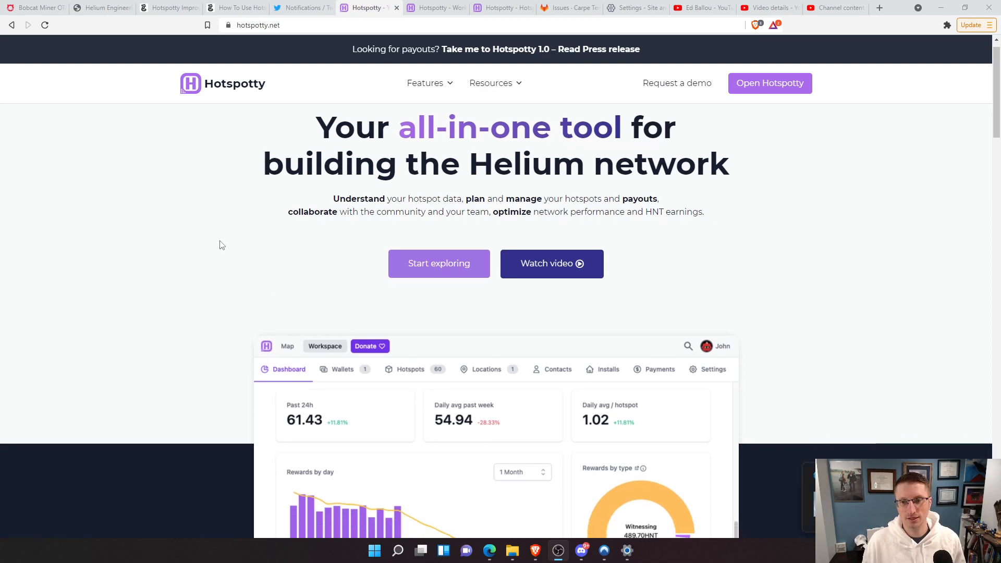
- Scroll the hotspotty.net landing page and launch the Hotspotty web app's workspace dashboard
scroll(down, 3)
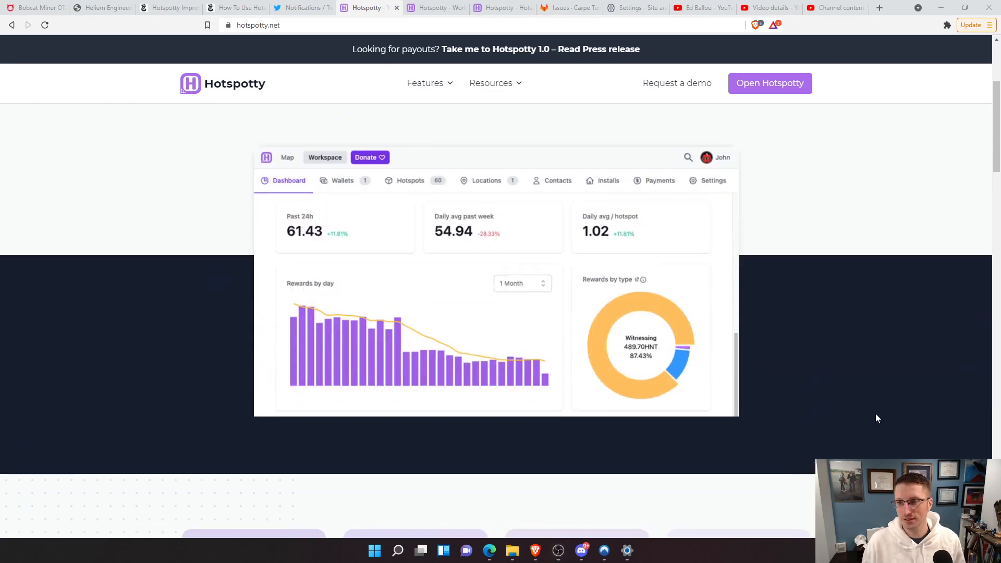
mouse_move(361, 140)
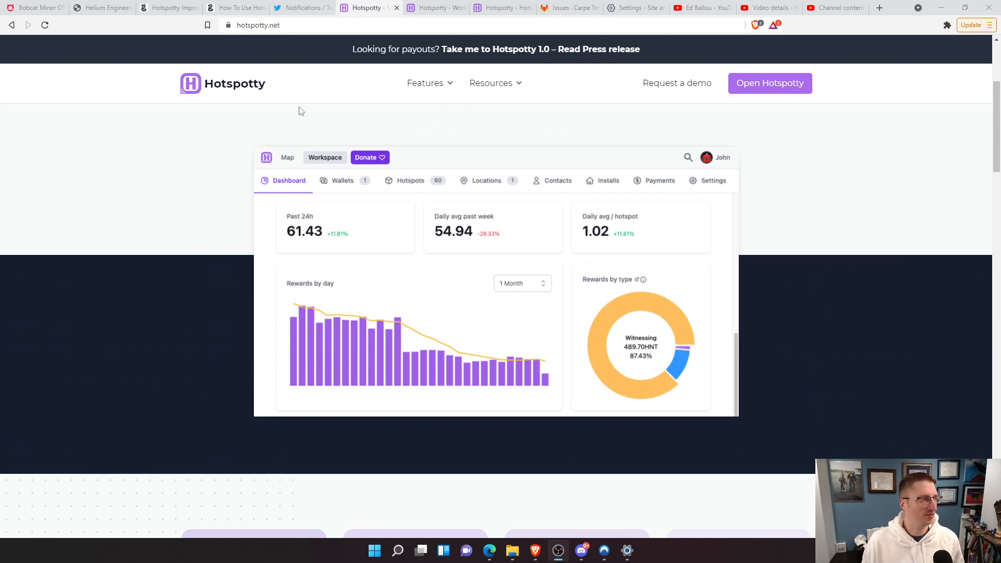
click(426, 83)
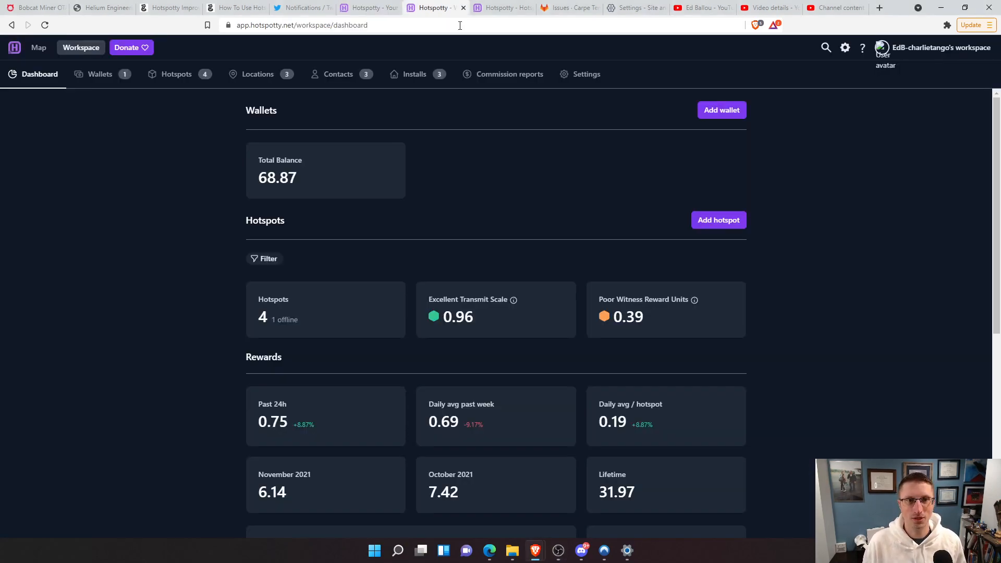
mouse_move(94, 150)
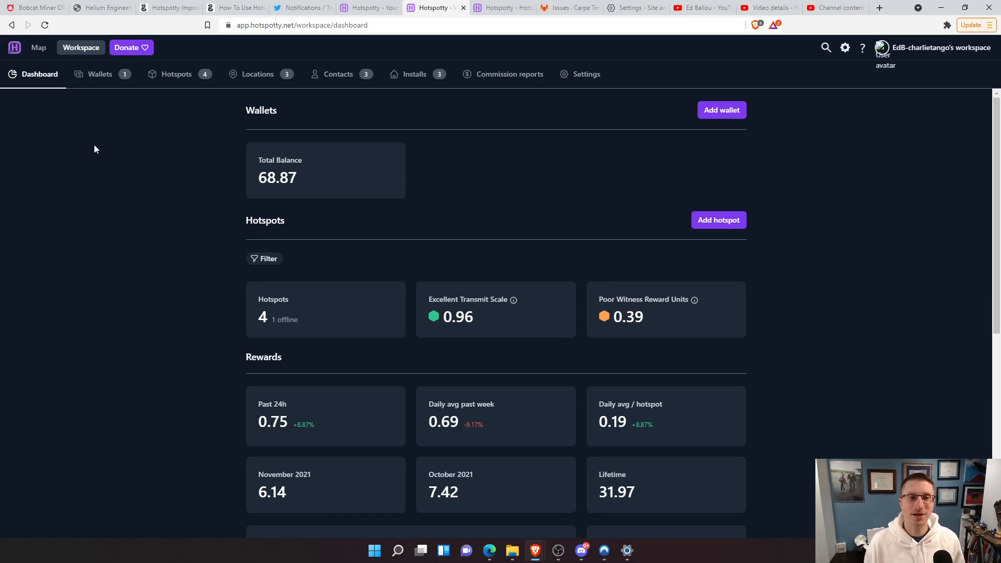
mouse_move(125, 159)
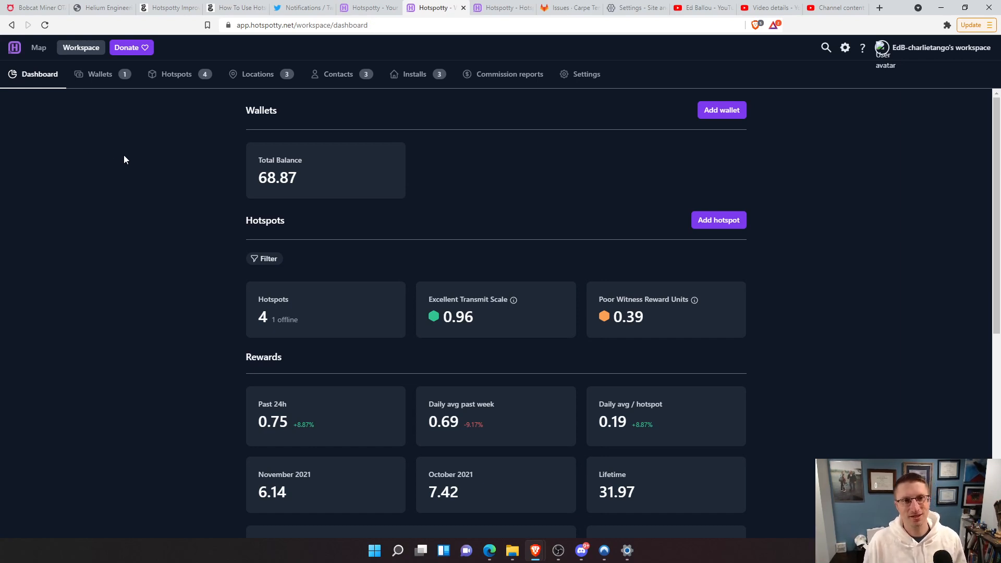
mouse_move(150, 150)
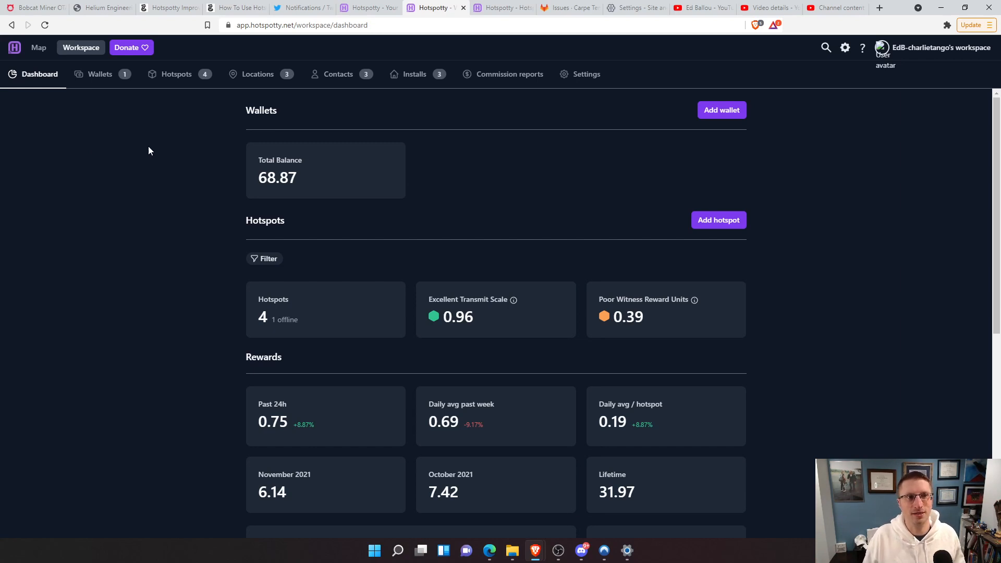
mouse_move(134, 129)
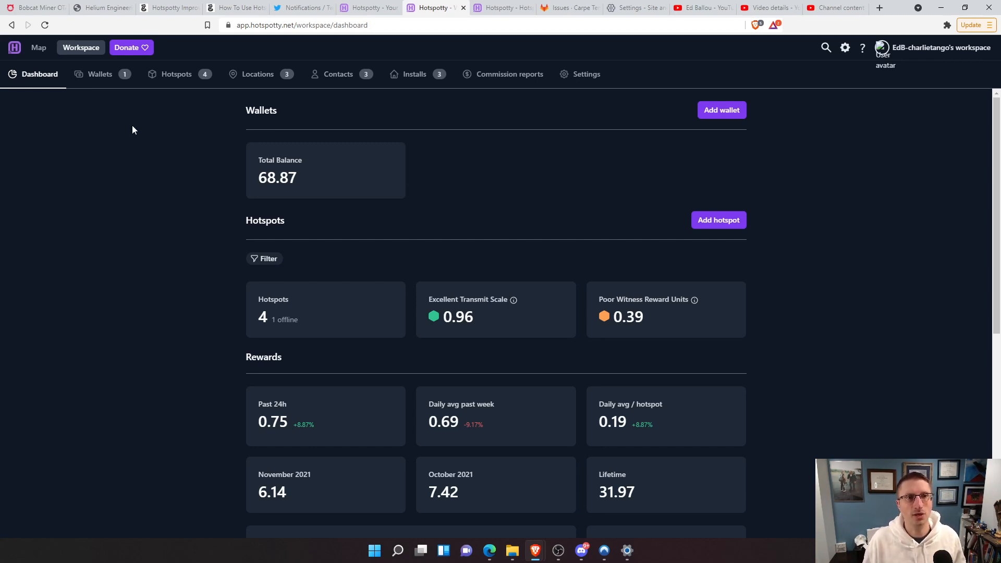
mouse_move(101, 75)
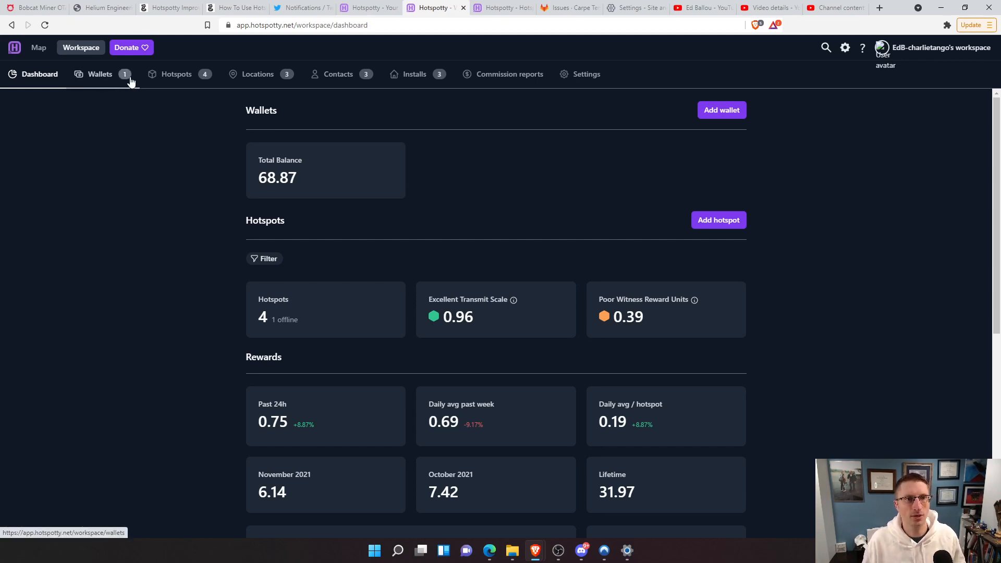
- Switch to the tab showing Quick Vanilla Mandrill's rewards on the Sydney map
click(176, 74)
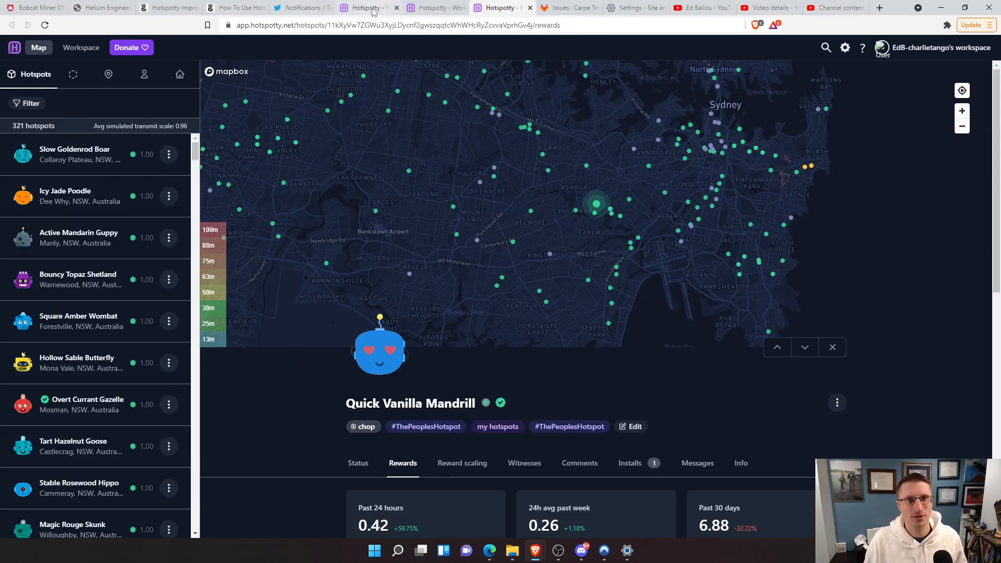
- Return to Workspace Hotspots and show them on the map around Milton Keynes
click(80, 47)
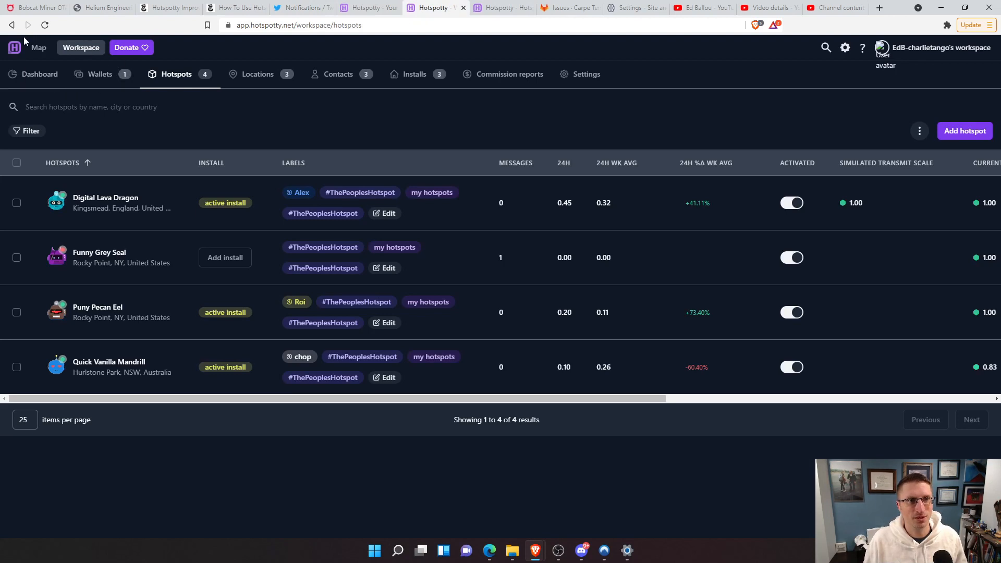
click(40, 74)
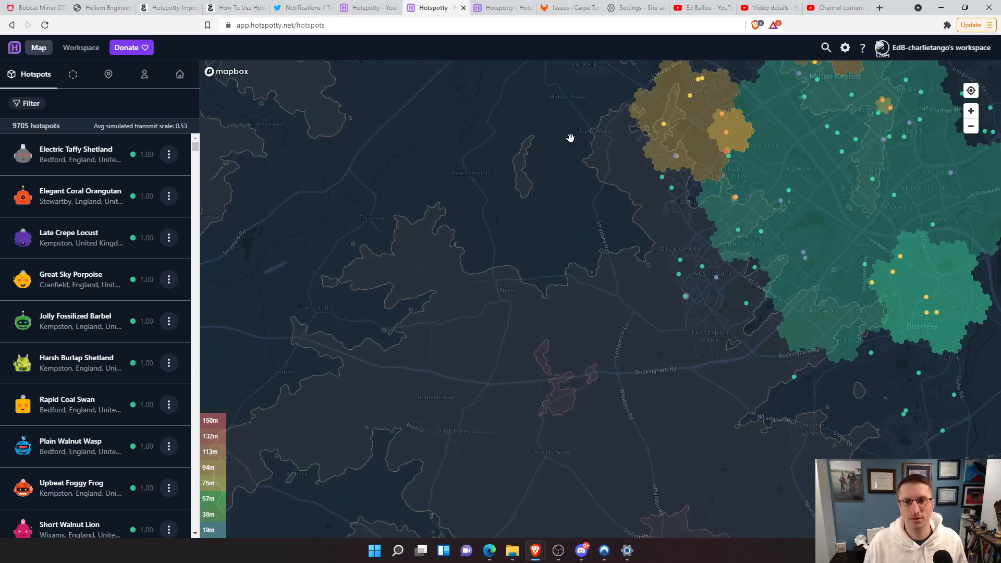
mouse_move(755, 195)
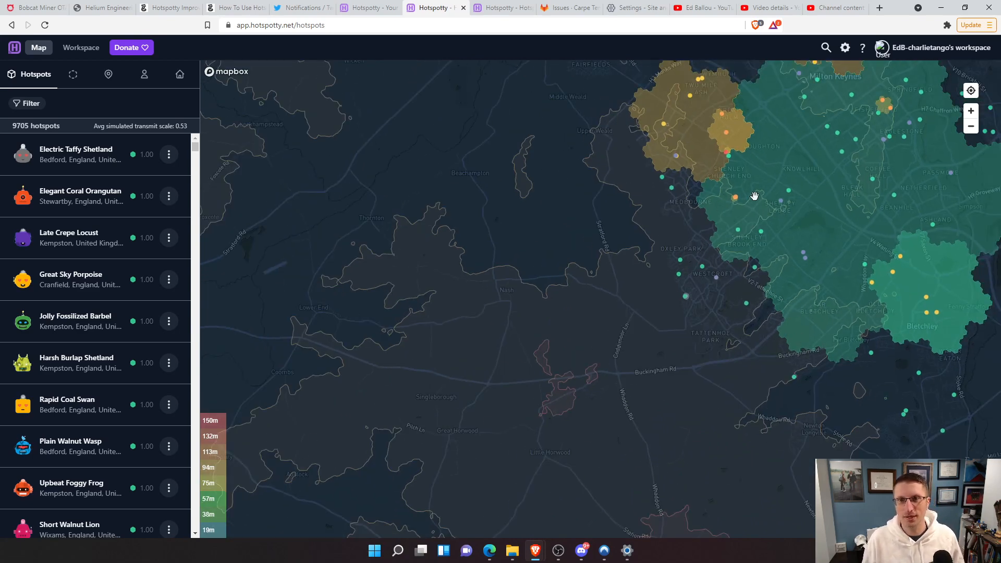
mouse_move(797, 174)
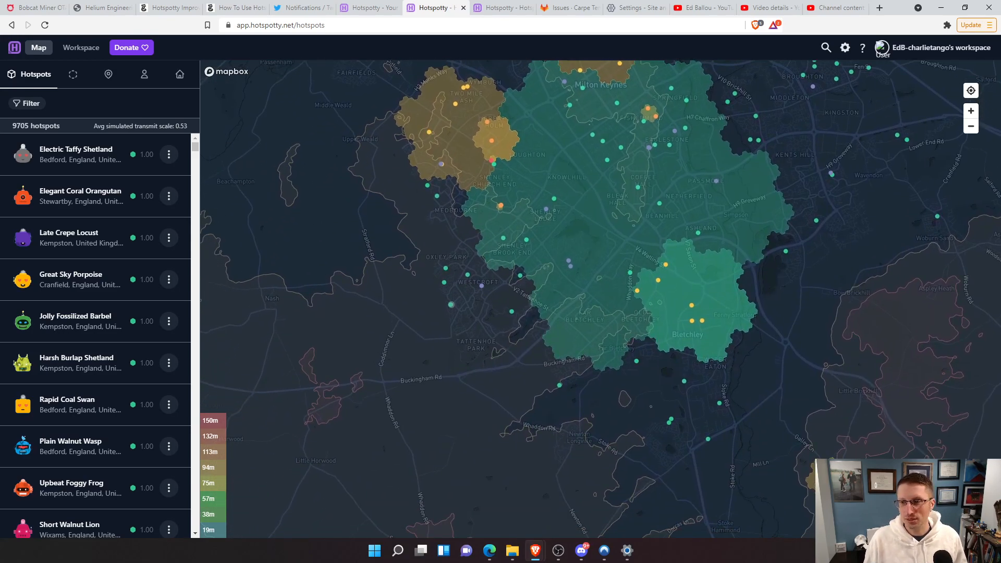
mouse_move(844, 47)
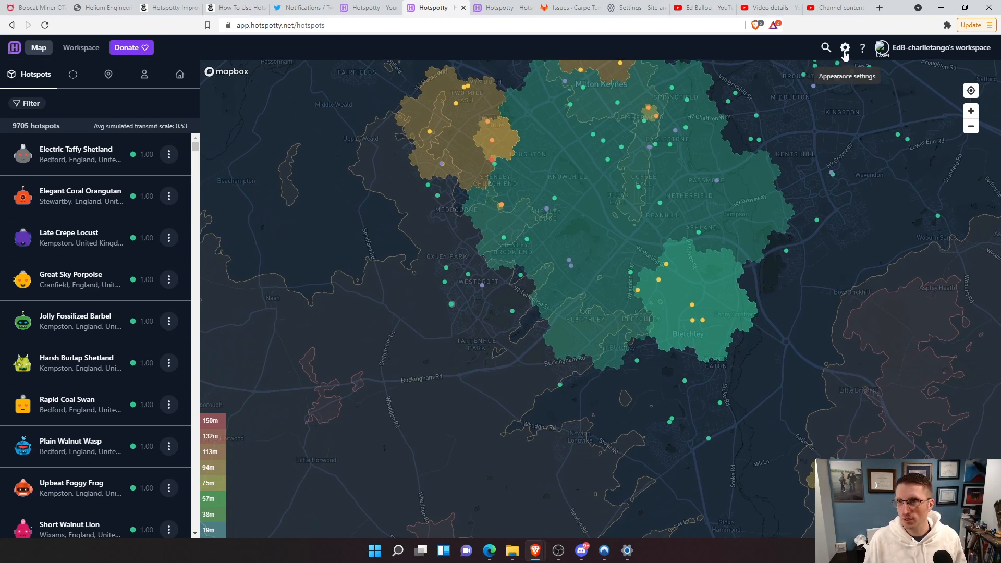
- Turn on the satellite imagery overlay in the map Appearance settings
click(844, 48)
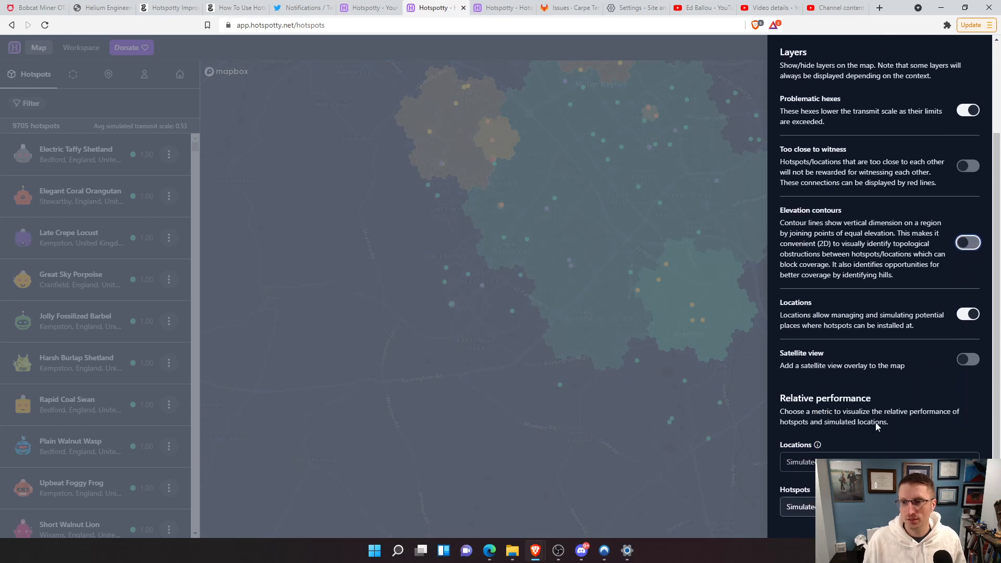
scroll(down, 3)
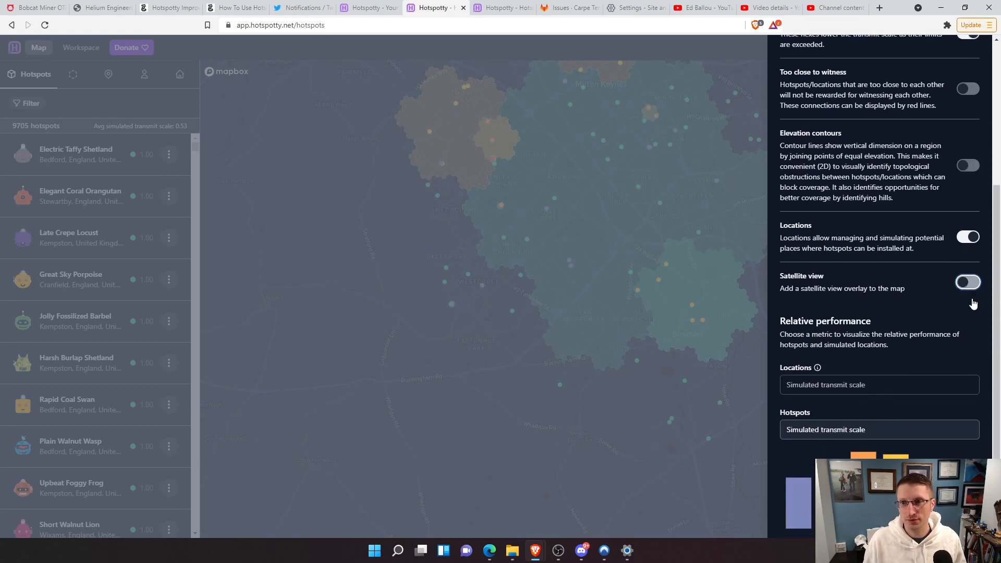
click(968, 281)
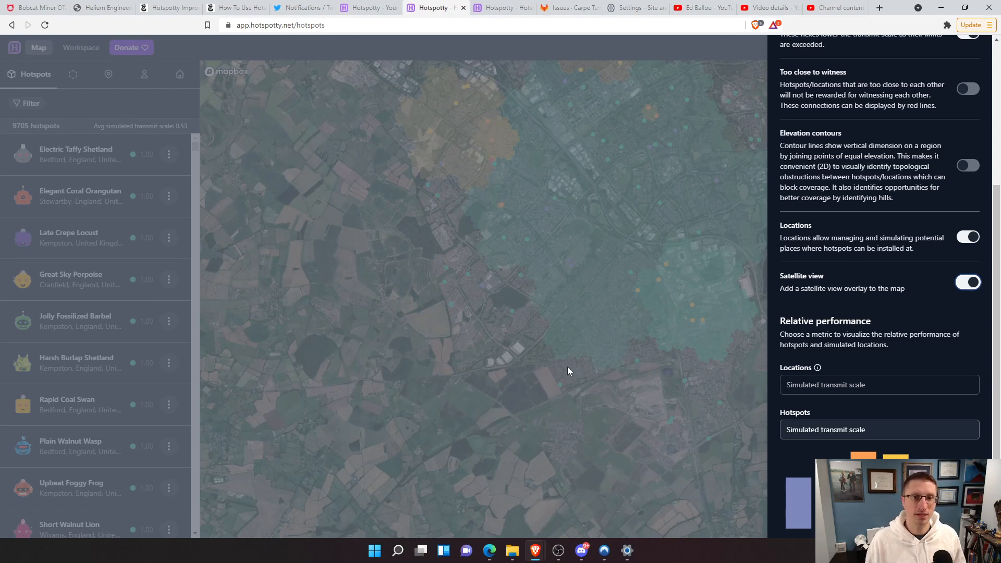
mouse_move(560, 145)
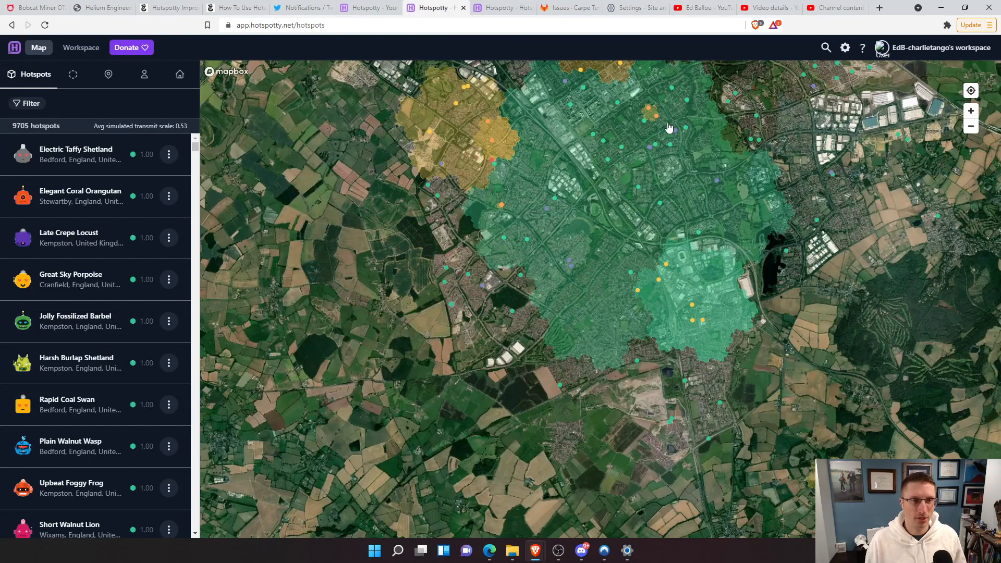
mouse_move(779, 341)
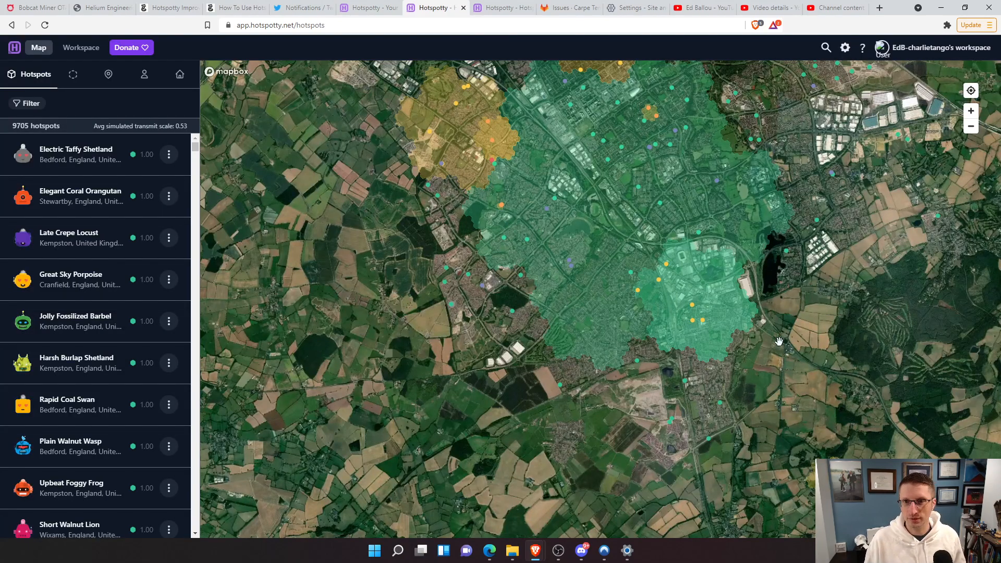
mouse_move(746, 373)
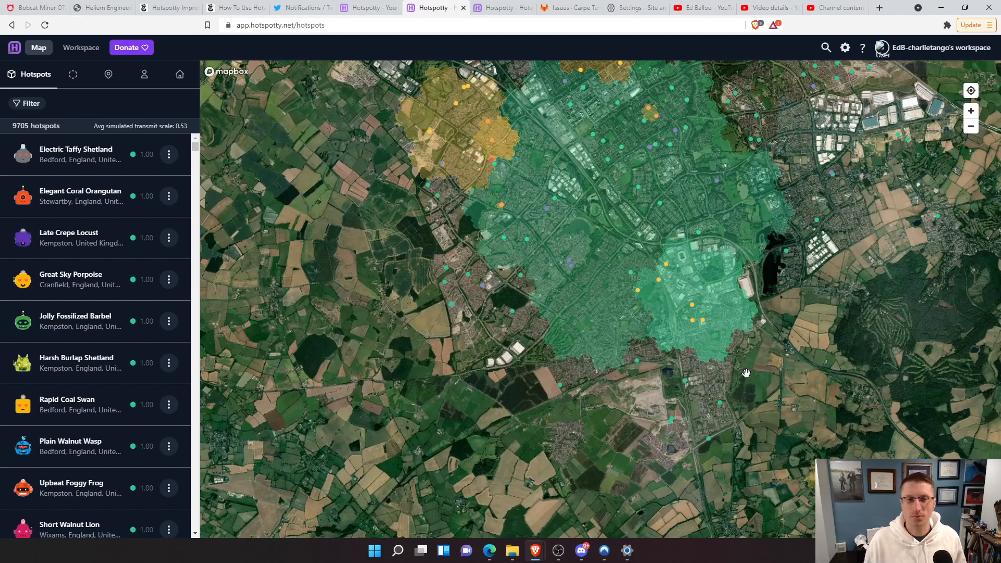
mouse_move(845, 48)
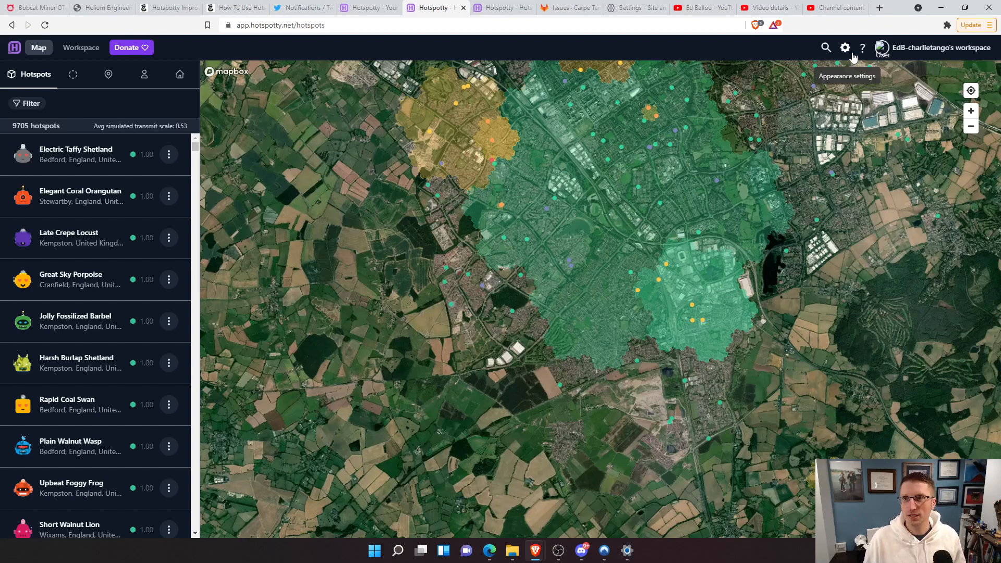
- Turn satellite view back off, enable the Too close to witness layer, and close settings
click(844, 48)
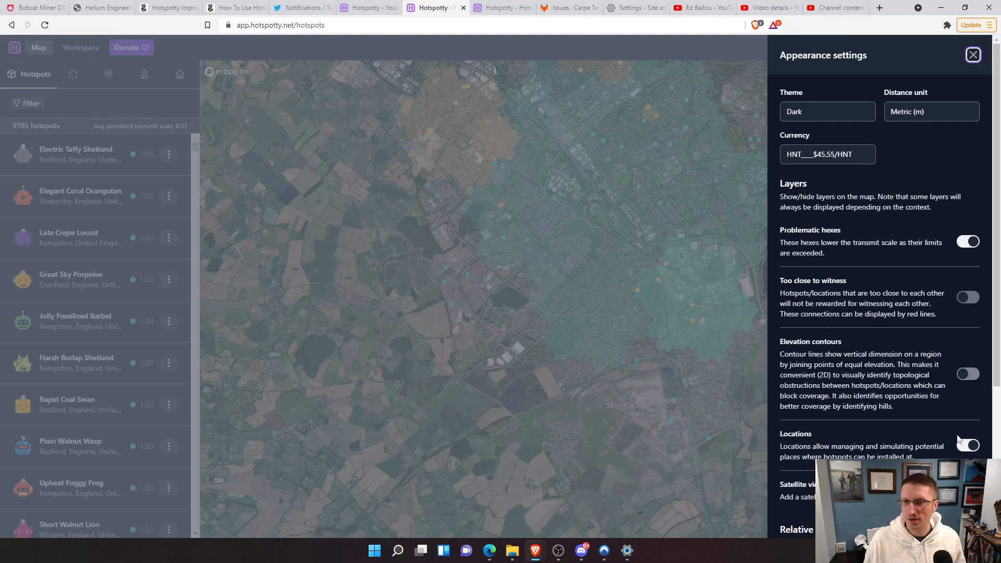
scroll(down, 3)
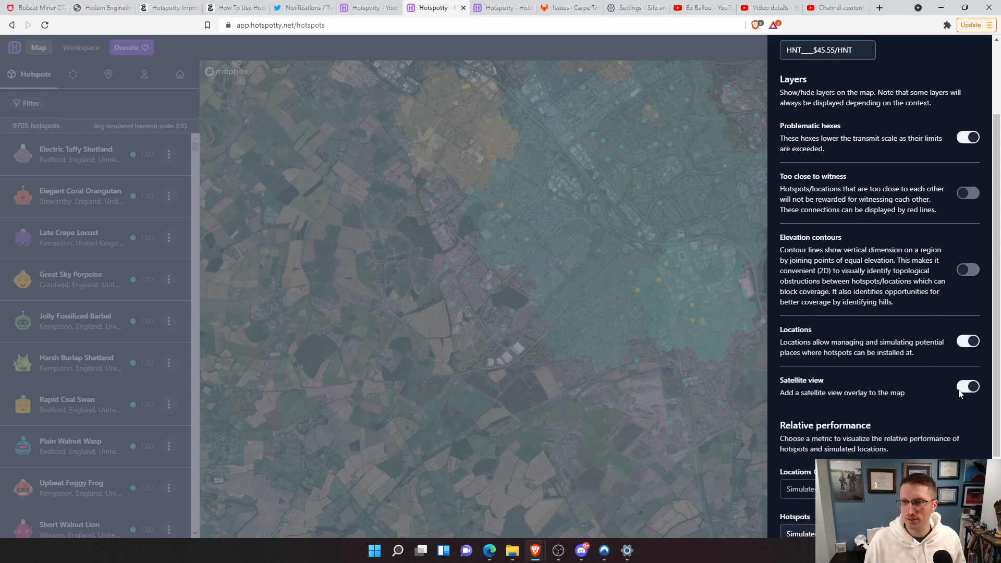
click(967, 386)
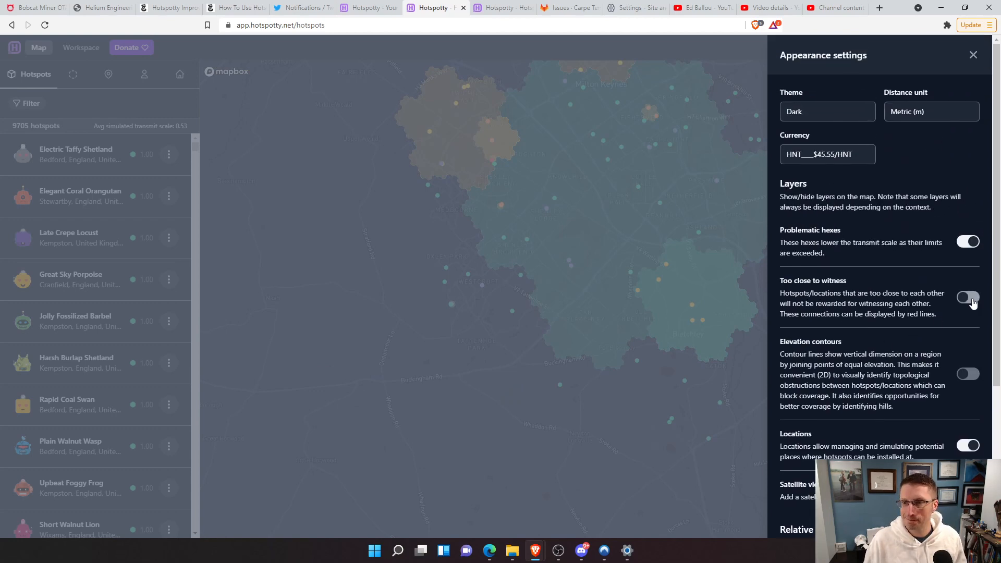
click(968, 297)
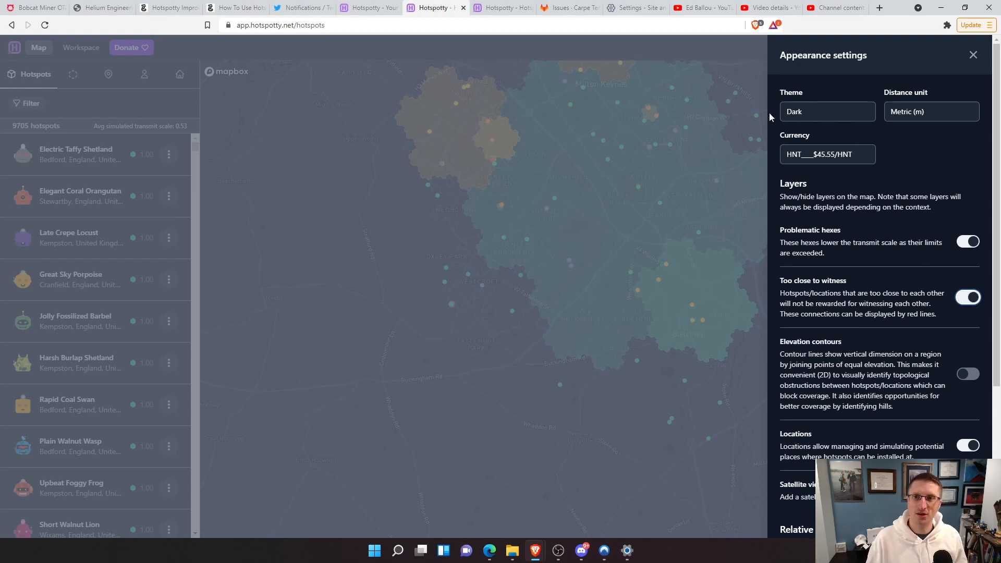
mouse_move(827, 125)
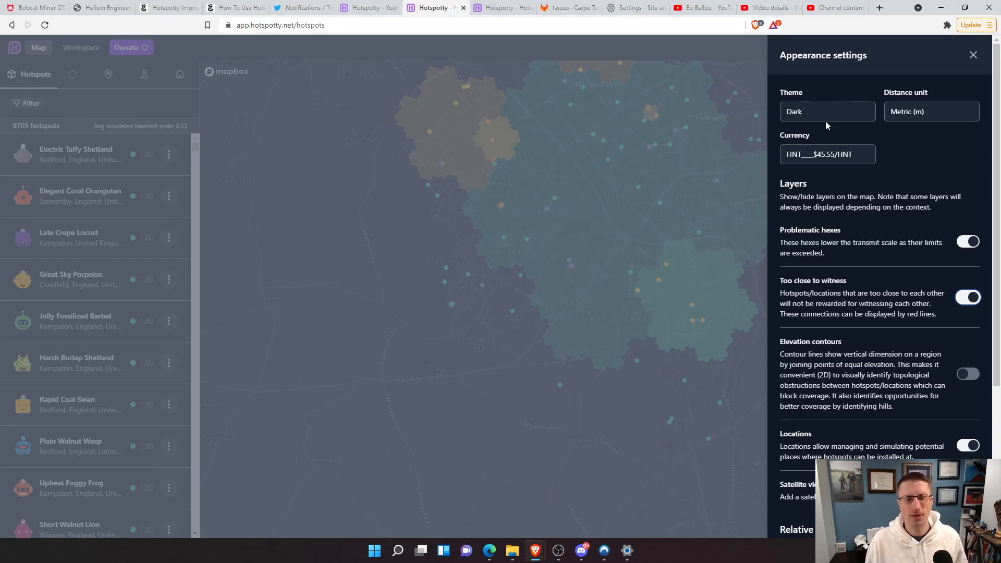
mouse_move(850, 126)
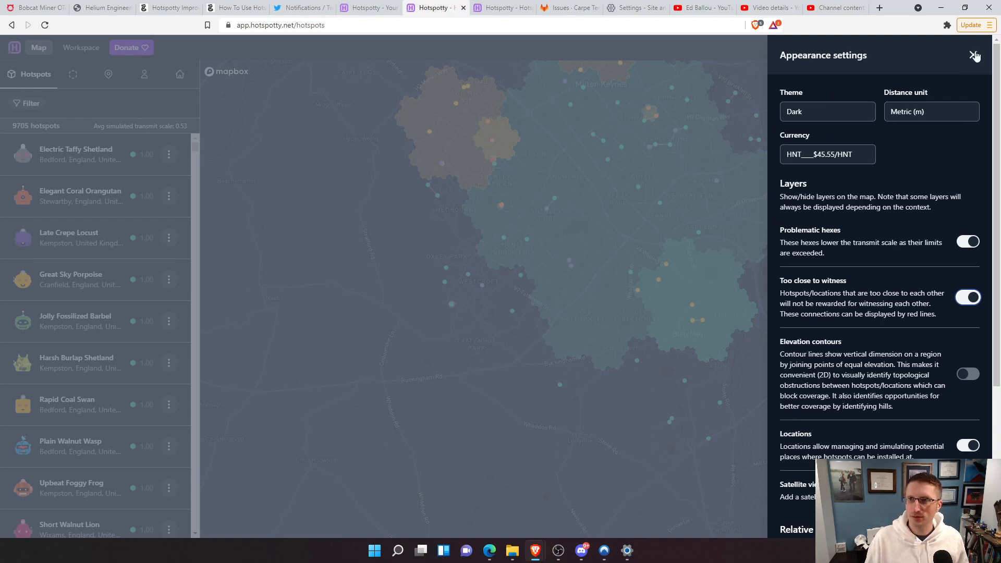
click(974, 56)
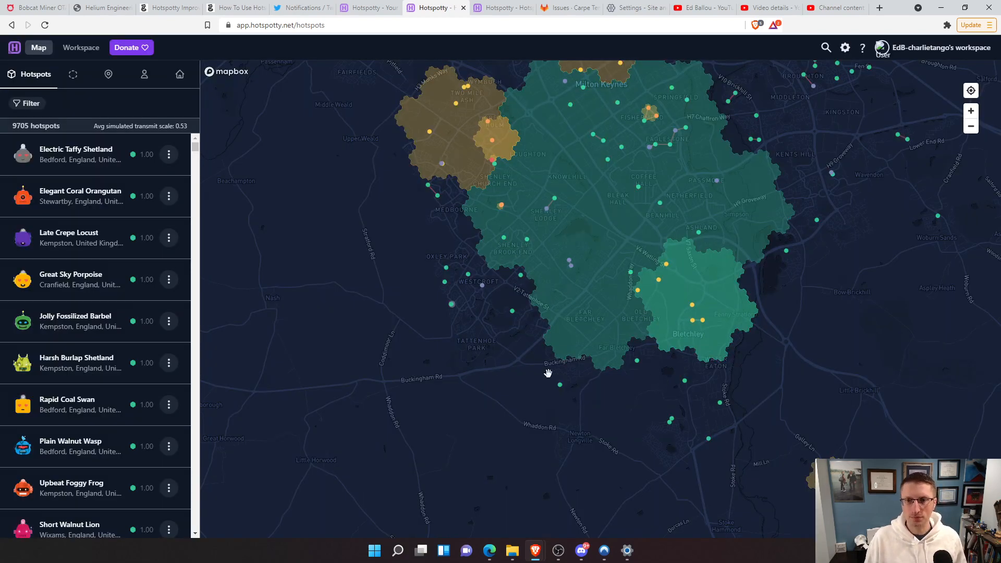
mouse_move(217, 383)
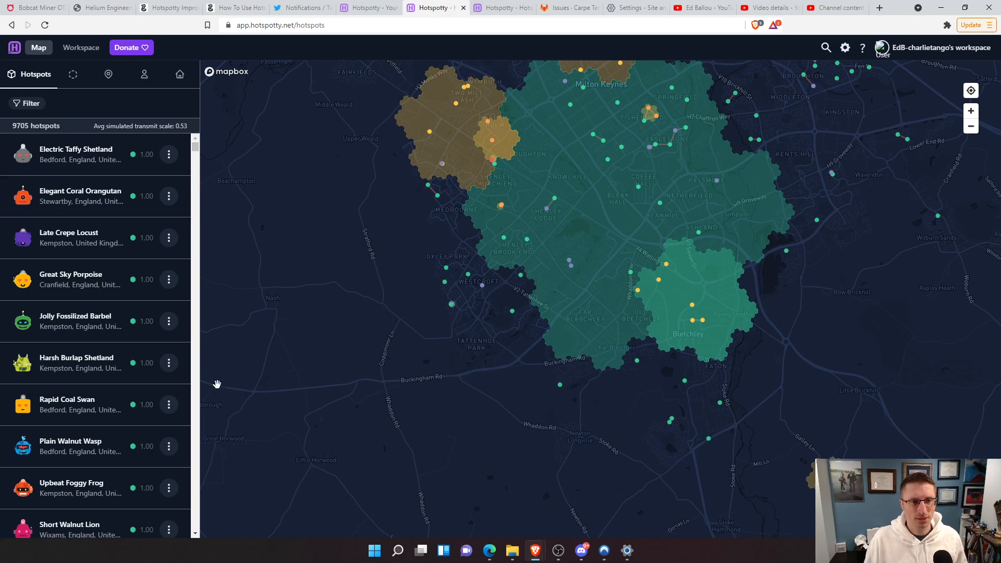
mouse_move(627, 400)
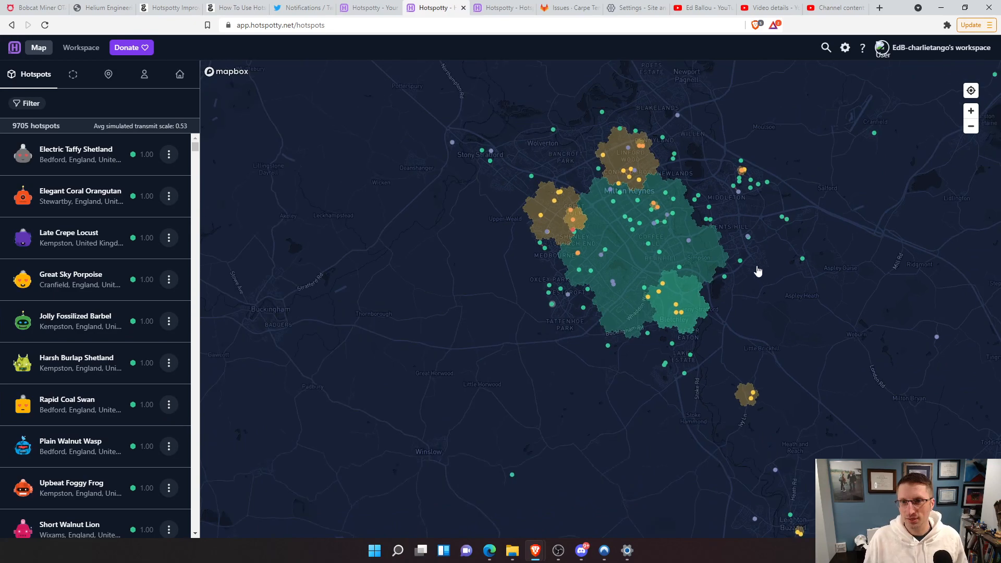
- Zoom the map out past Milton Keynes to see hotspot clusters in neighbouring towns
scroll(down, 3)
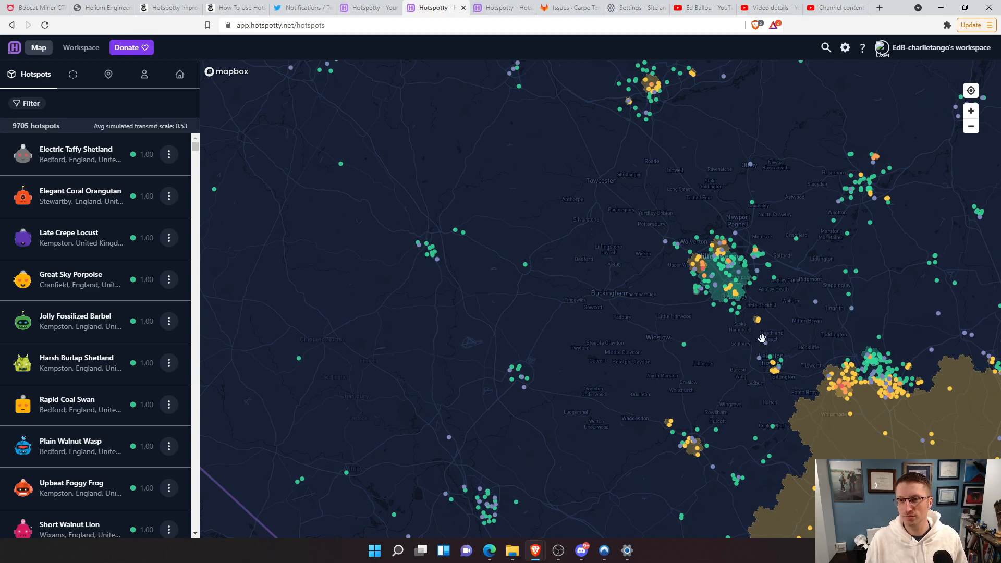
mouse_move(611, 353)
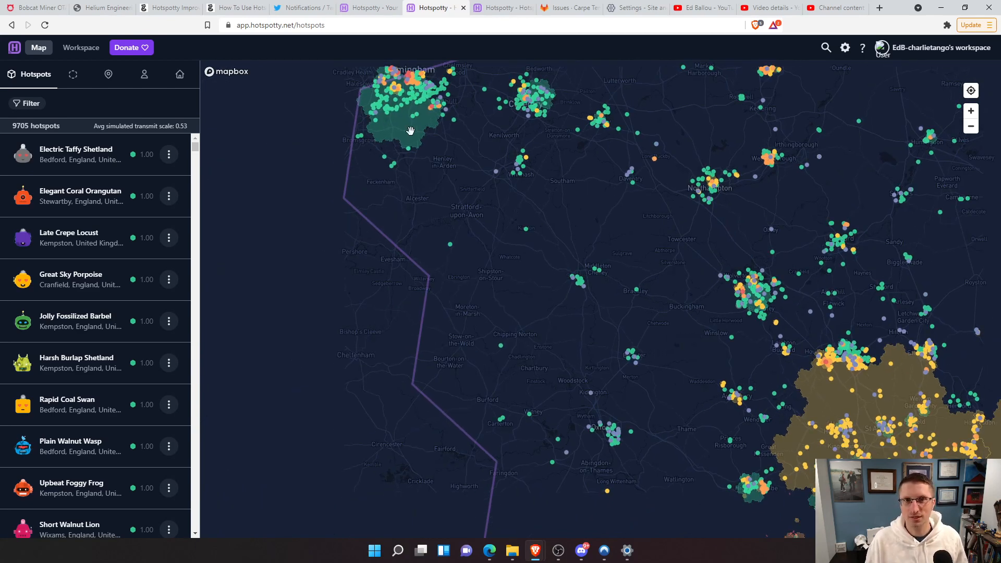
mouse_move(472, 190)
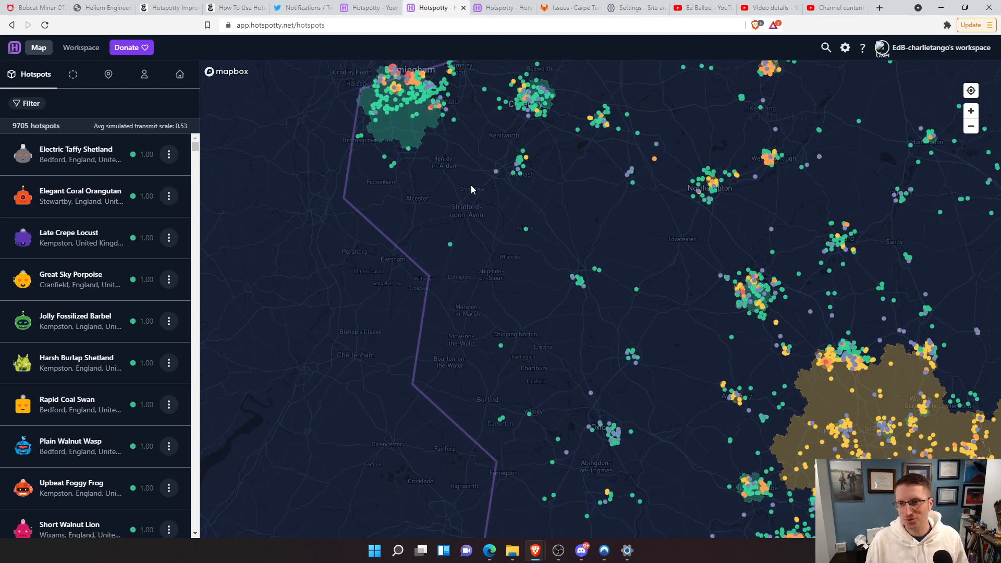
mouse_move(861, 439)
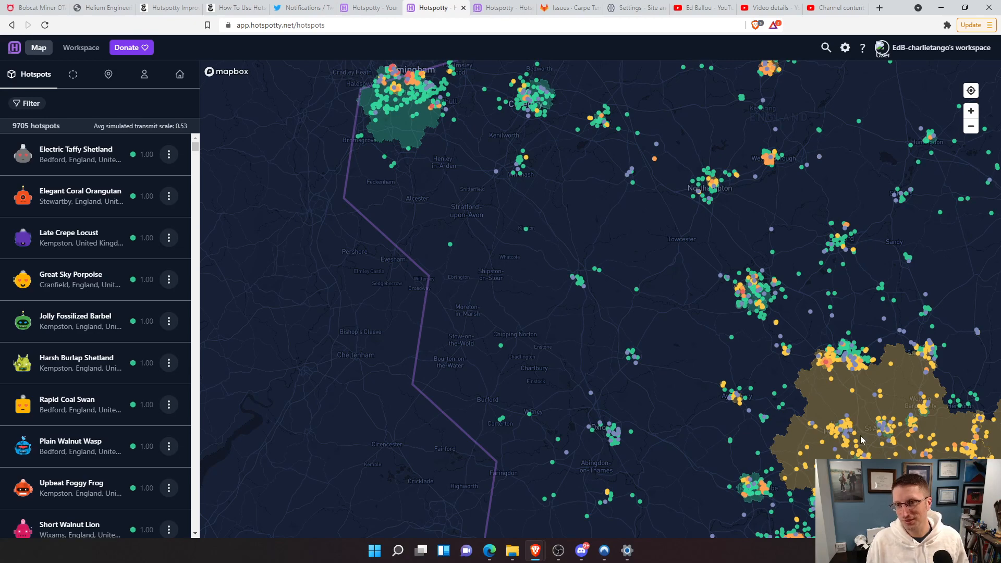
mouse_move(763, 302)
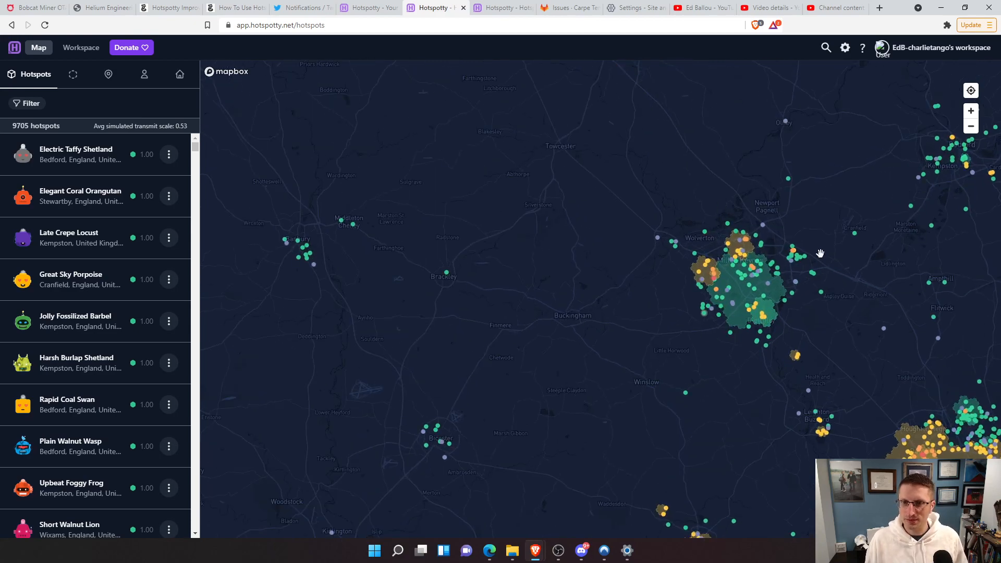
mouse_move(733, 281)
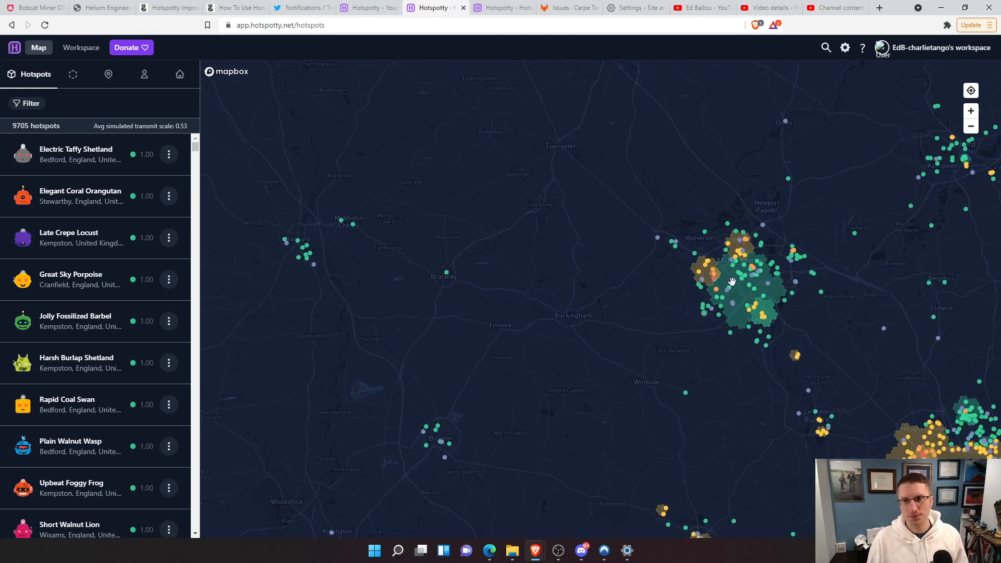
mouse_move(765, 321)
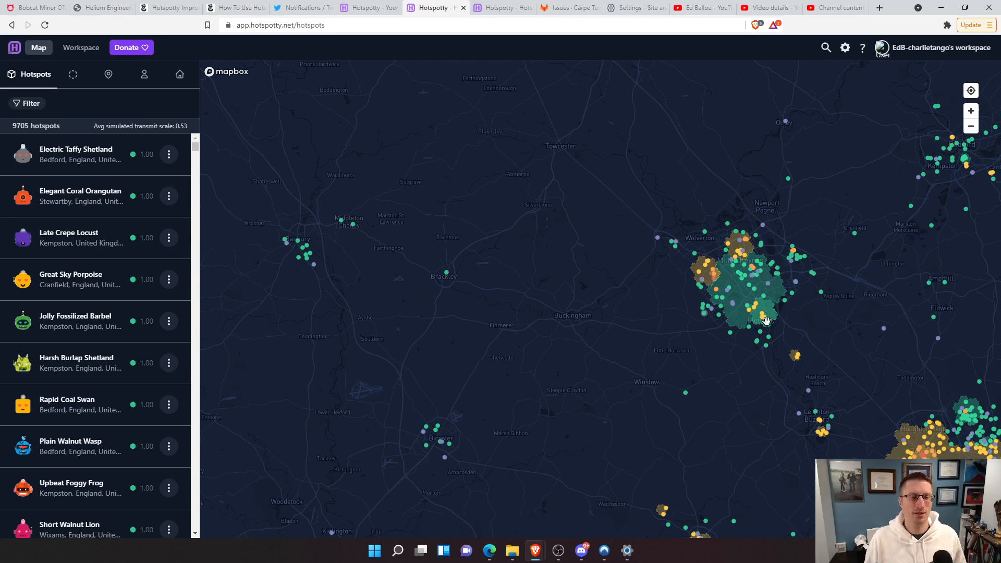
- Zoom into Milton Keynes until one small yellow hex and its witness lines fill the view
scroll(up, 3)
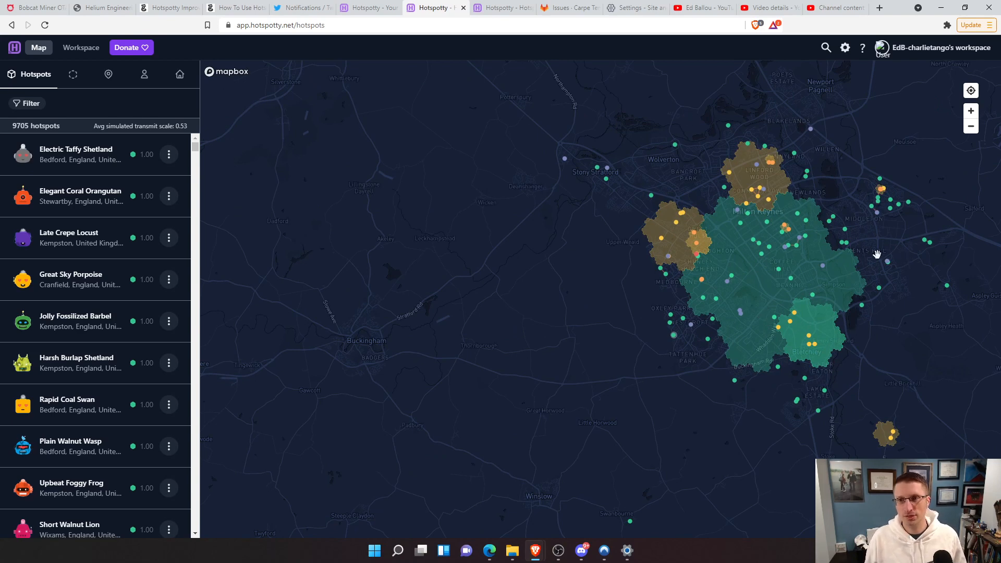
mouse_move(873, 255)
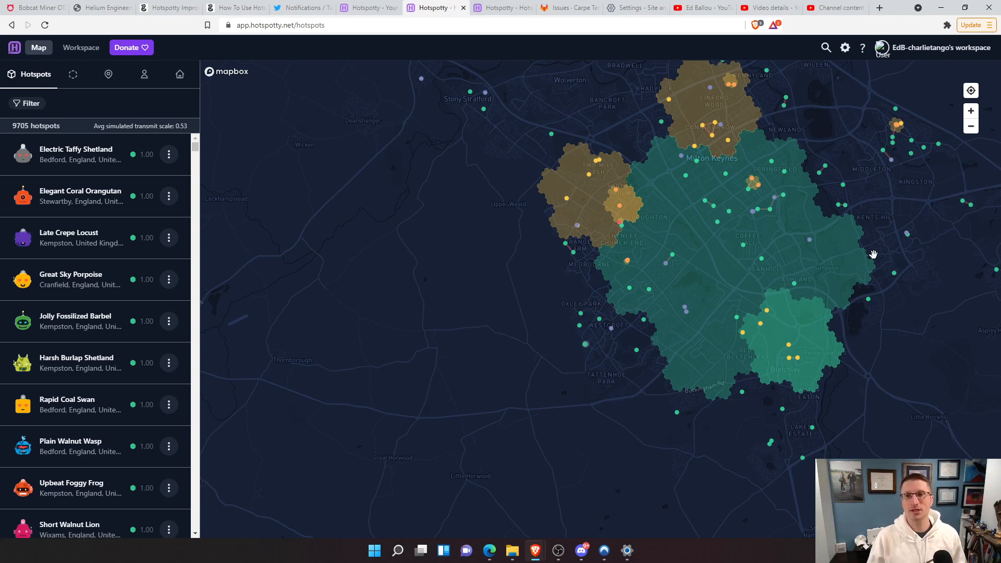
mouse_move(751, 173)
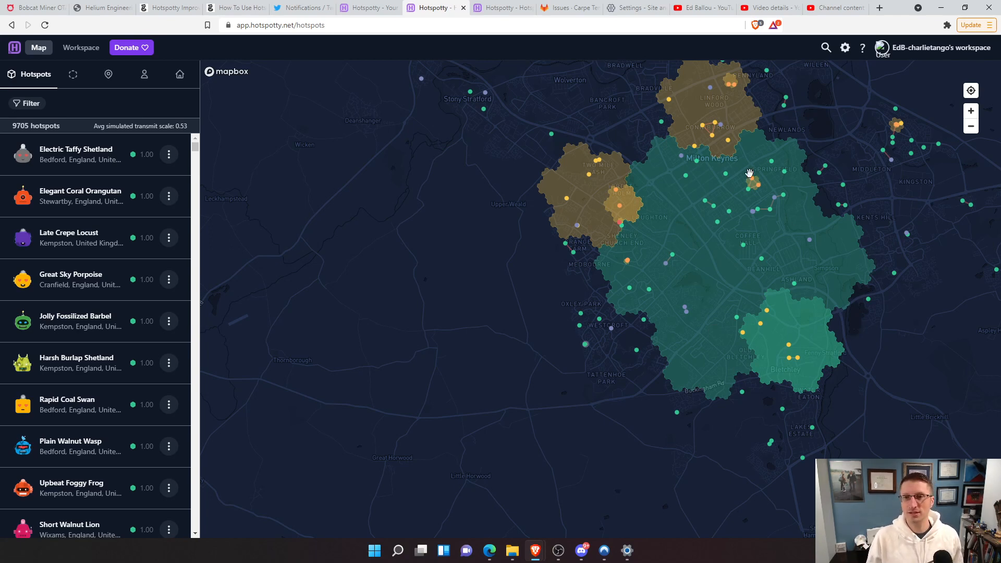
mouse_move(725, 274)
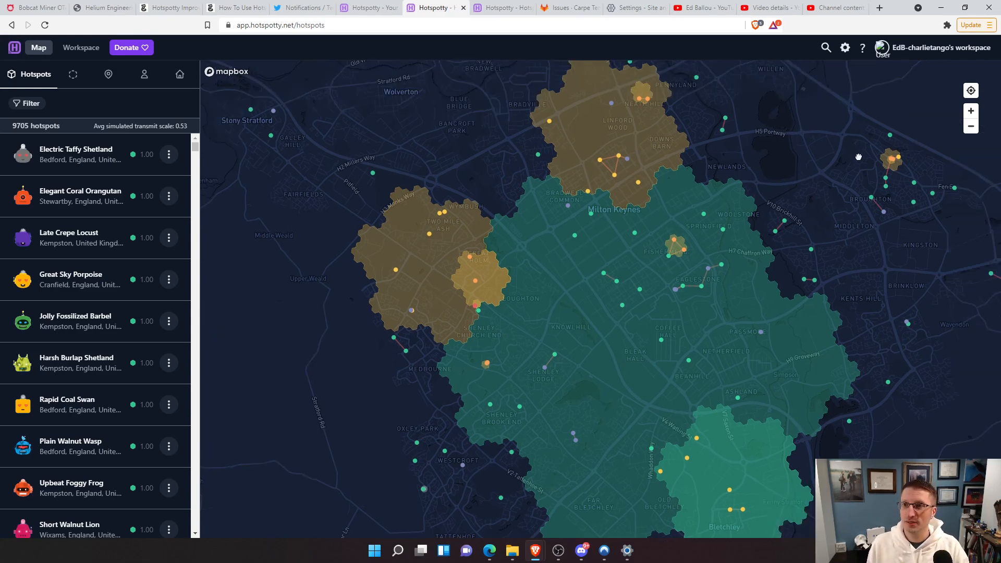
mouse_move(914, 184)
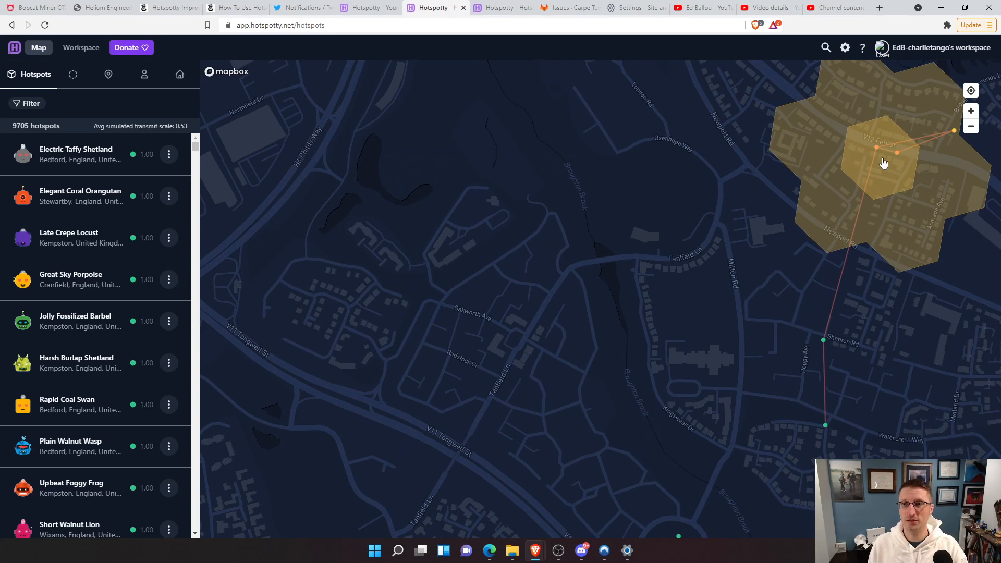
- Select the hotspot in the yellow hex and show the resolution 9 hex's transmit scale details
click(877, 148)
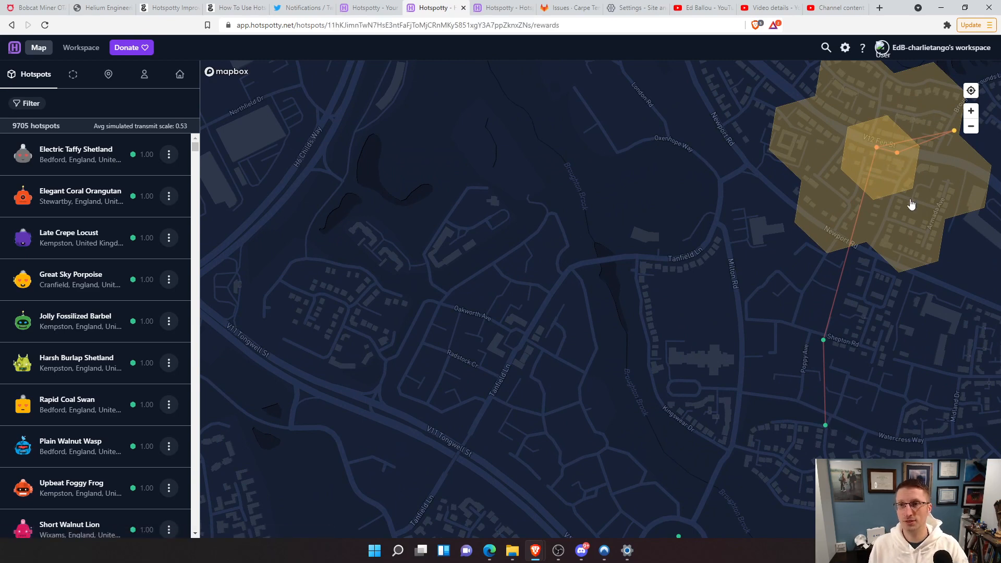
mouse_move(877, 152)
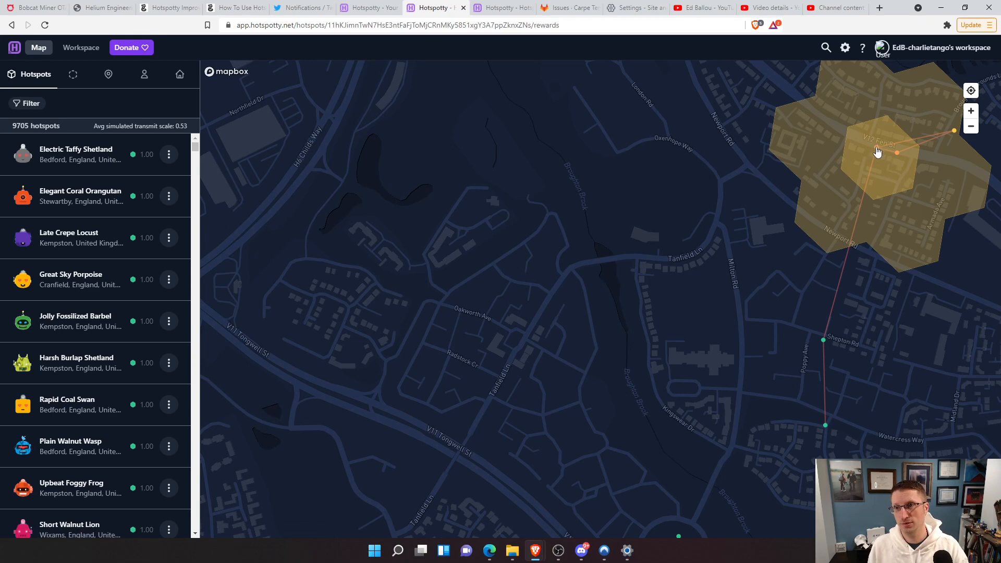
click(878, 151)
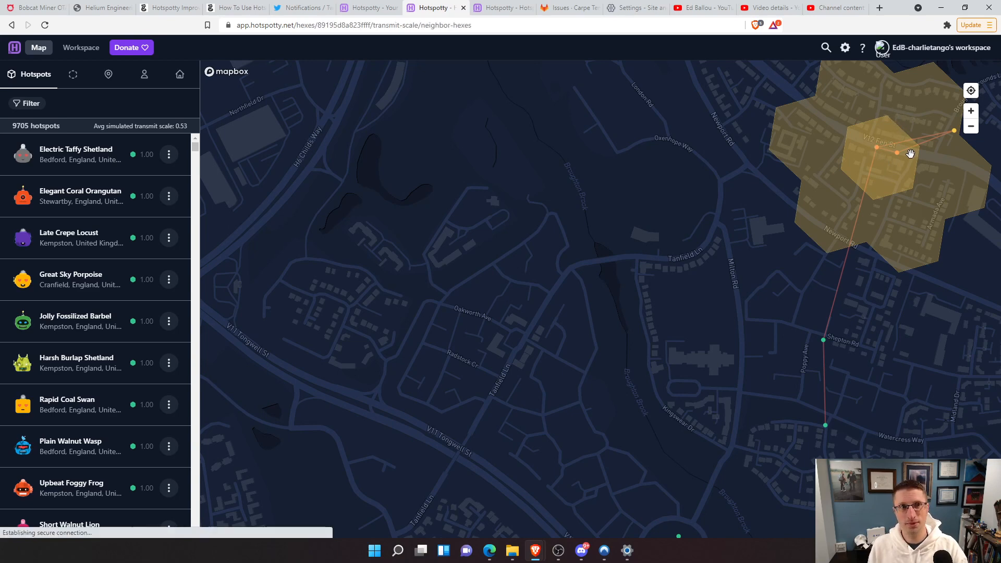
mouse_move(885, 138)
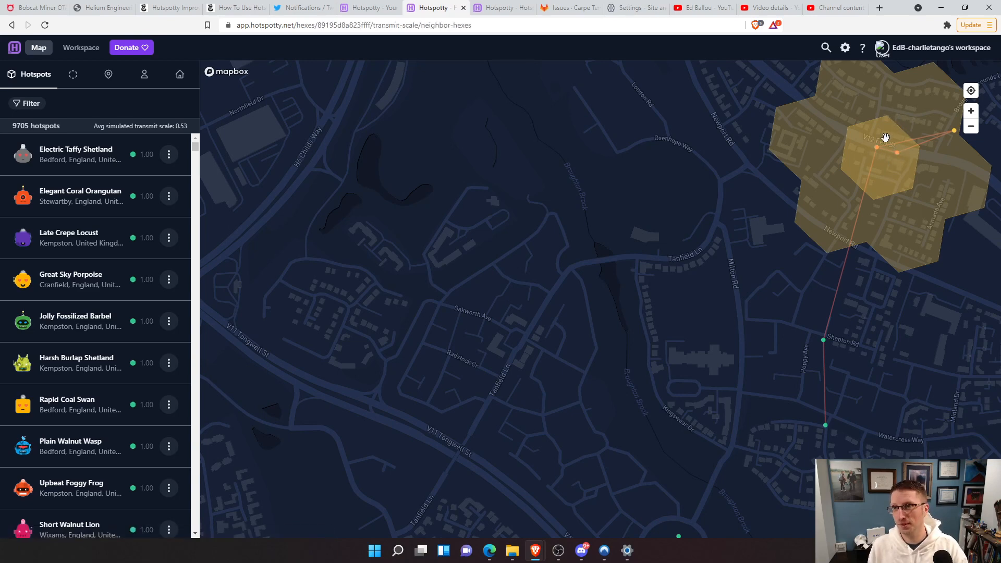
click(884, 147)
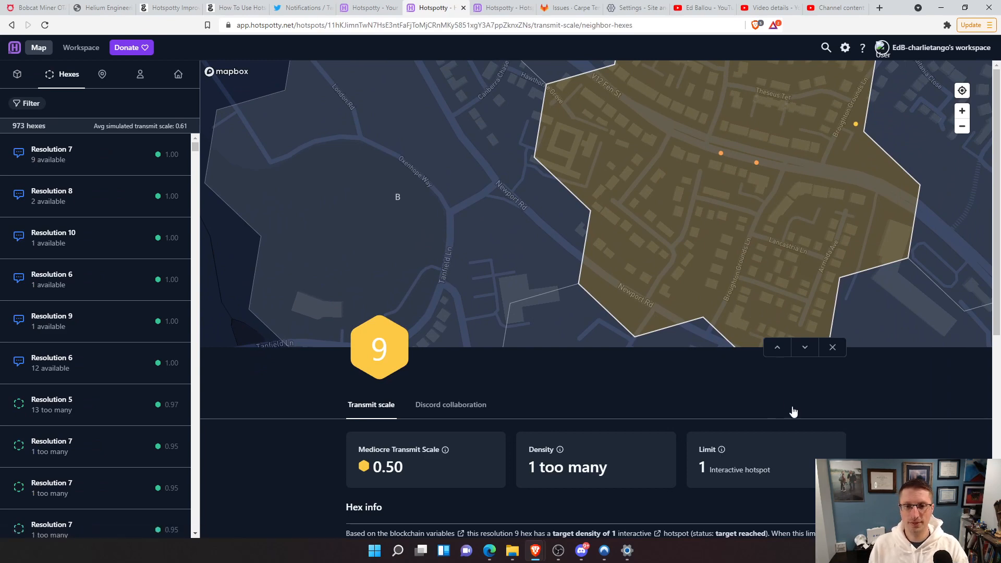
mouse_move(893, 417)
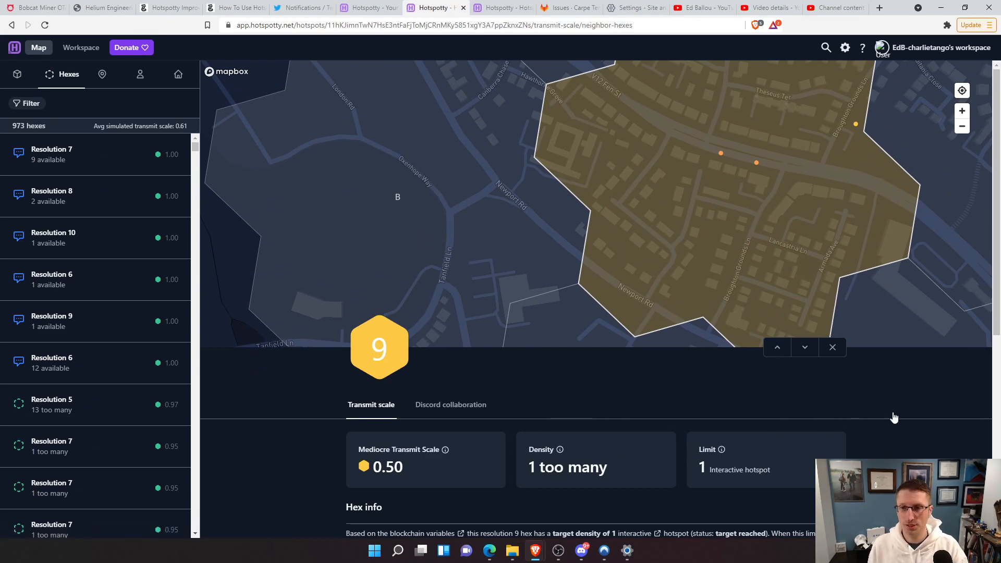
mouse_move(449, 429)
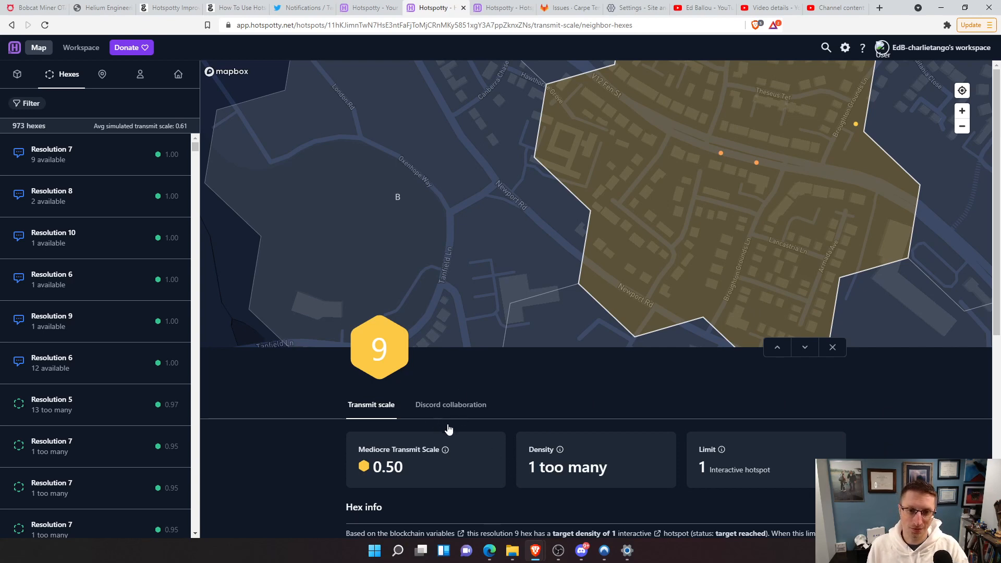
mouse_move(464, 393)
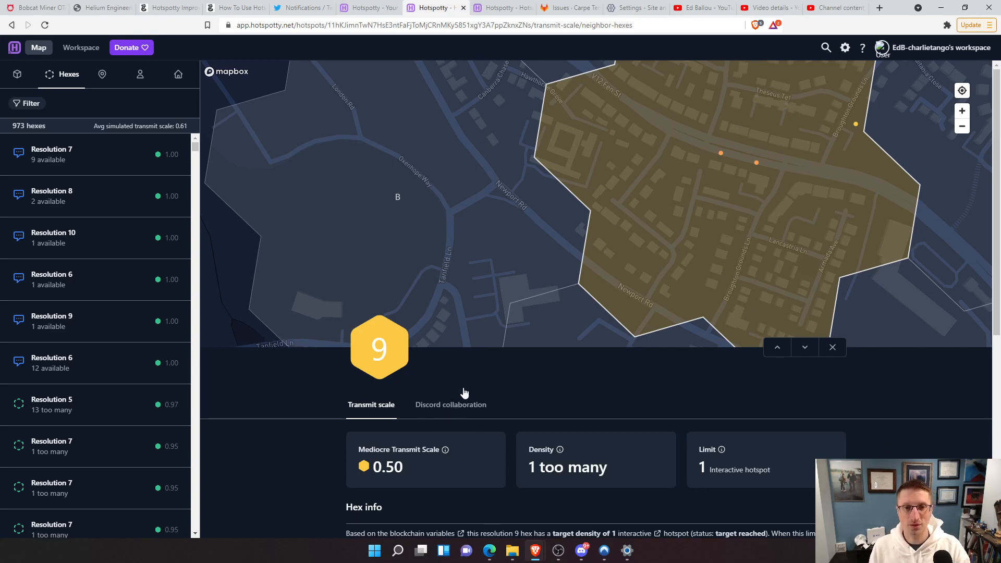
mouse_move(722, 162)
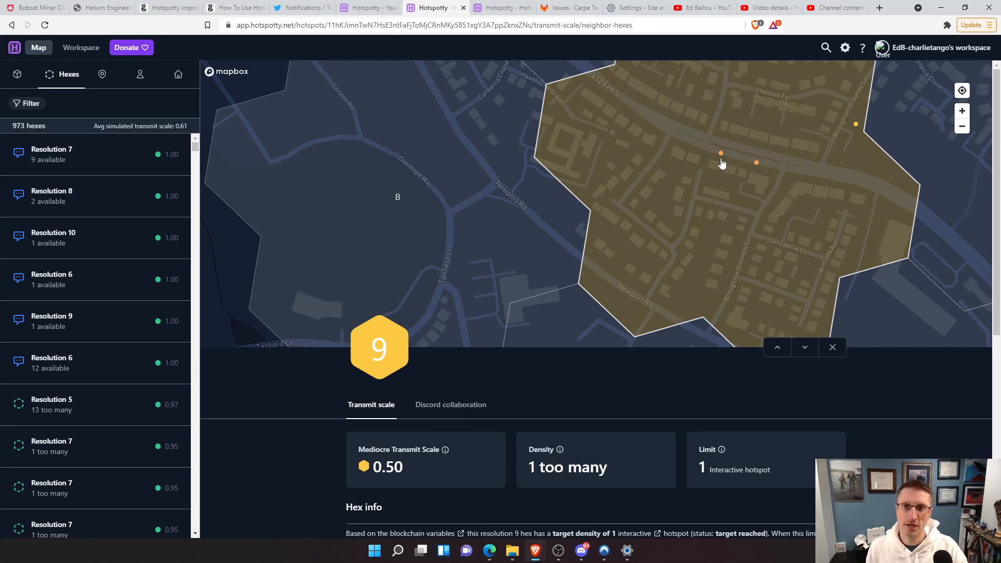
mouse_move(699, 188)
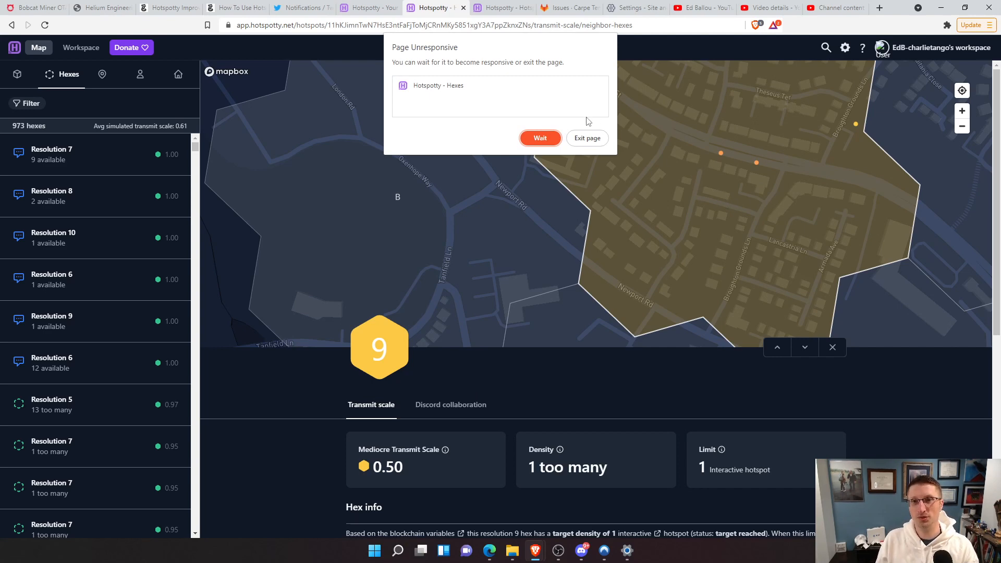
click(539, 138)
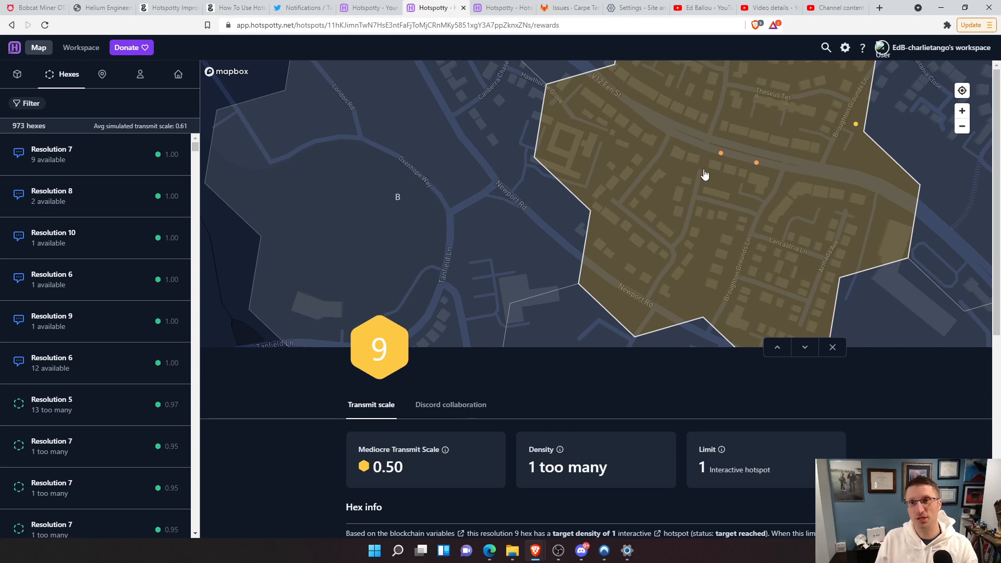
- Review Damaged Wintergreen Squid's reward charts: 0.00 past day, 4.29 past 30 days, 5.90 lifetime
click(35, 74)
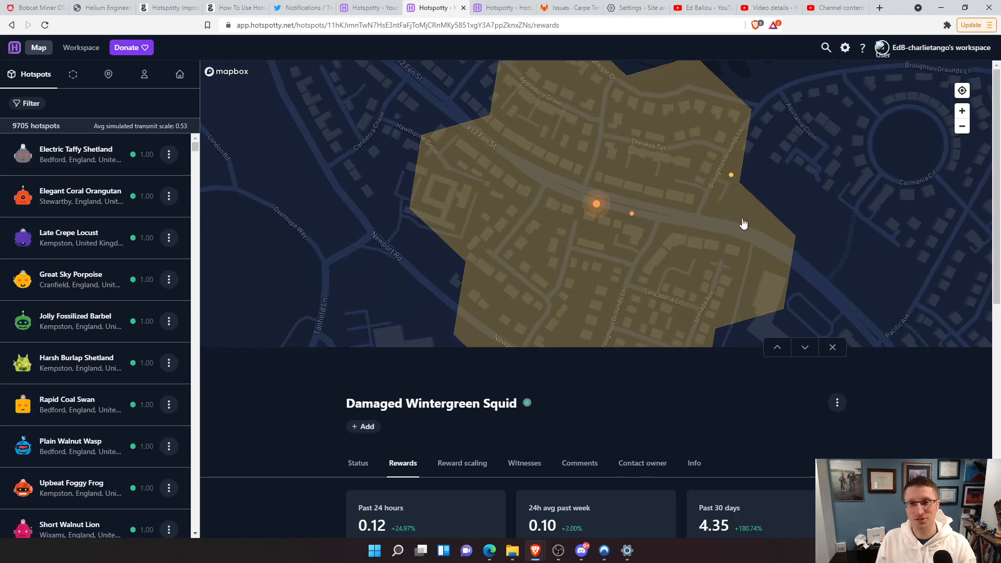
scroll(down, 3)
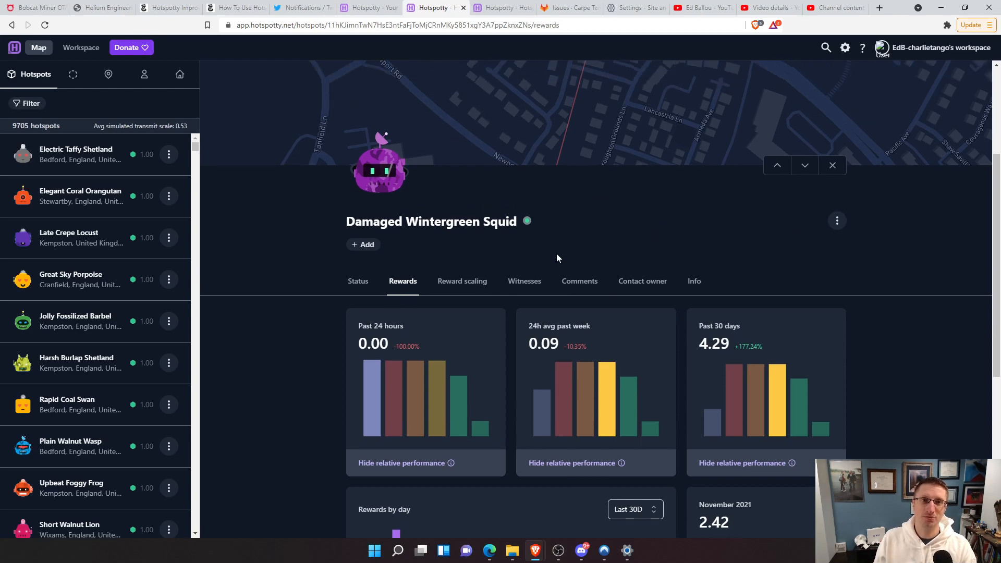
scroll(down, 3)
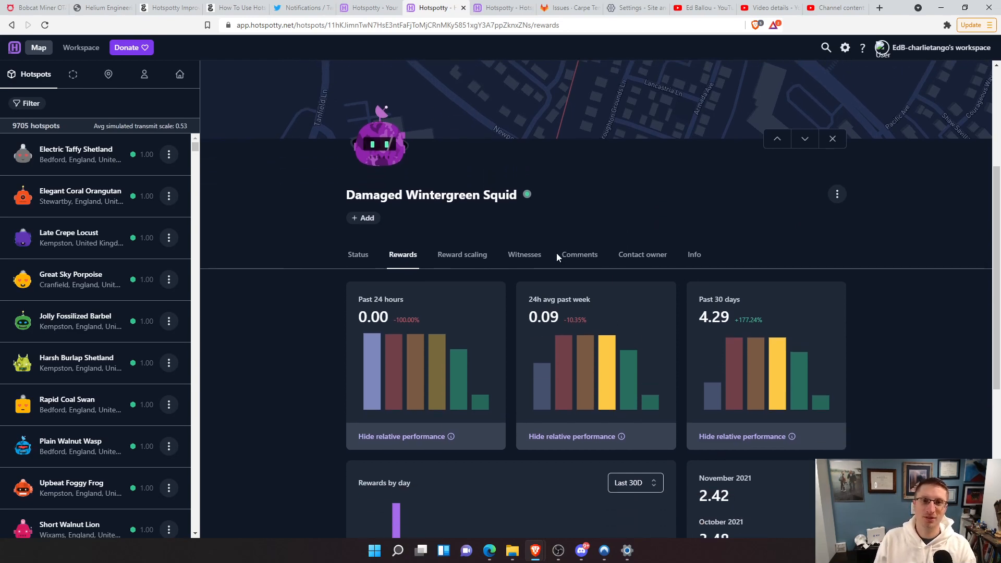
mouse_move(548, 271)
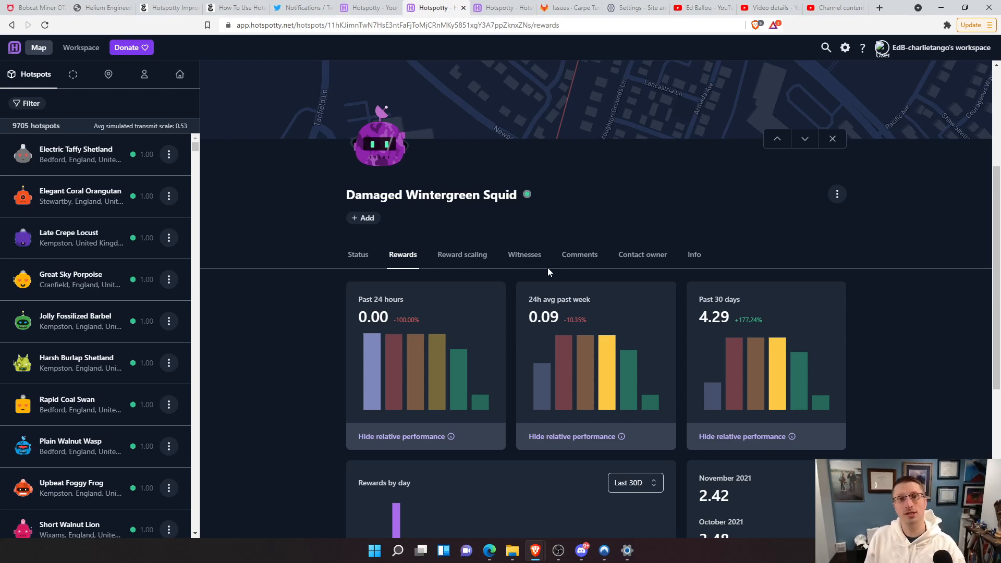
mouse_move(552, 126)
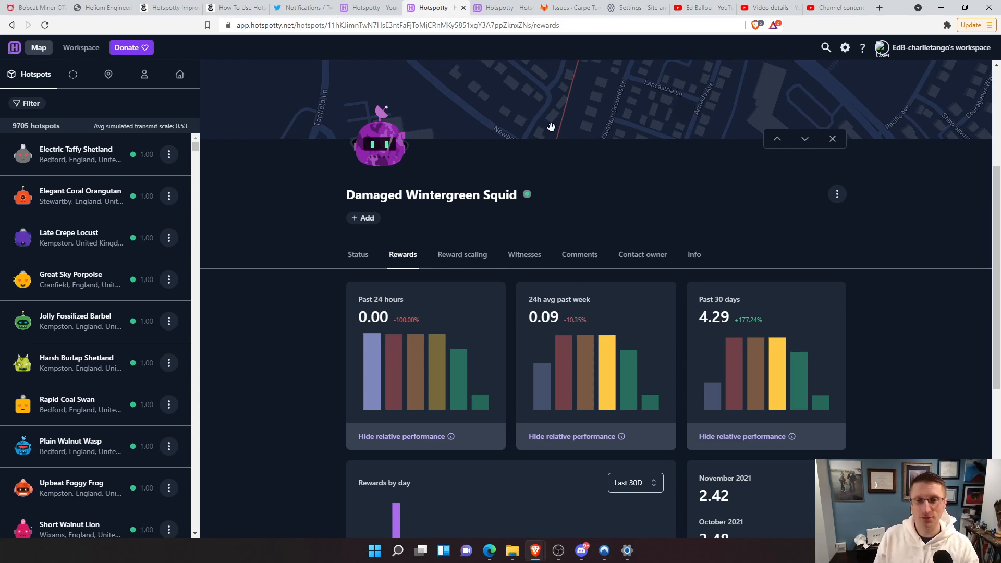
mouse_move(657, 103)
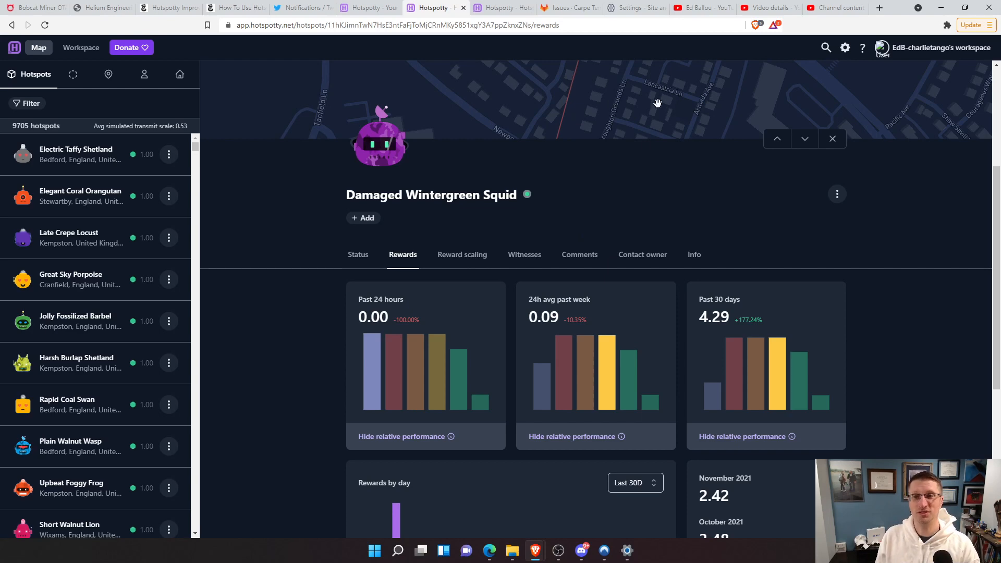
mouse_move(344, 220)
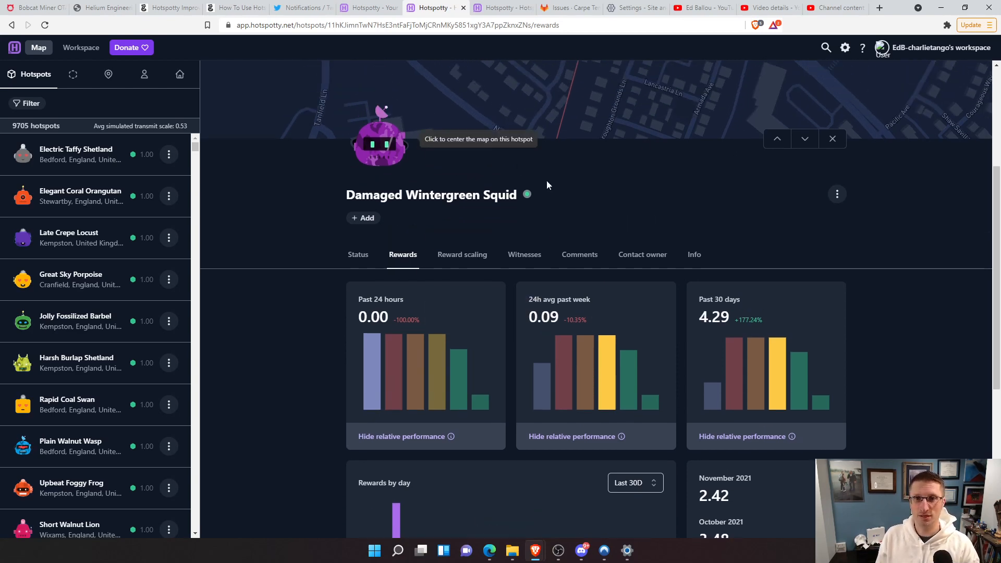
scroll(down, 3)
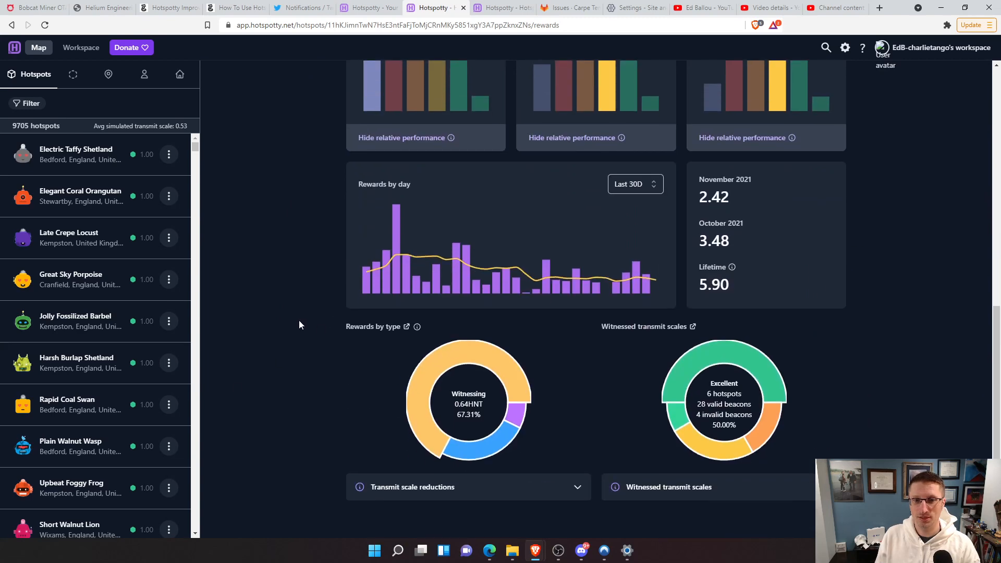
scroll(up, 3)
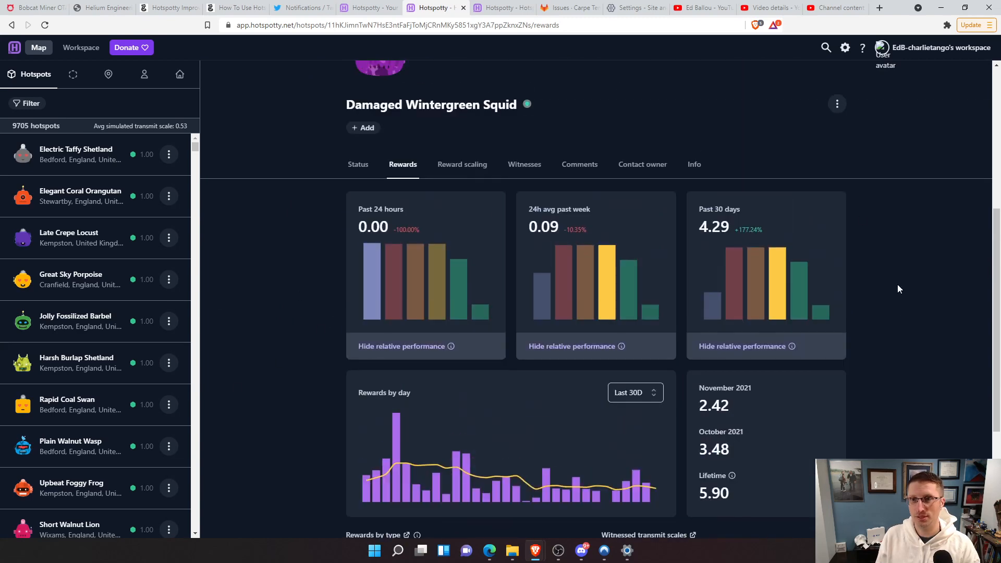
mouse_move(358, 167)
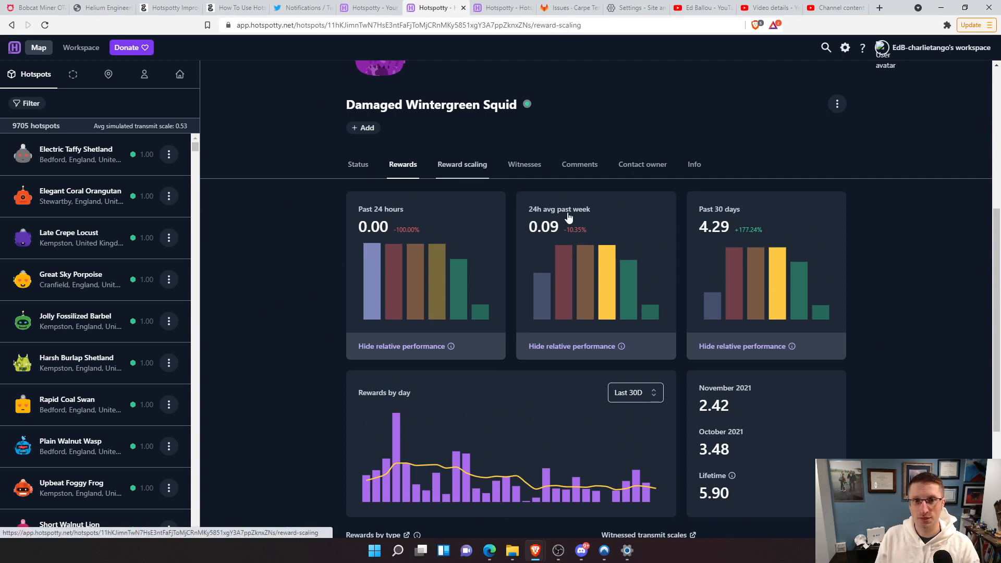
mouse_move(412, 312)
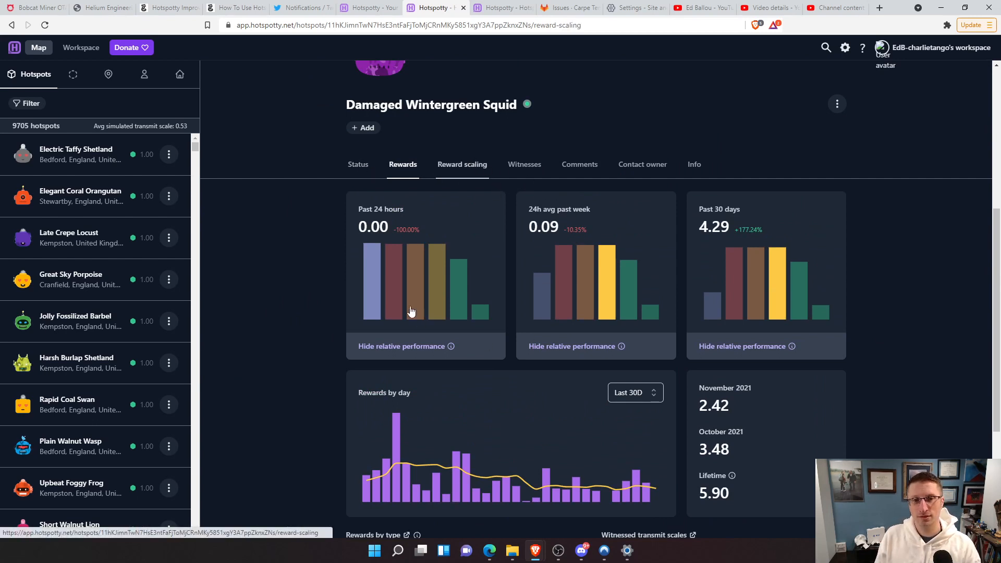
mouse_move(786, 235)
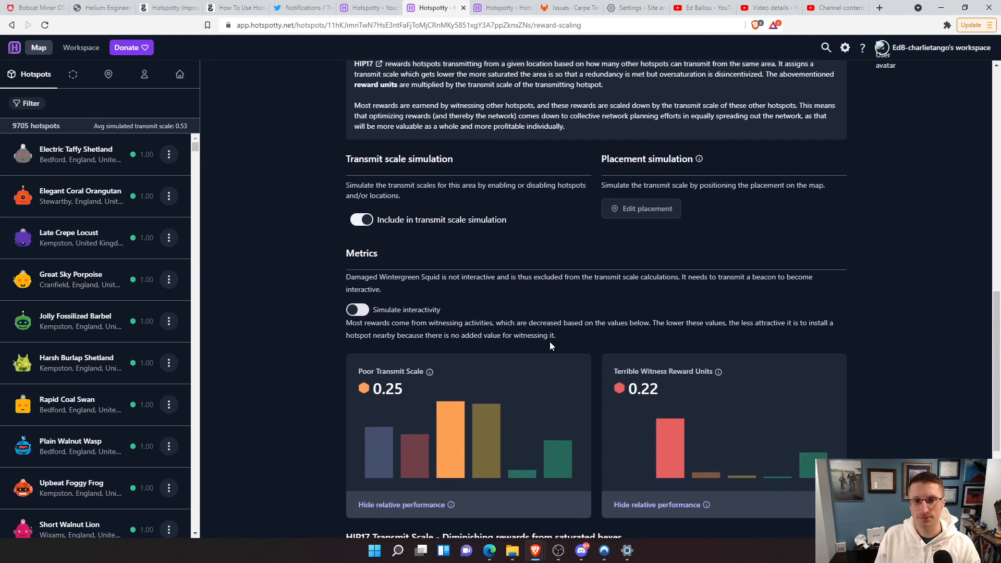
- Scroll to the Metrics and HIP17 Transmit Scale cards showing scale 0.25 and flagged resolutions 10 and 9
scroll(down, 3)
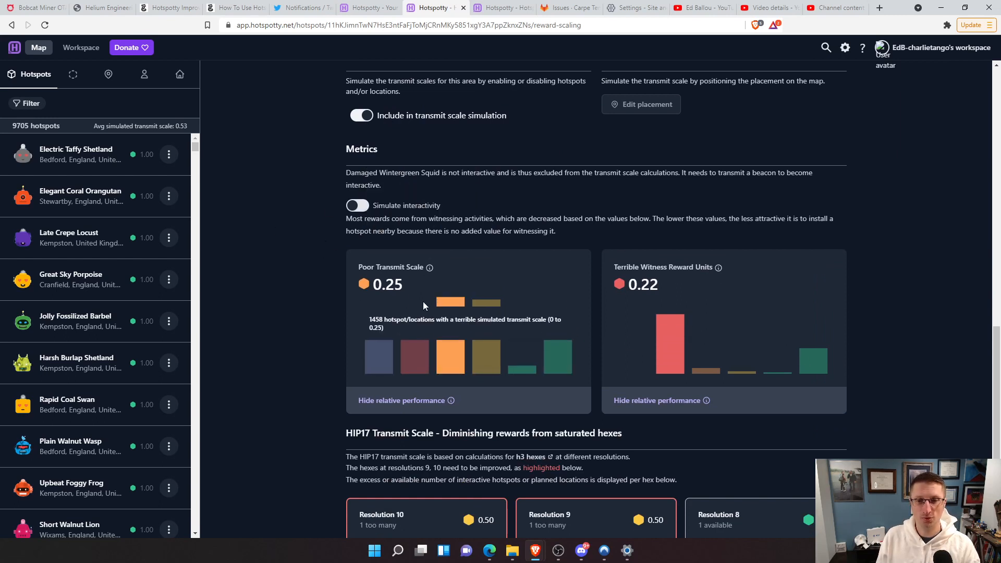
scroll(down, 3)
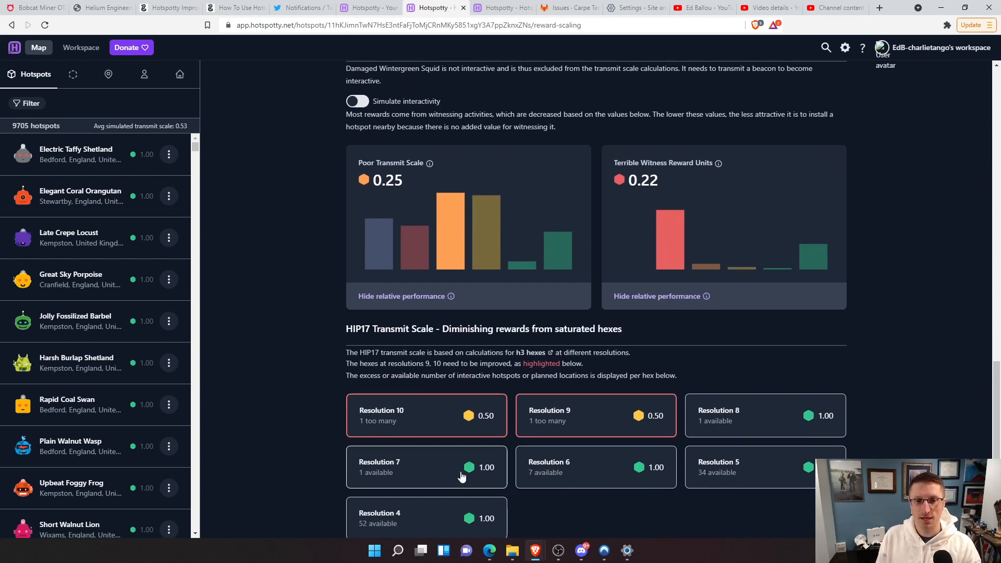
mouse_move(402, 415)
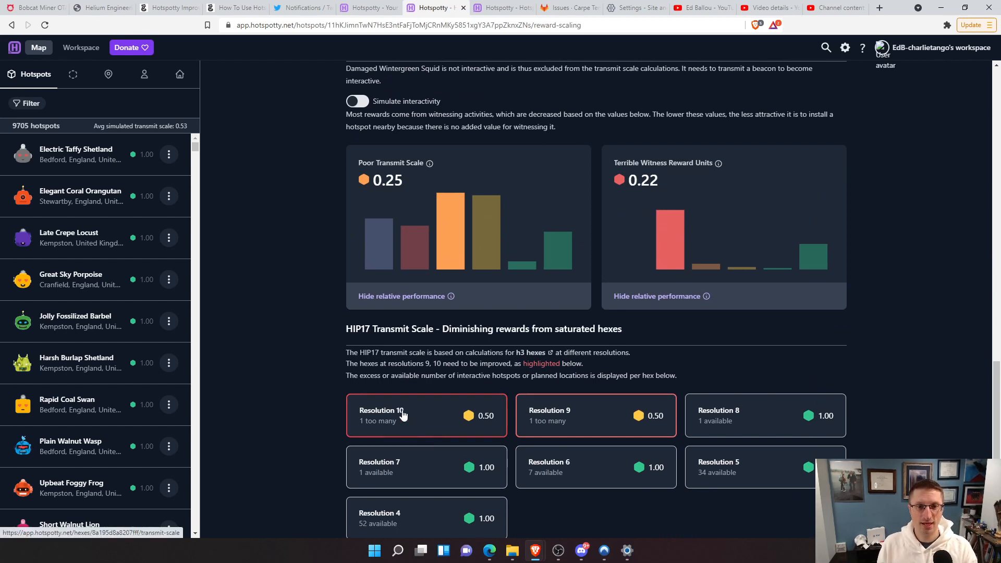
mouse_move(485, 441)
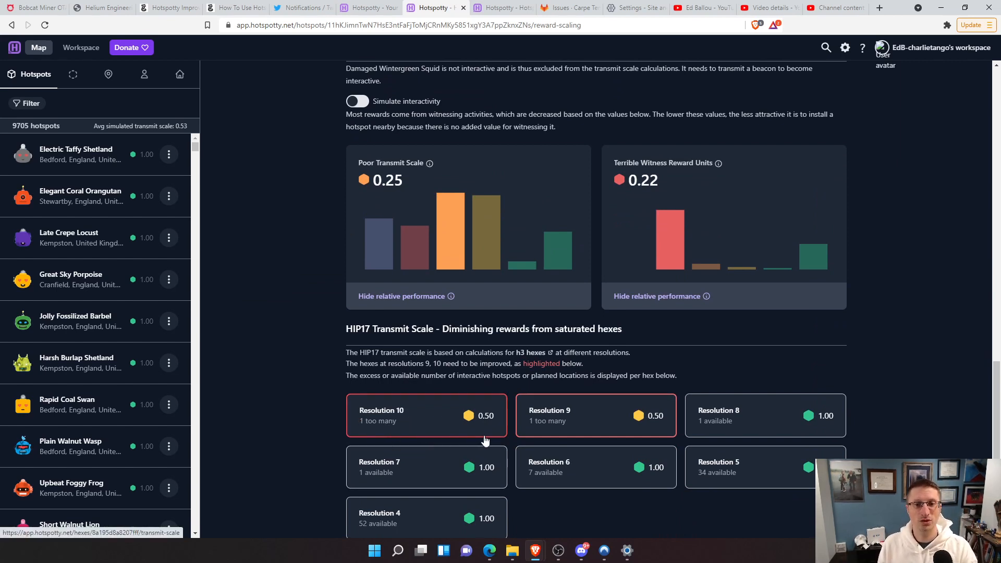
mouse_move(446, 399)
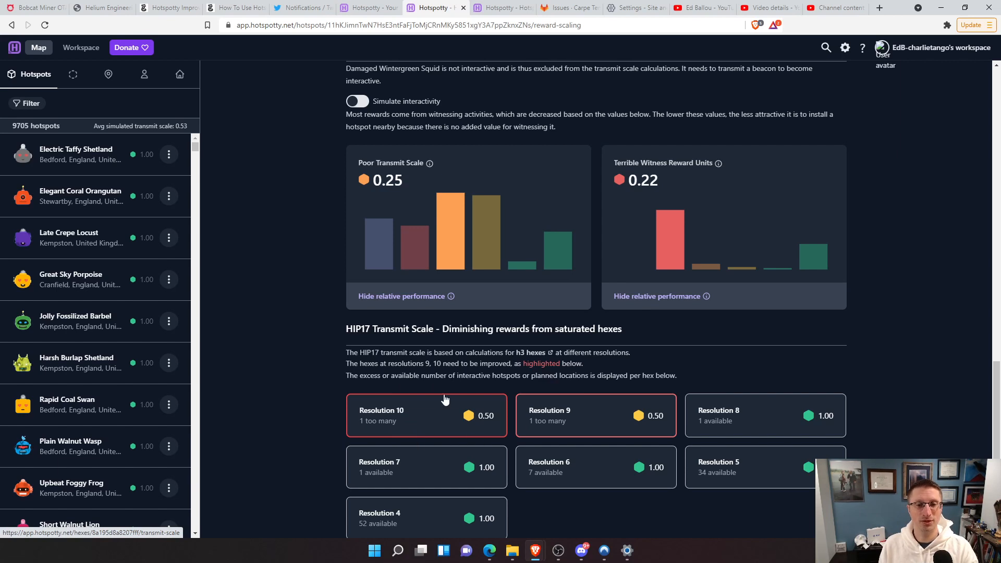
mouse_move(454, 431)
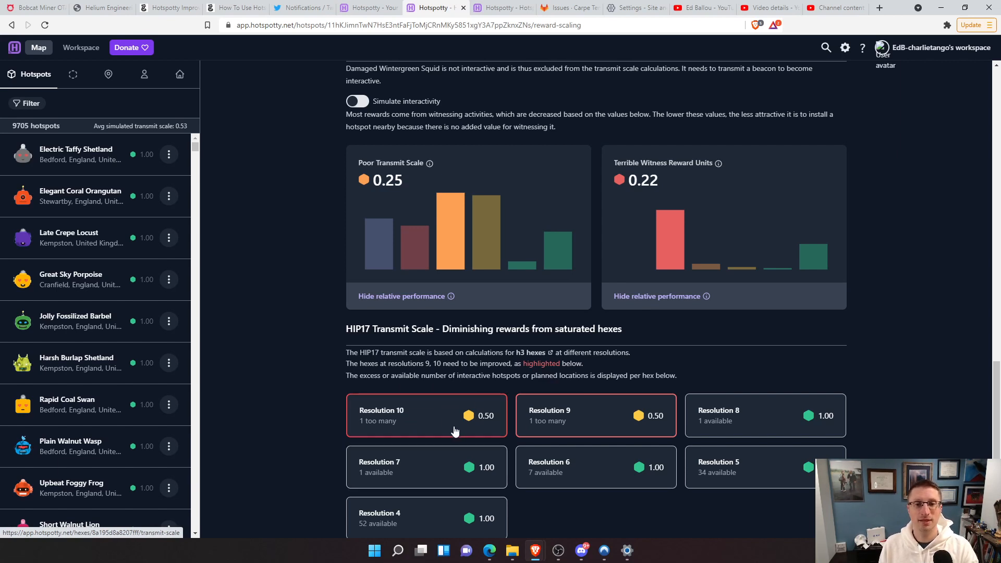
mouse_move(543, 413)
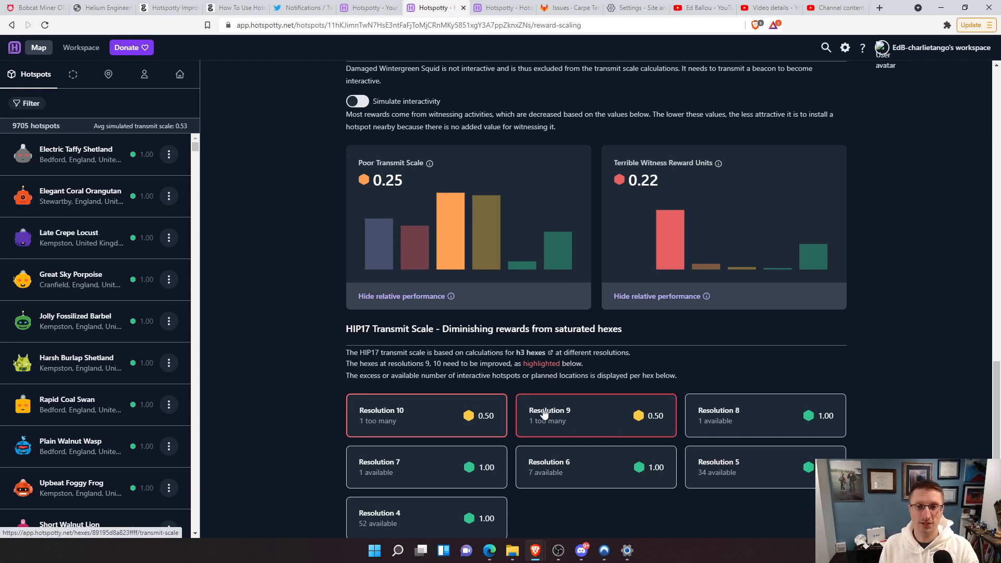
mouse_move(661, 409)
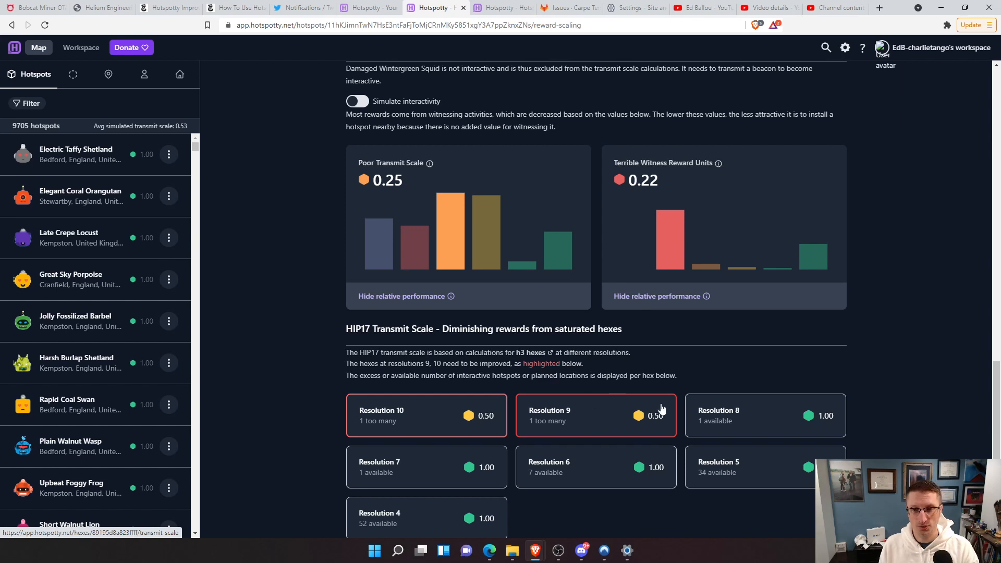
mouse_move(619, 421)
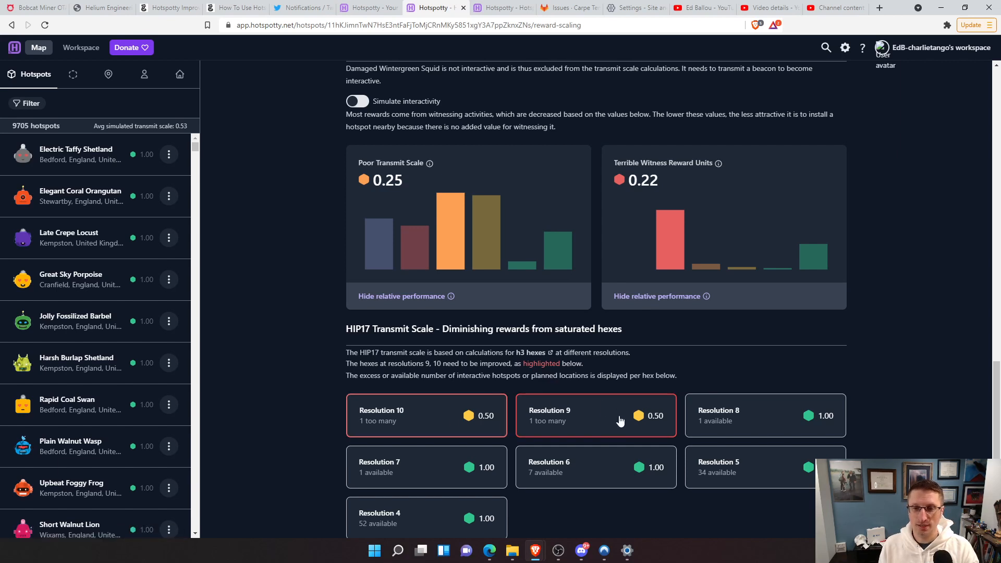
mouse_move(537, 409)
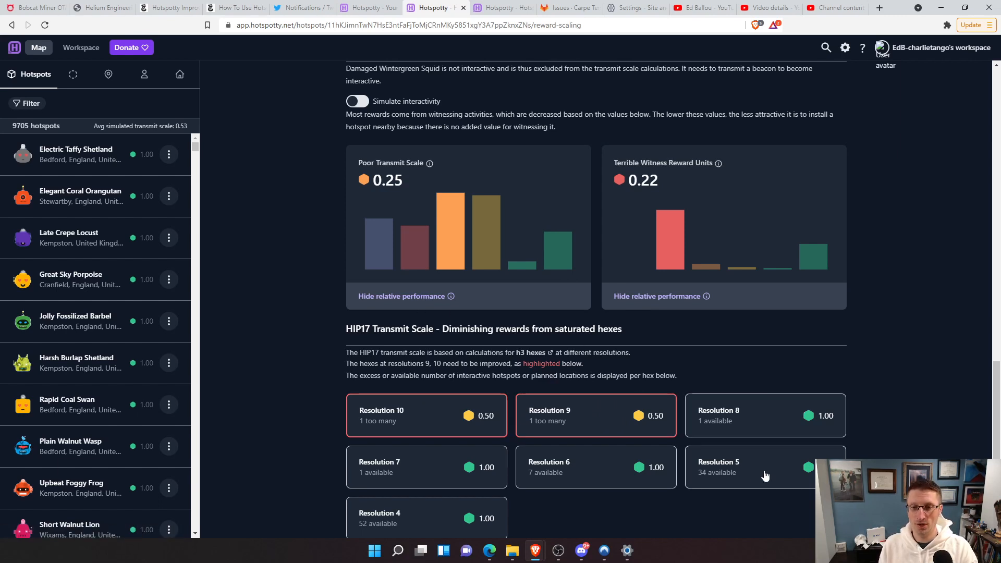
mouse_move(497, 518)
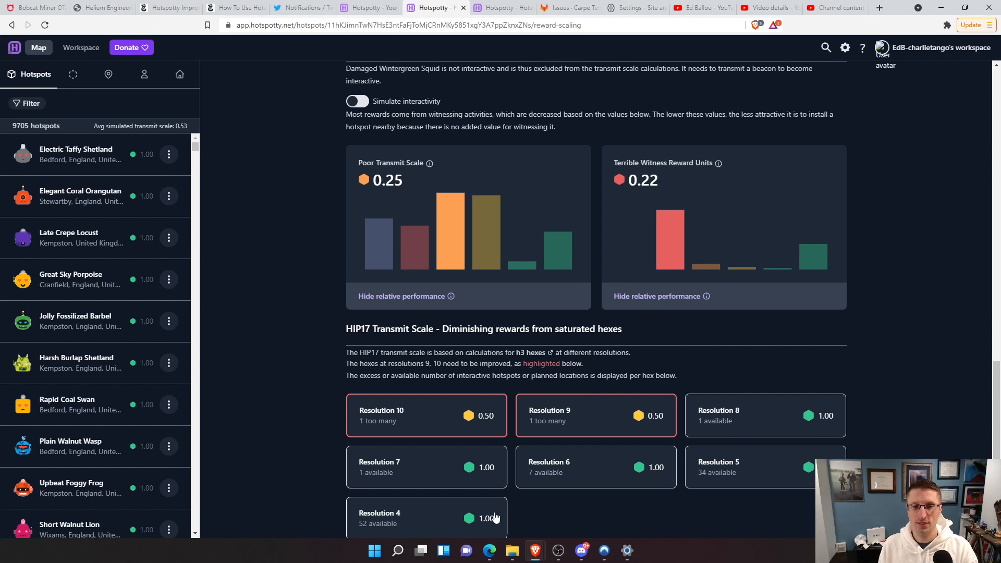
mouse_move(709, 468)
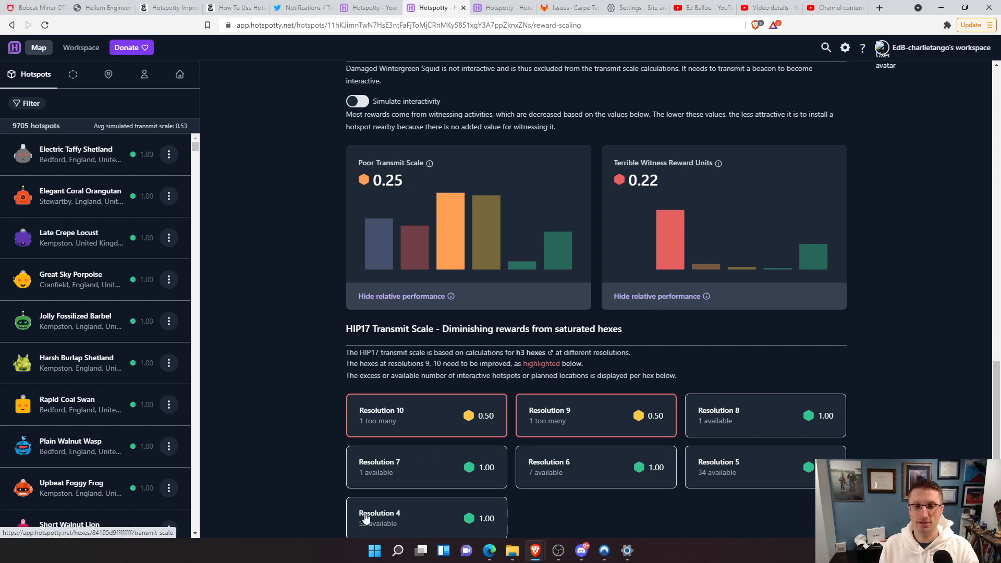
mouse_move(408, 543)
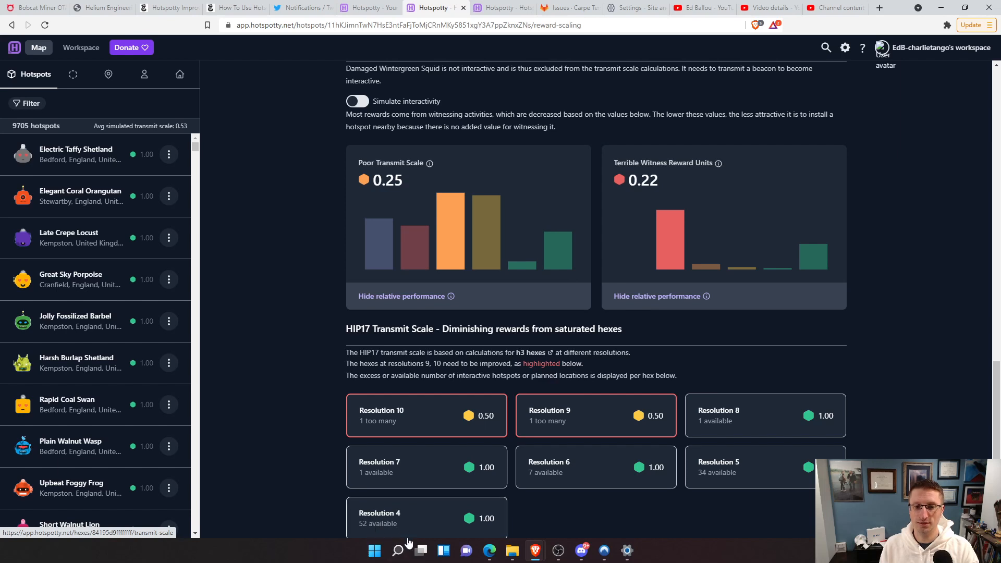
mouse_move(429, 490)
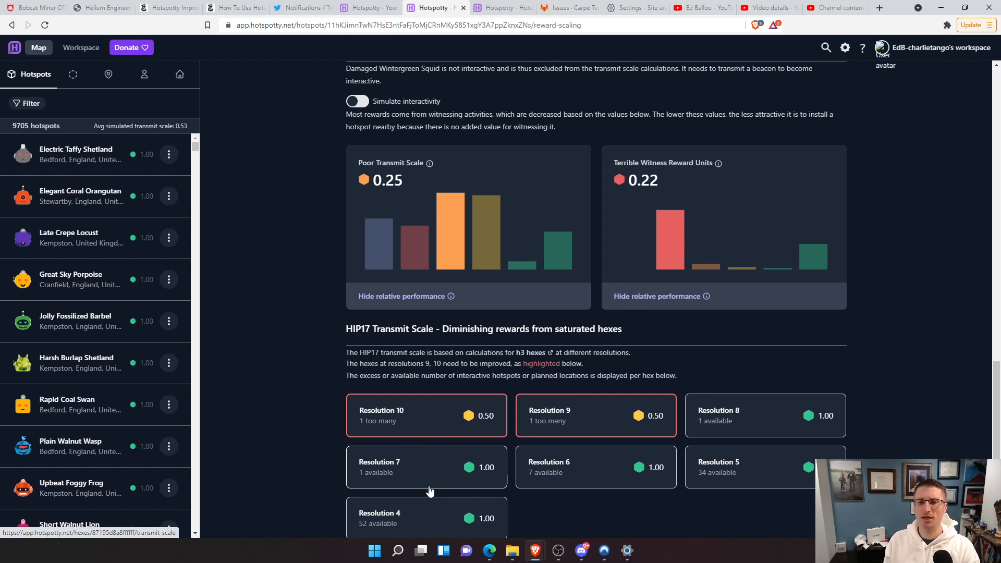
mouse_move(430, 163)
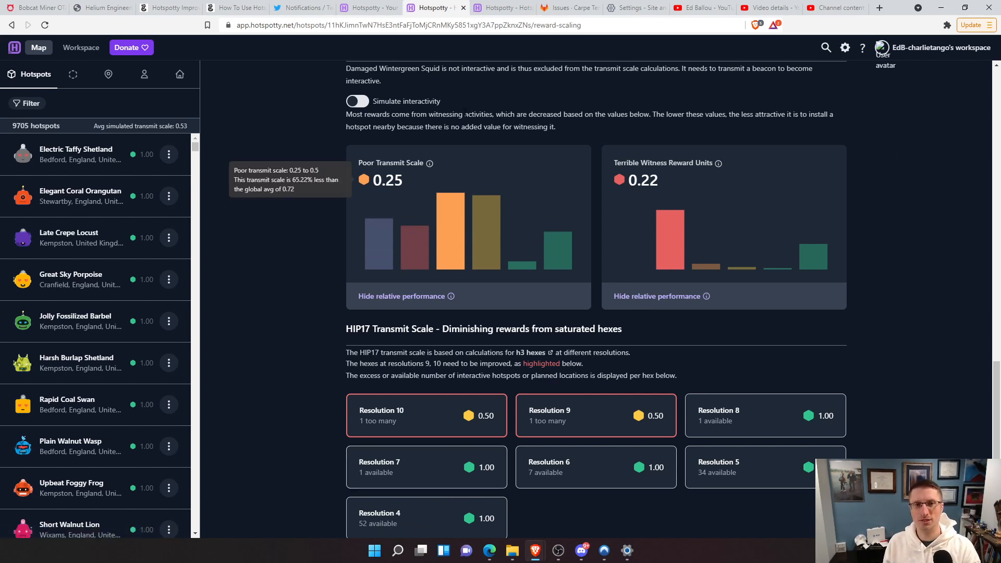
mouse_move(713, 452)
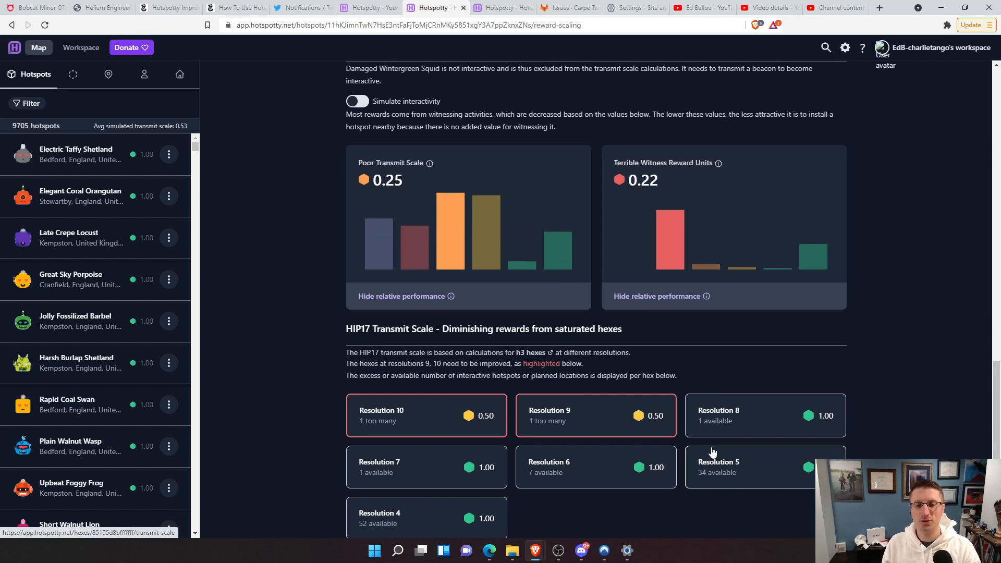
mouse_move(376, 452)
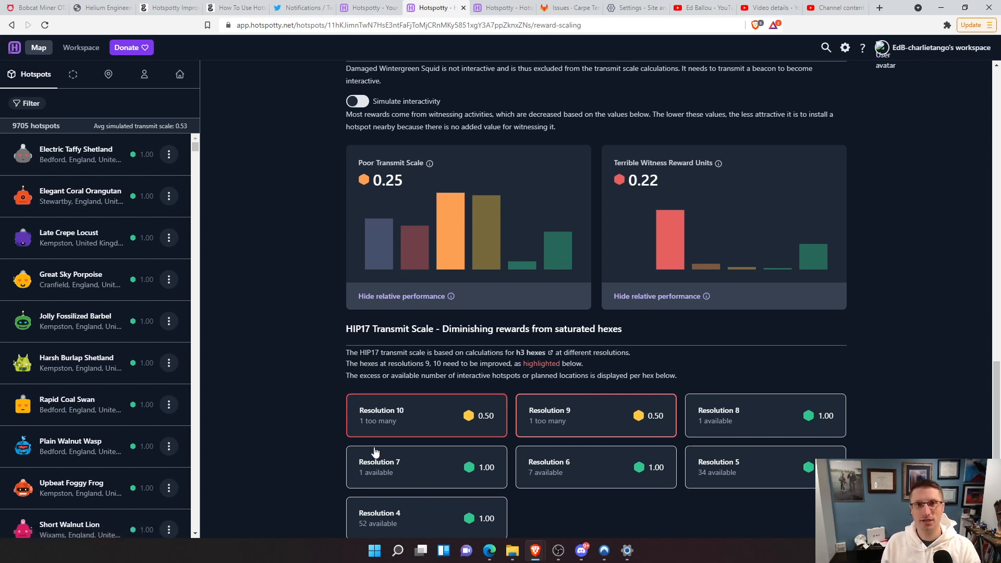
mouse_move(358, 509)
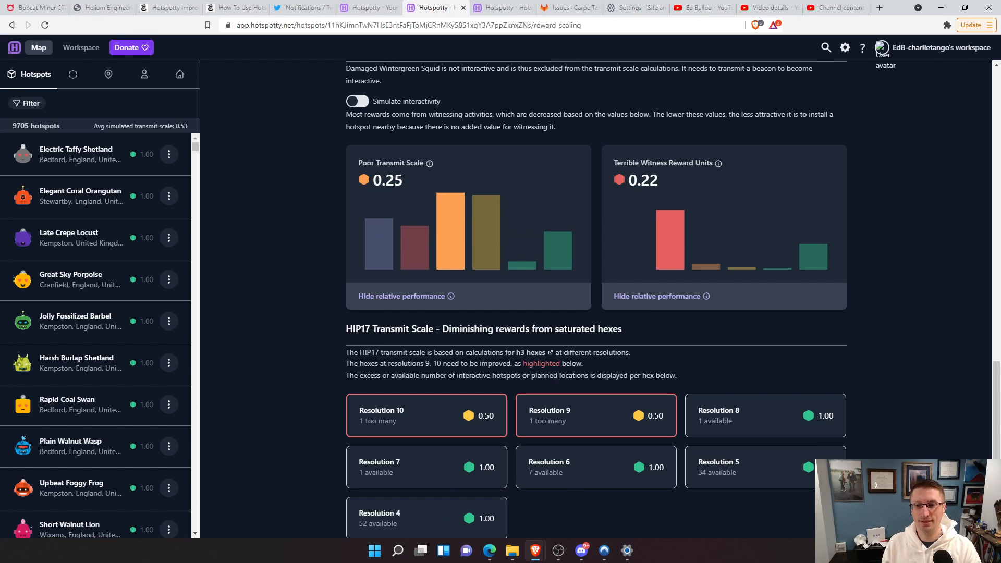
mouse_move(567, 501)
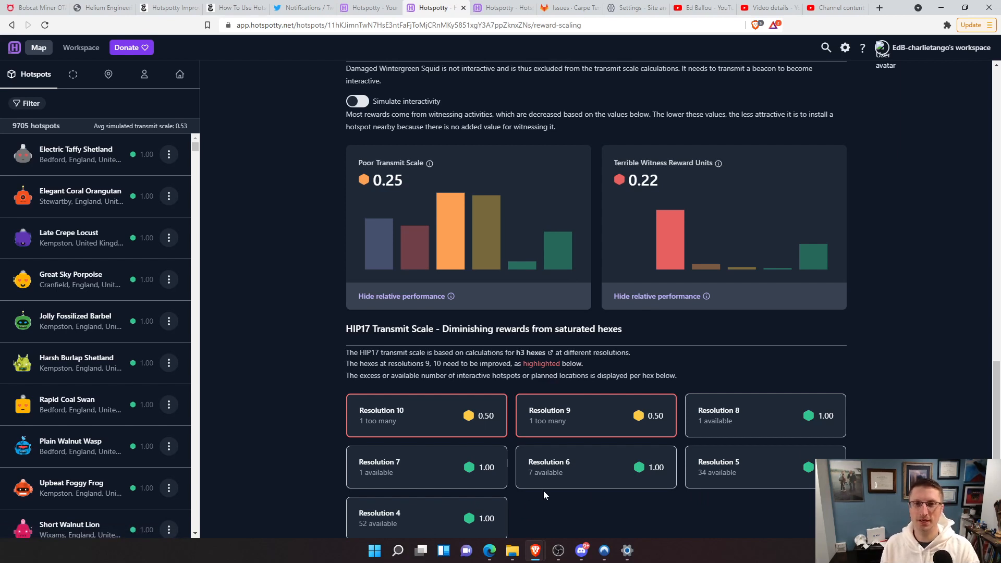
mouse_move(428, 452)
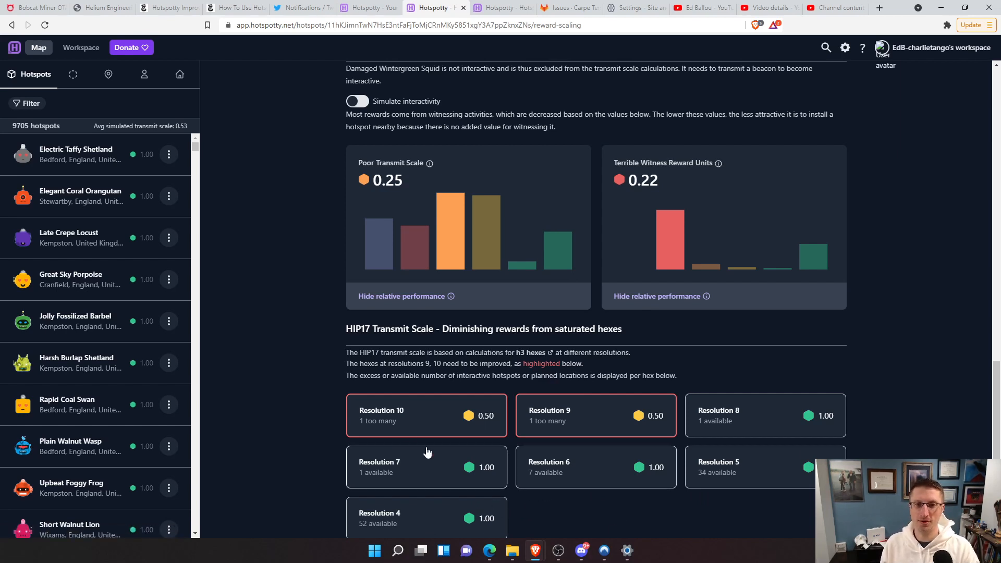
mouse_move(308, 405)
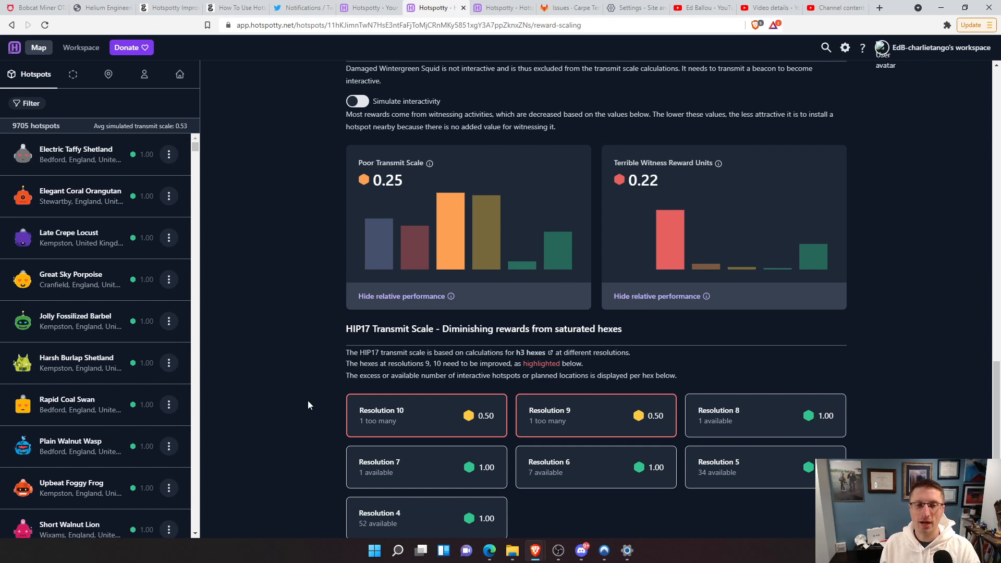
mouse_move(304, 395)
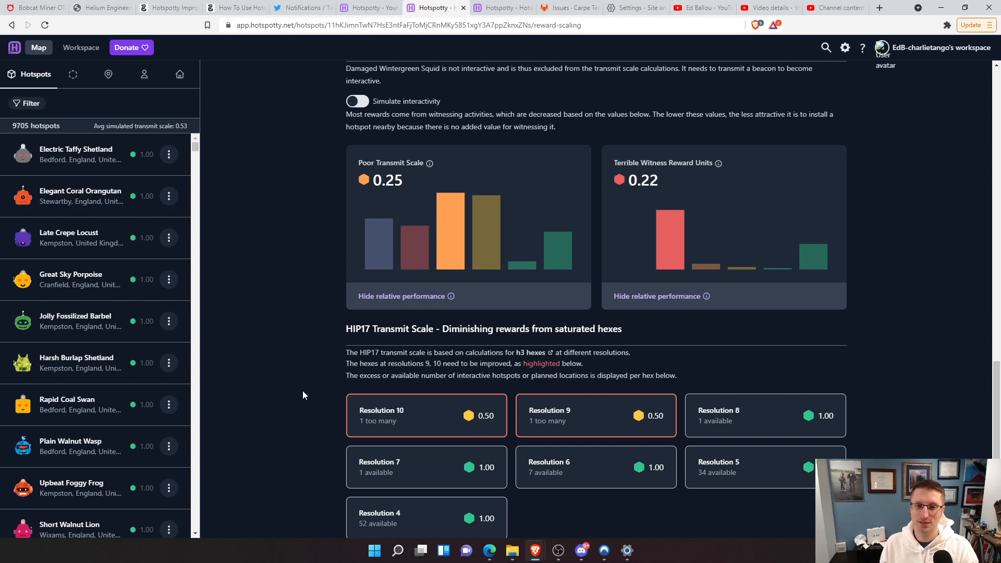
mouse_move(283, 490)
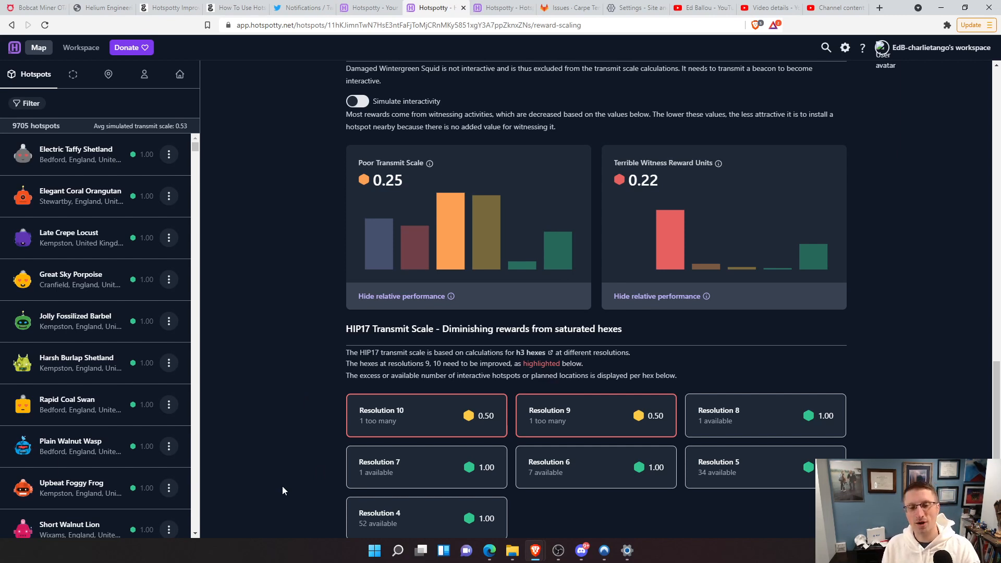
mouse_move(302, 463)
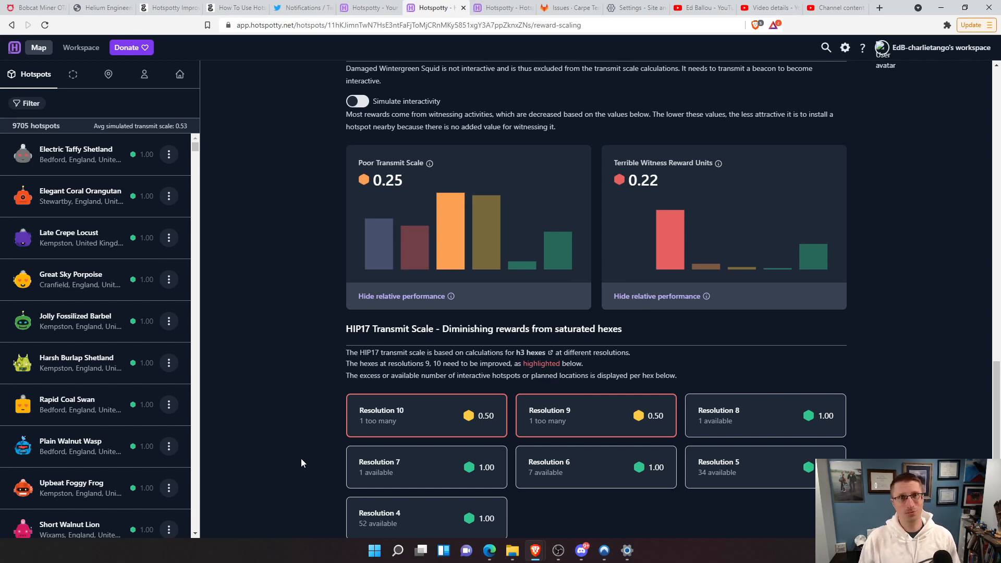
mouse_move(312, 458)
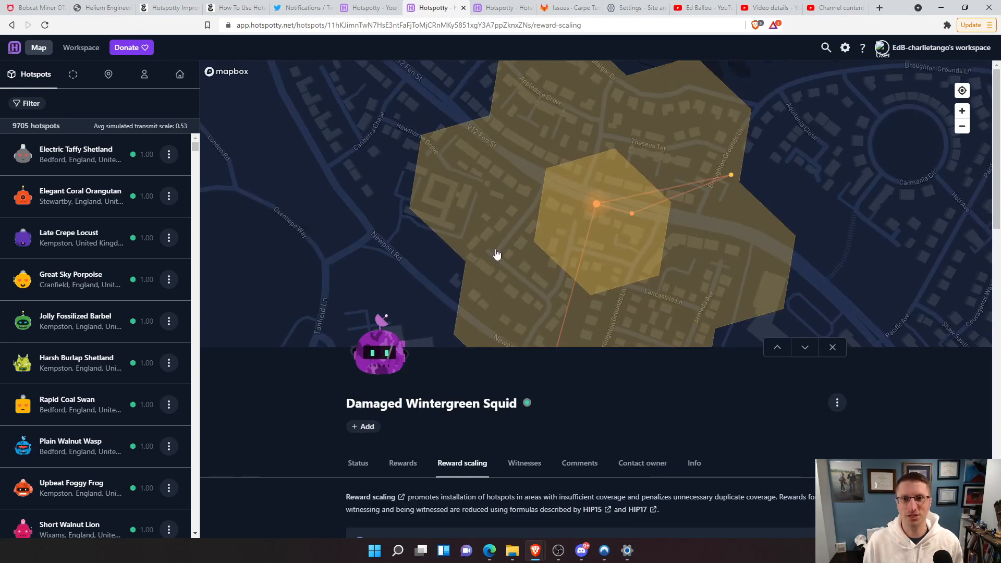
mouse_move(607, 404)
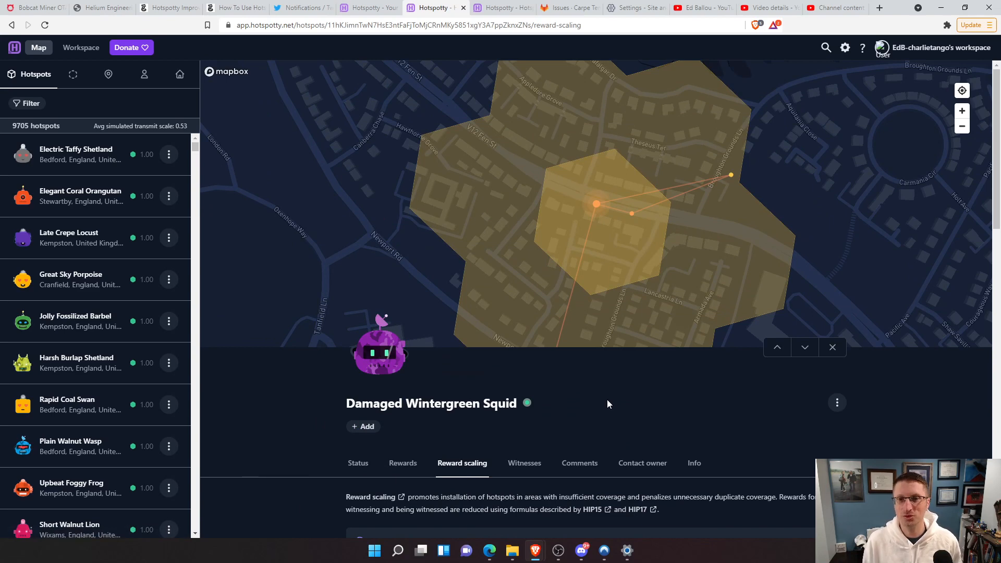
mouse_move(549, 223)
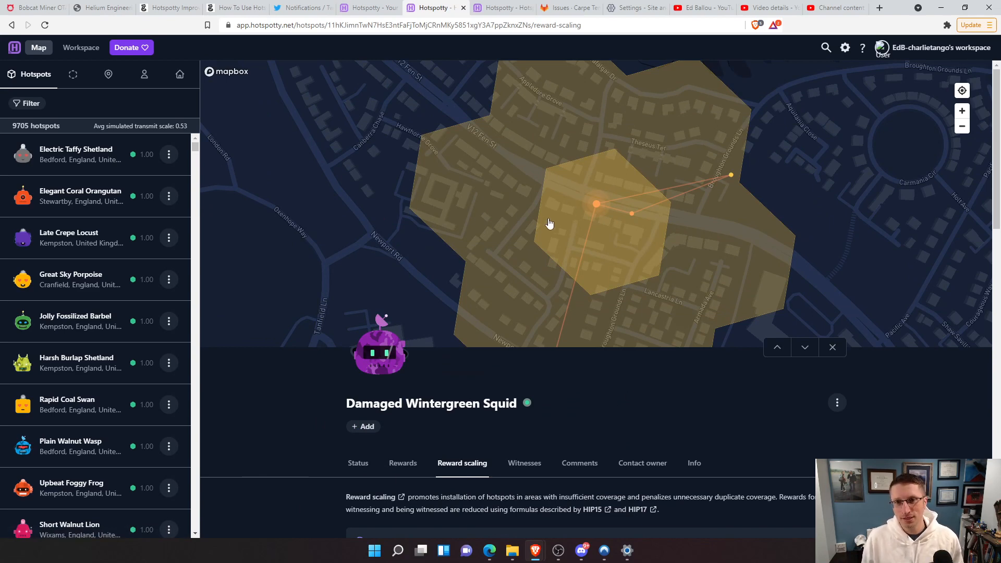
mouse_move(577, 235)
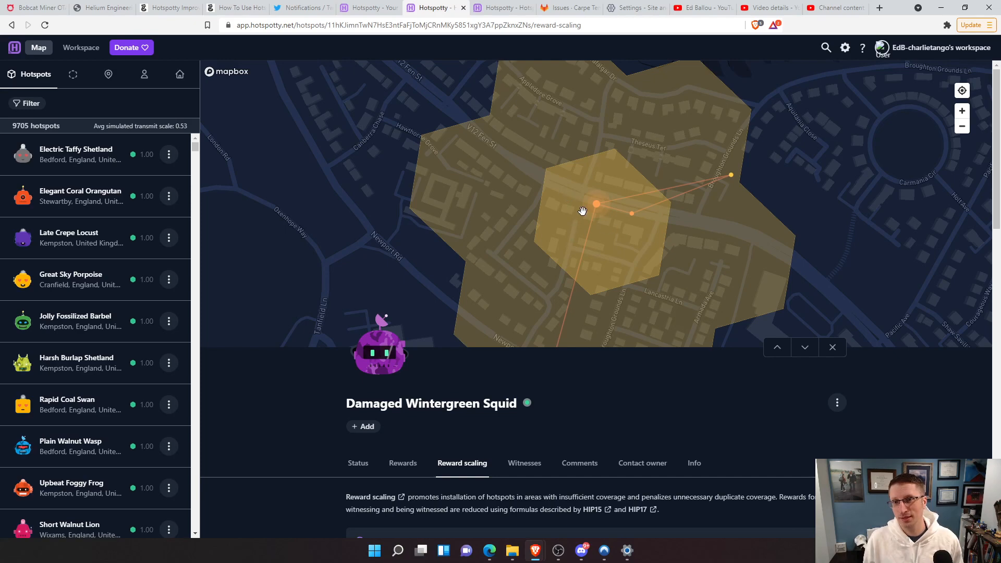
mouse_move(718, 146)
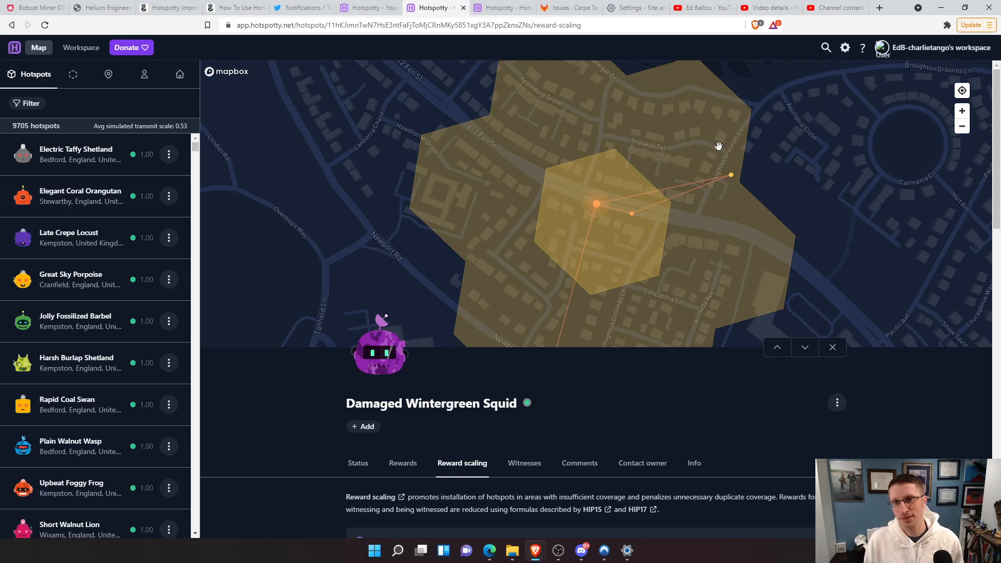
scroll(down, 3)
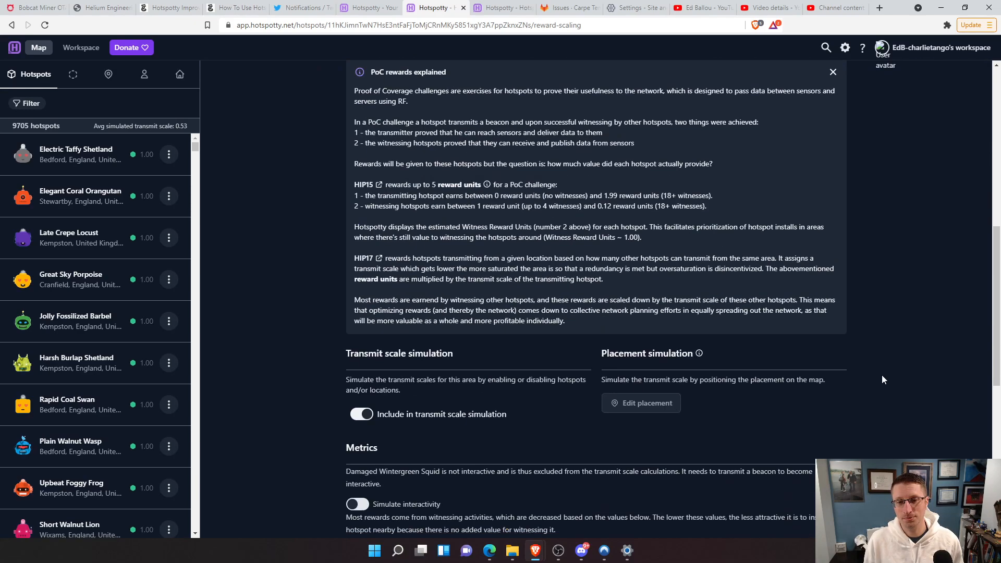
scroll(down, 3)
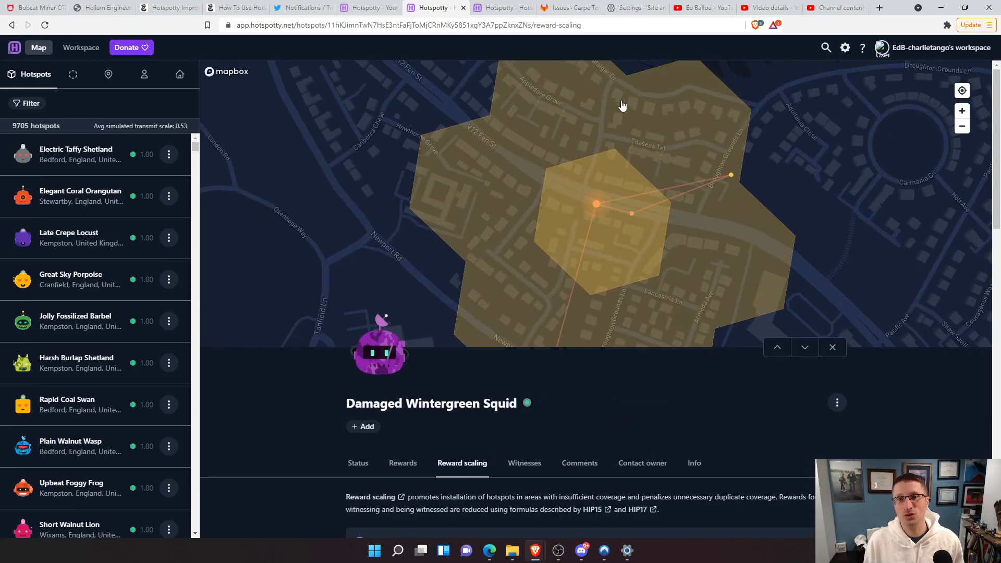
mouse_move(536, 325)
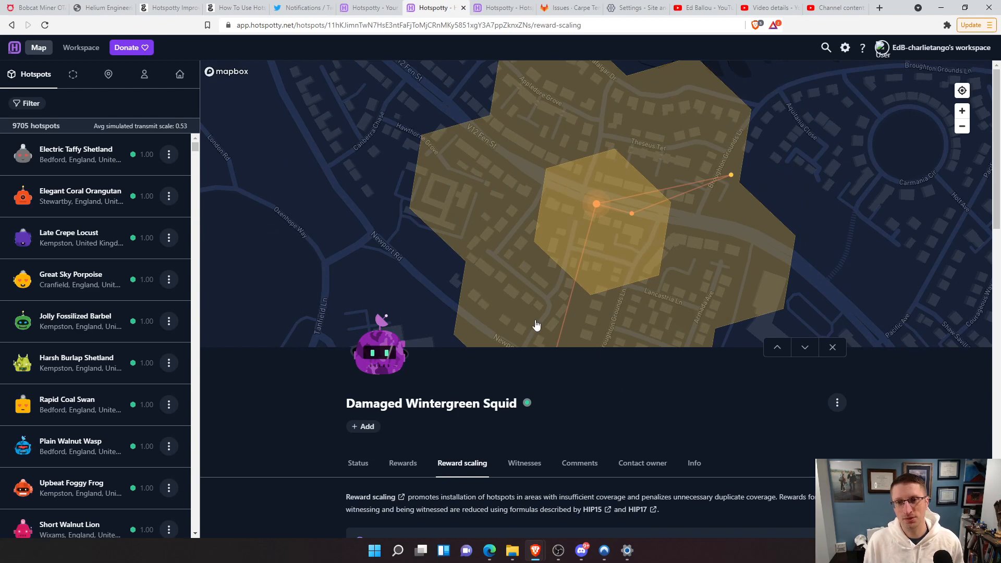
mouse_move(569, 196)
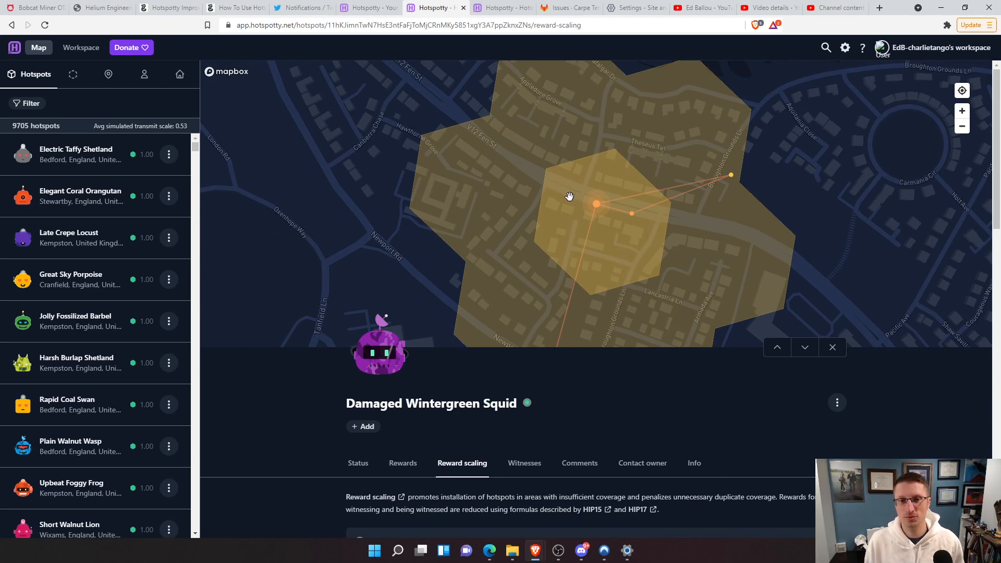
mouse_move(703, 174)
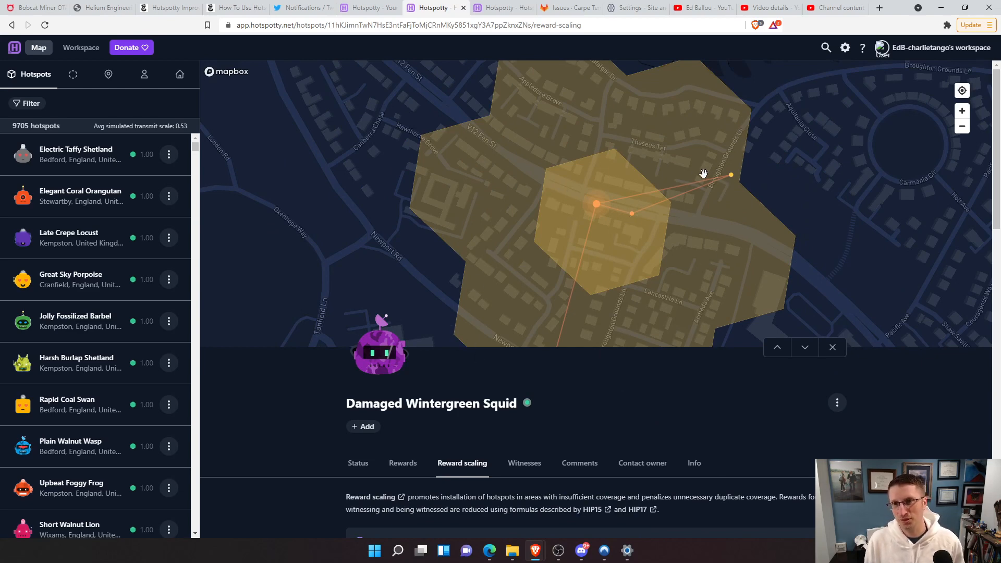
mouse_move(638, 270)
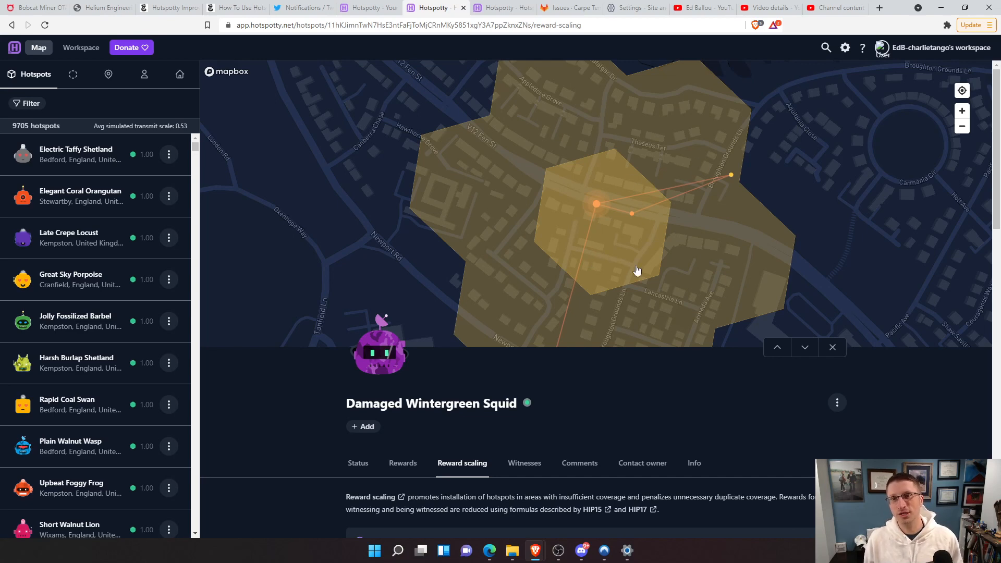
mouse_move(646, 319)
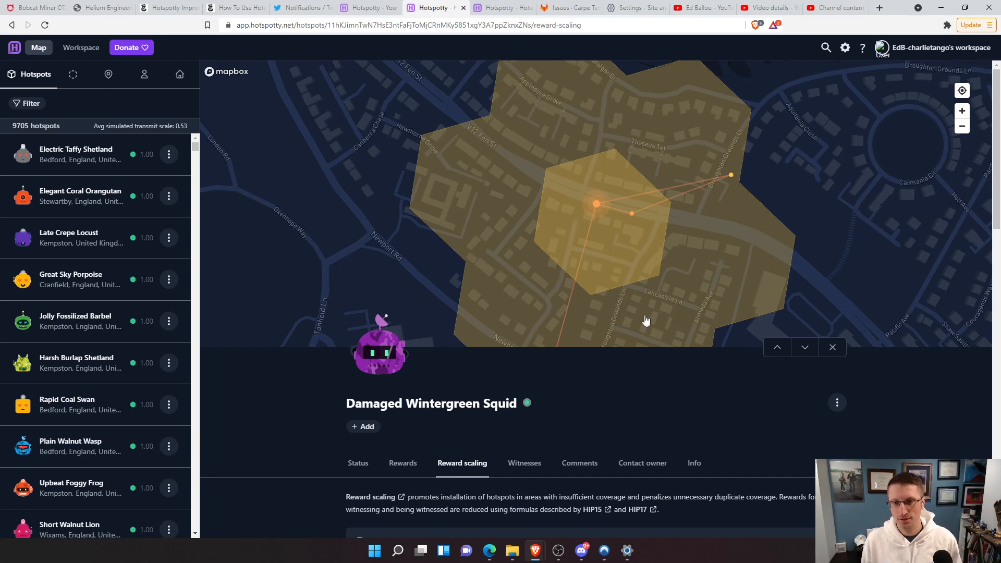
mouse_move(625, 288)
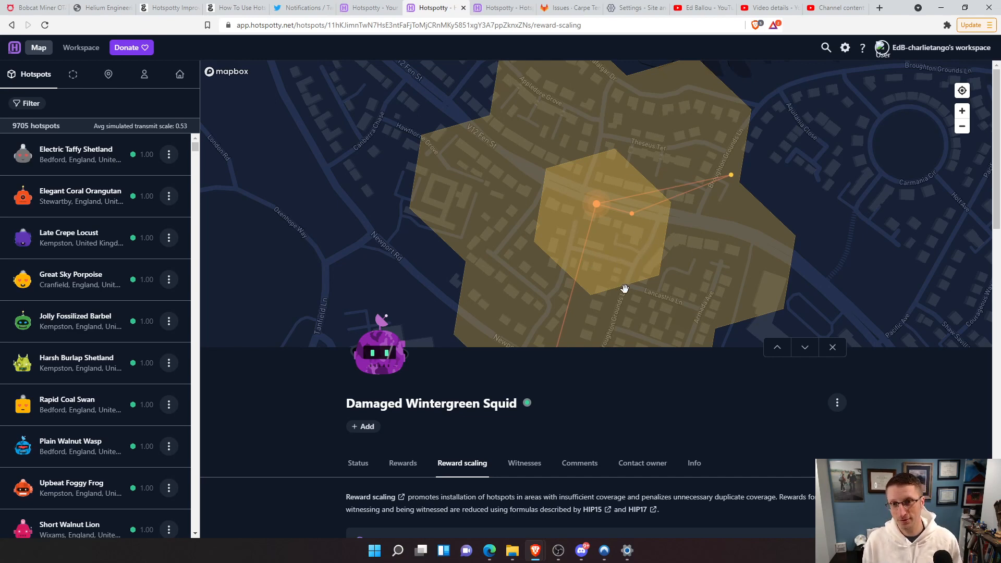
mouse_move(632, 304)
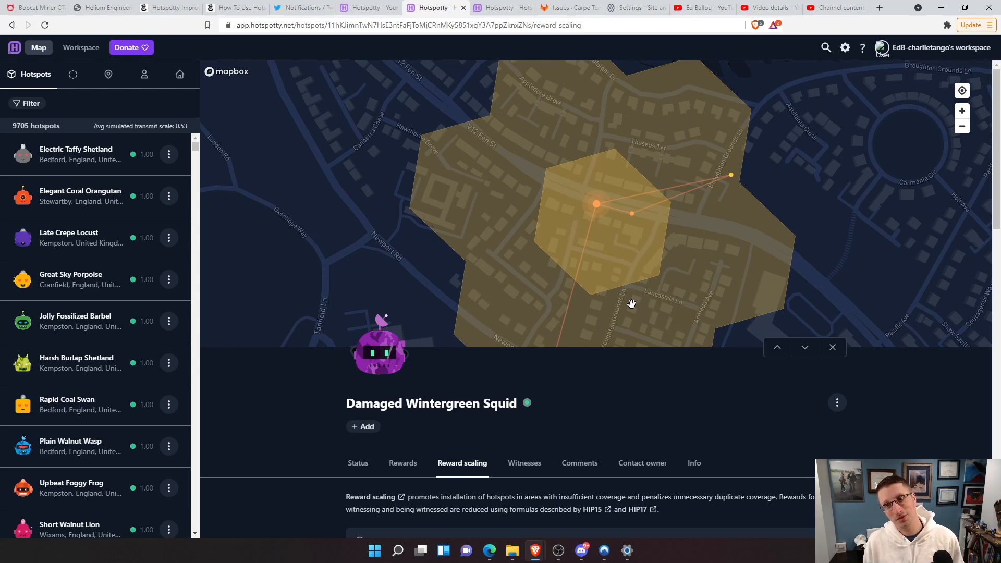
mouse_move(625, 312)
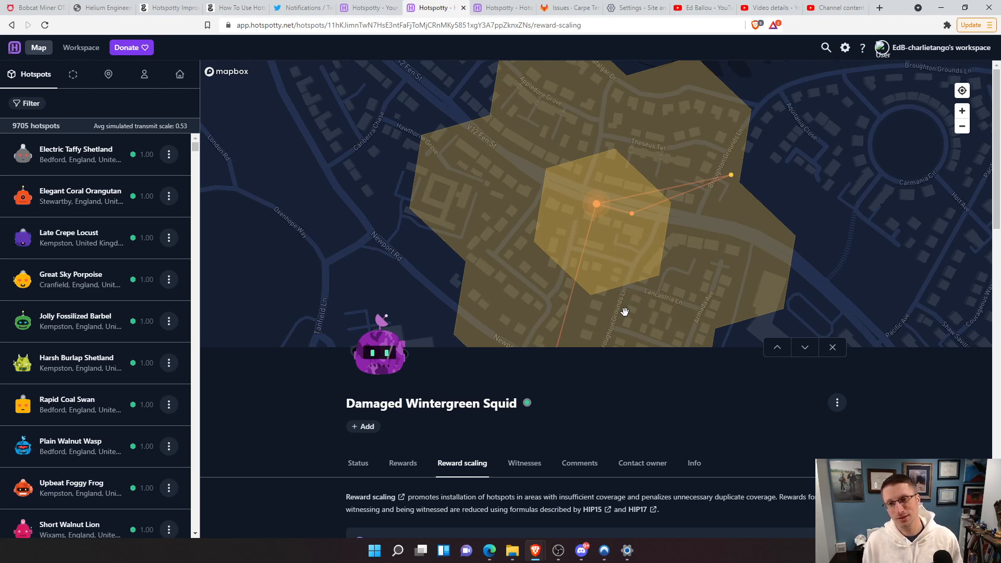
mouse_move(654, 338)
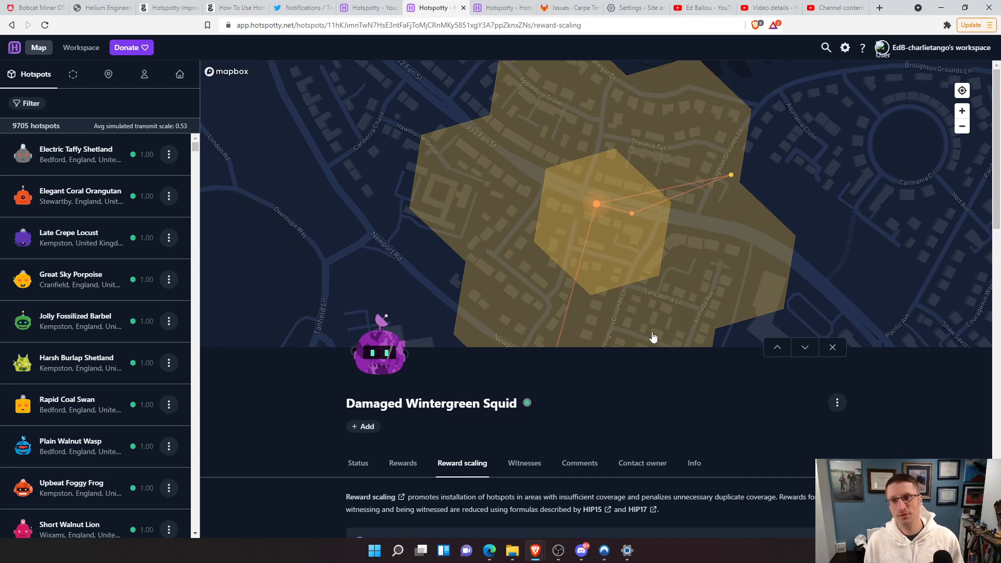
mouse_move(617, 324)
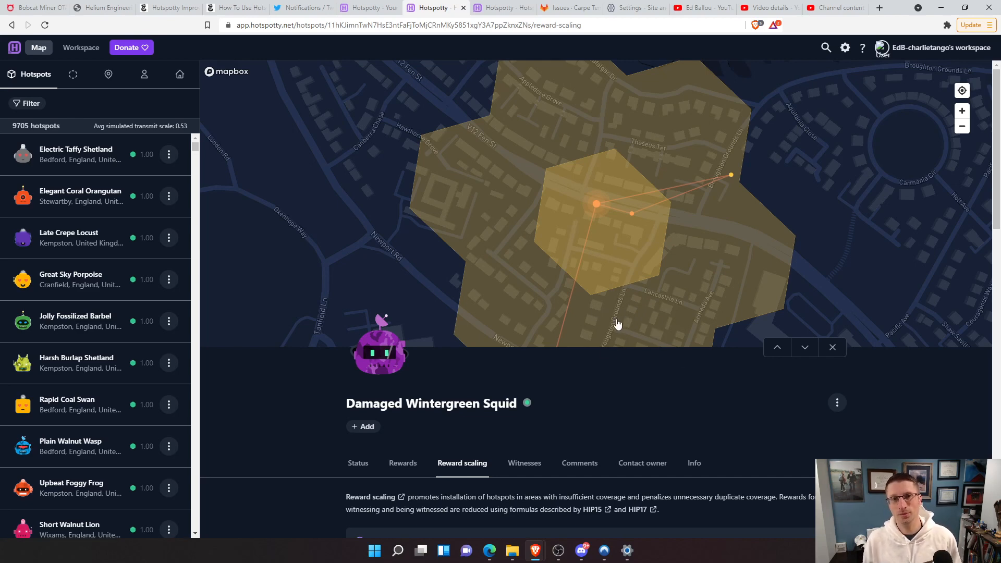
mouse_move(924, 154)
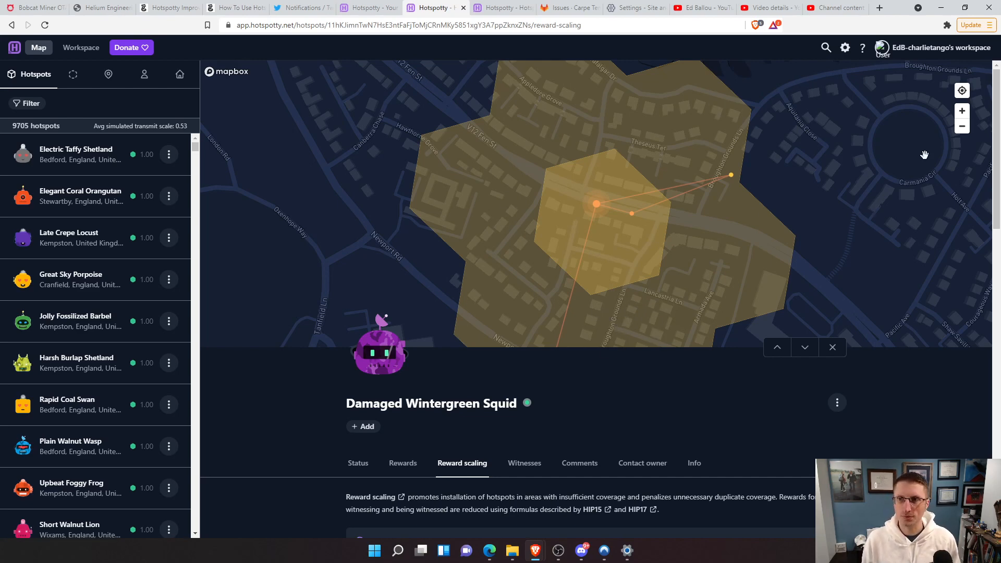
mouse_move(843, 347)
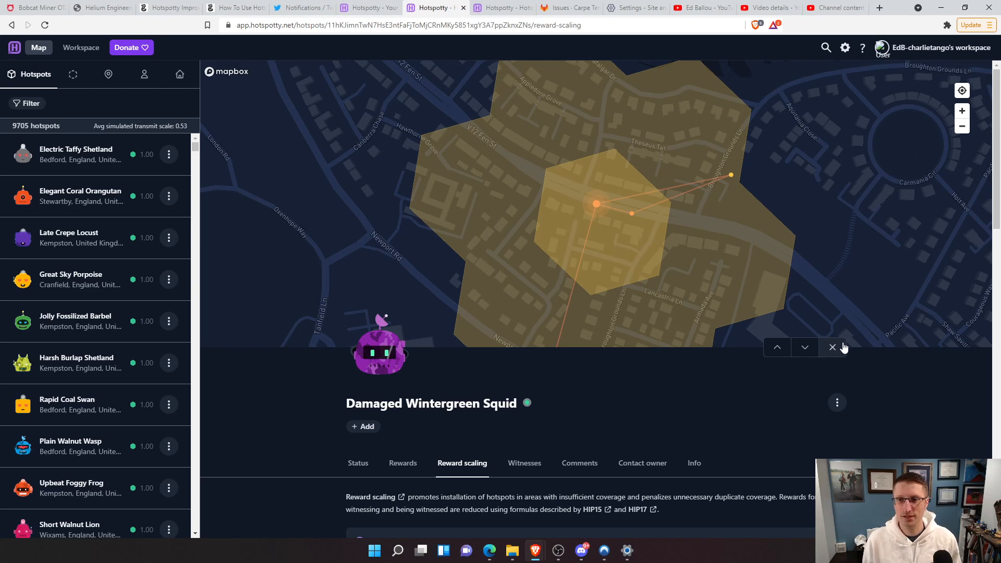
- Close the Damaged Wintergreen Squid details panel to return to the full map
click(832, 348)
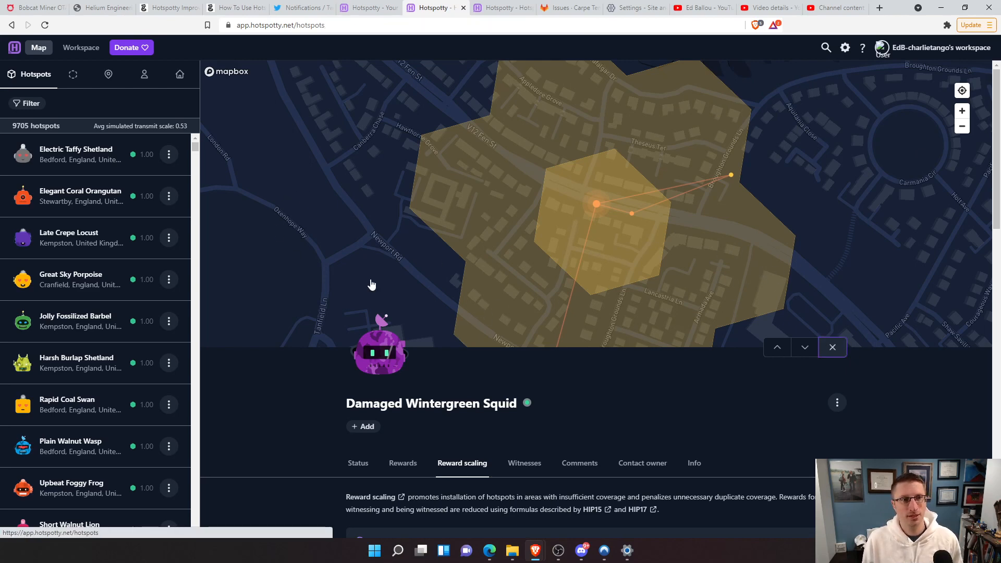
mouse_move(392, 245)
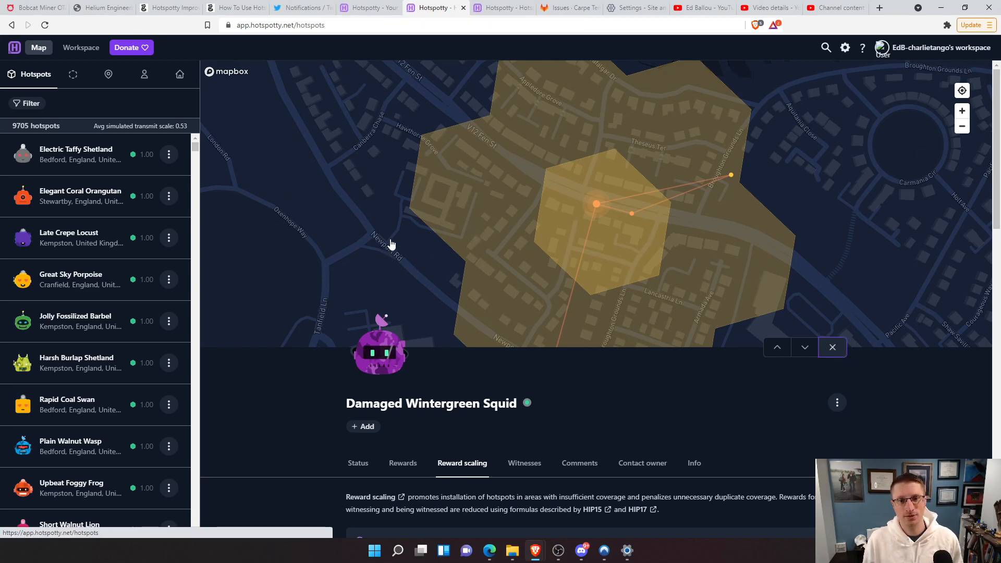
click(833, 347)
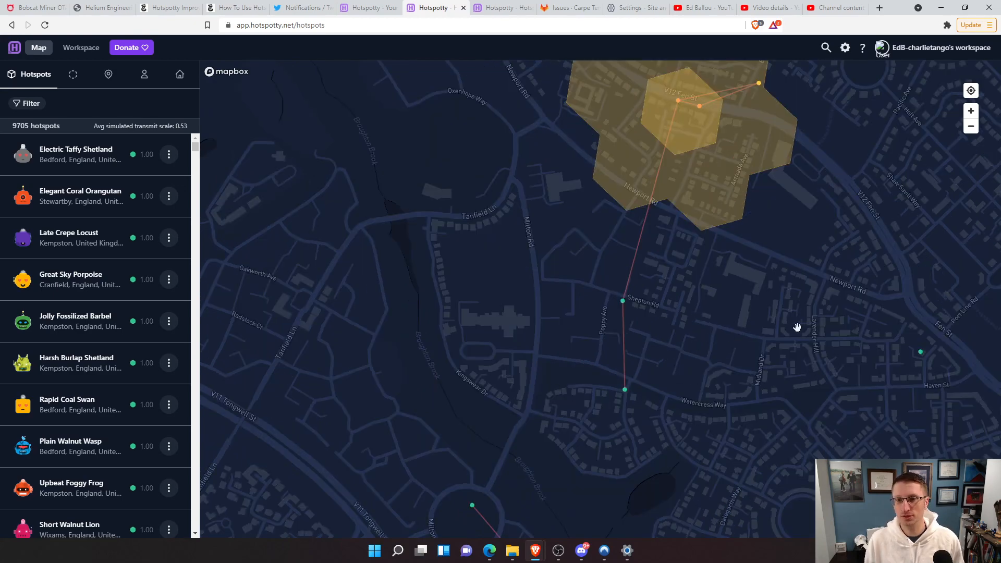
mouse_move(628, 394)
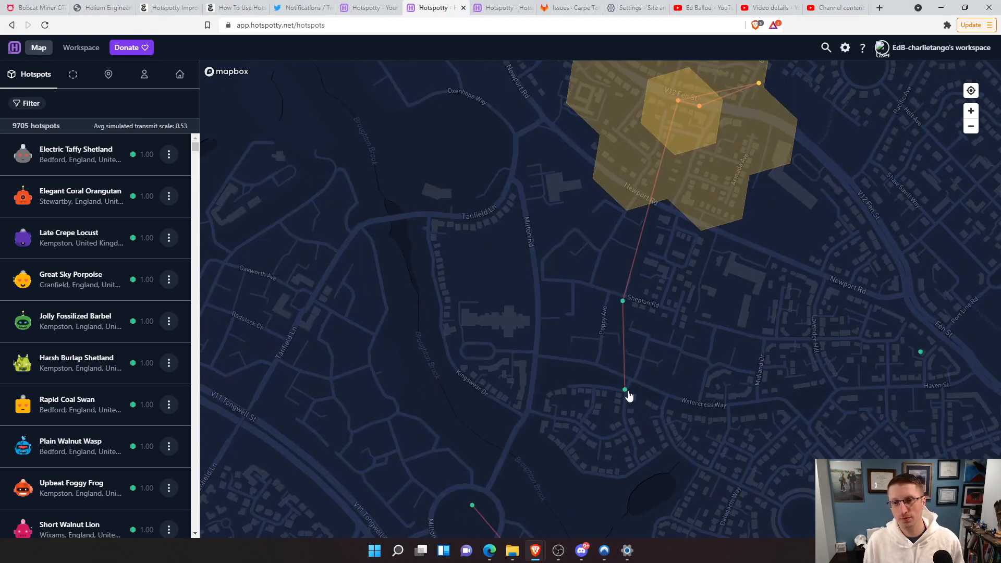
- Open Huge Indigo Finch's panel and view its rewards: 0.24 daily, 25.86 over 30 days
click(625, 390)
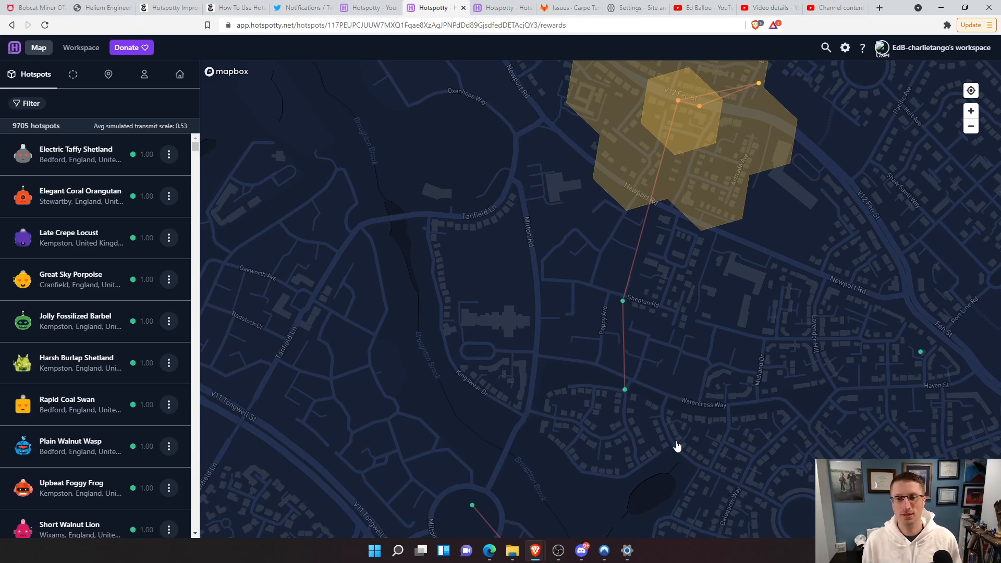
mouse_move(493, 411)
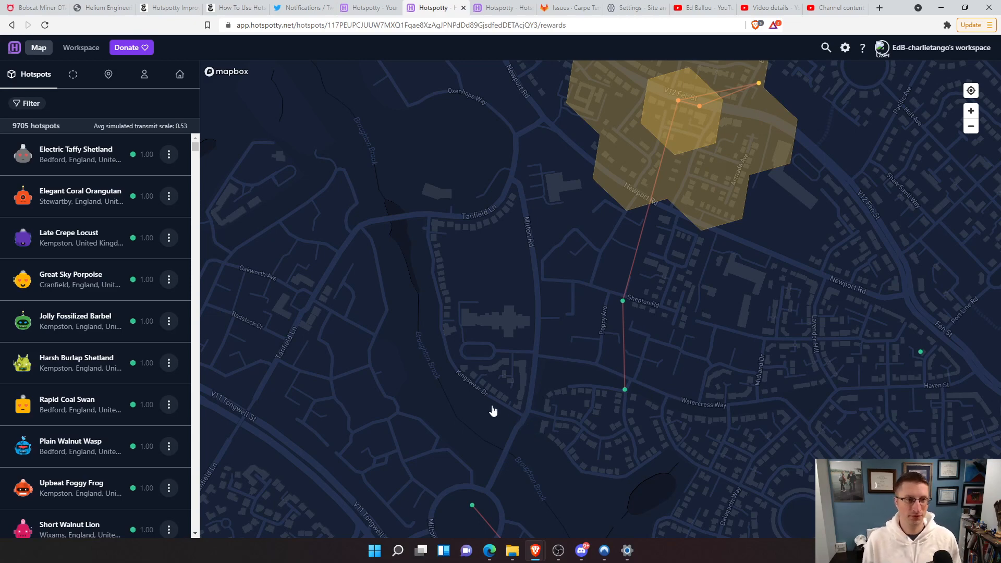
mouse_move(960, 312)
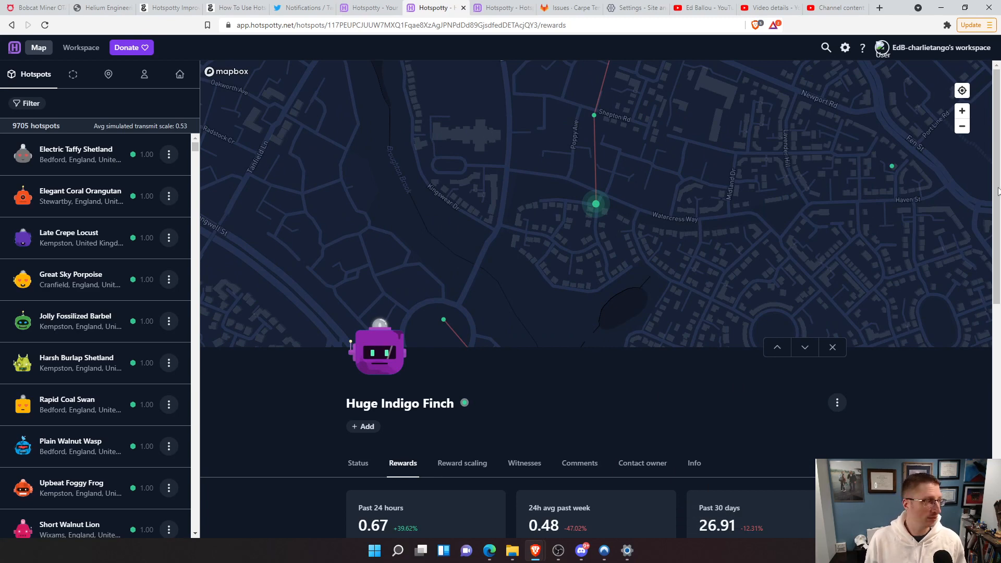
mouse_move(861, 406)
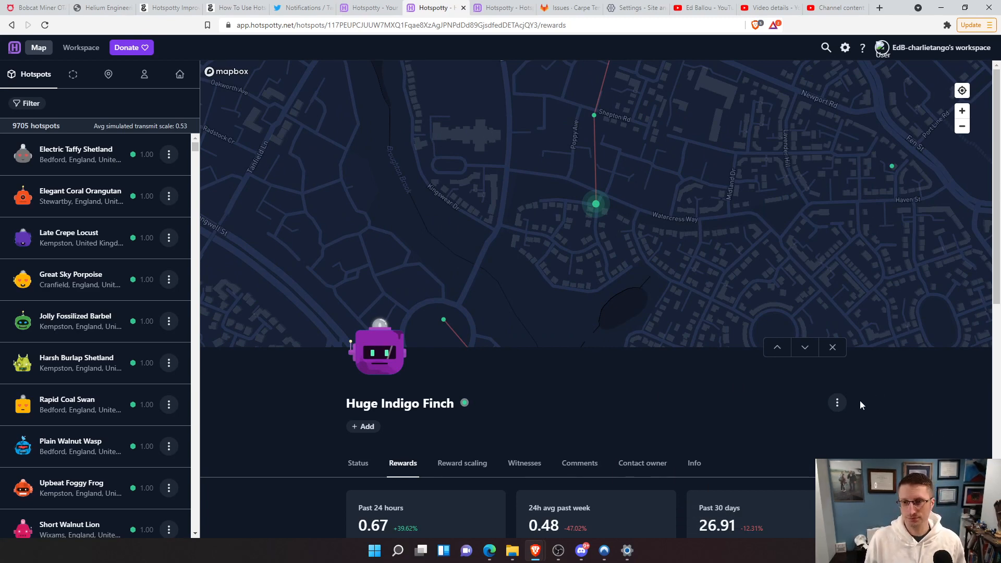
scroll(down, 3)
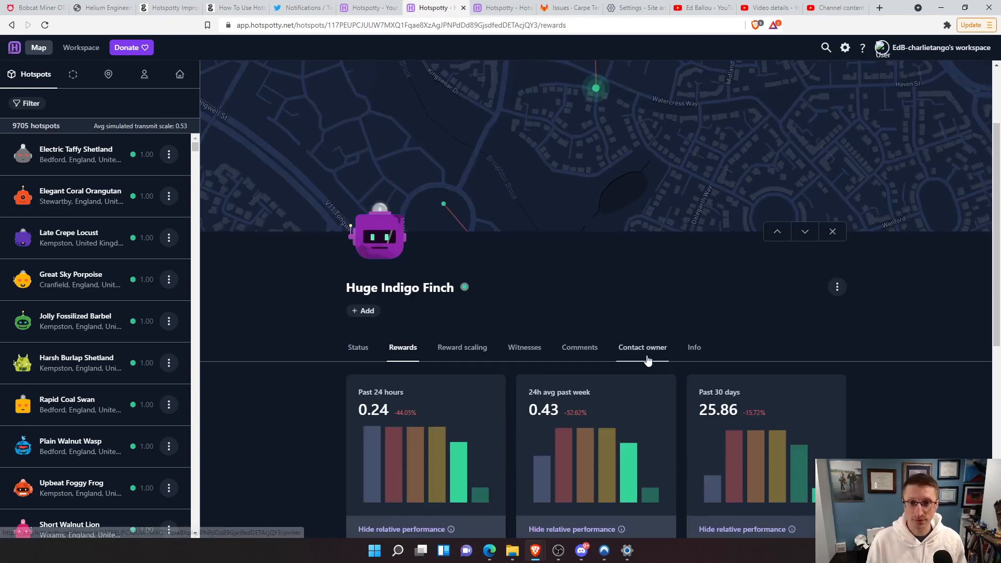
mouse_move(885, 435)
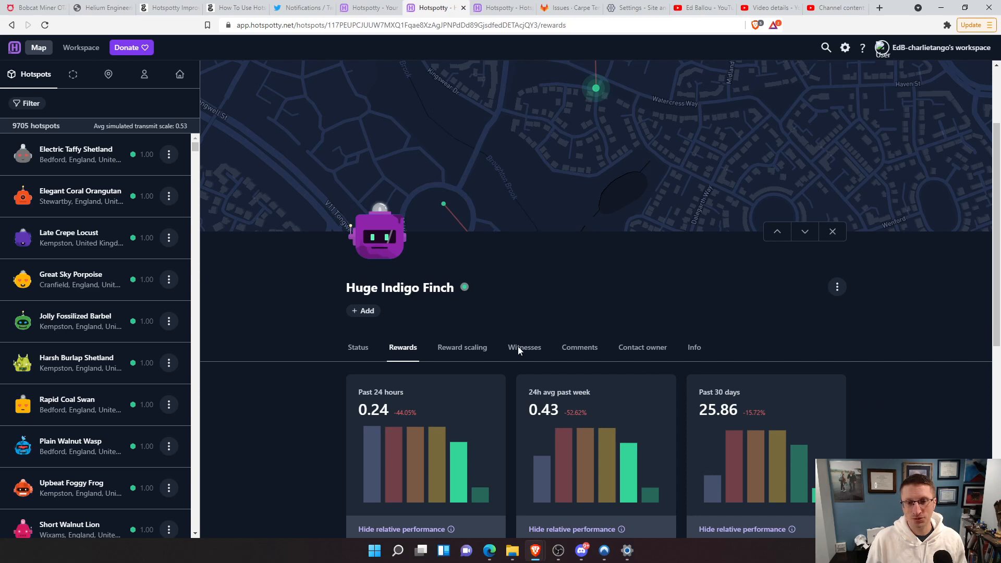
mouse_move(804, 363)
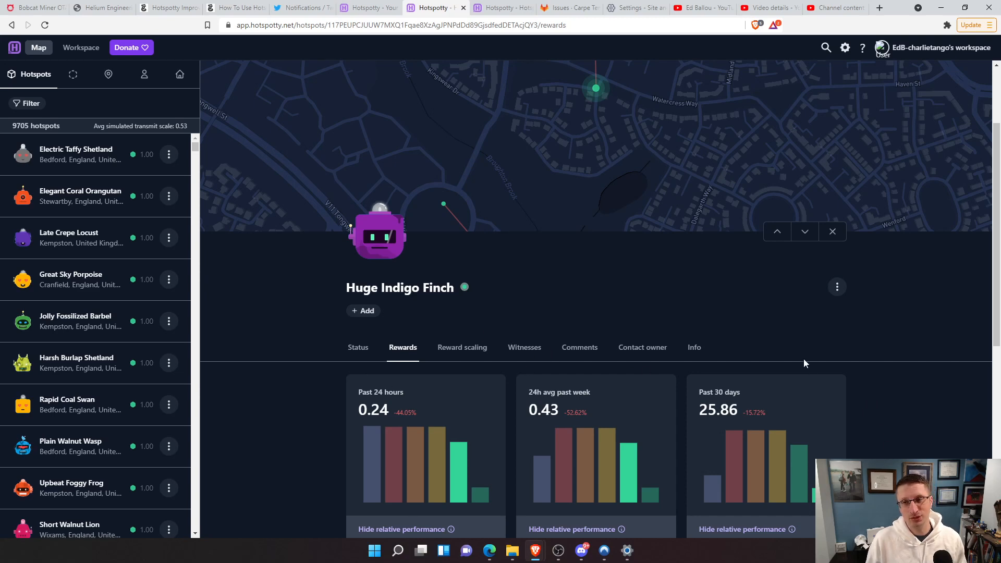
mouse_move(931, 402)
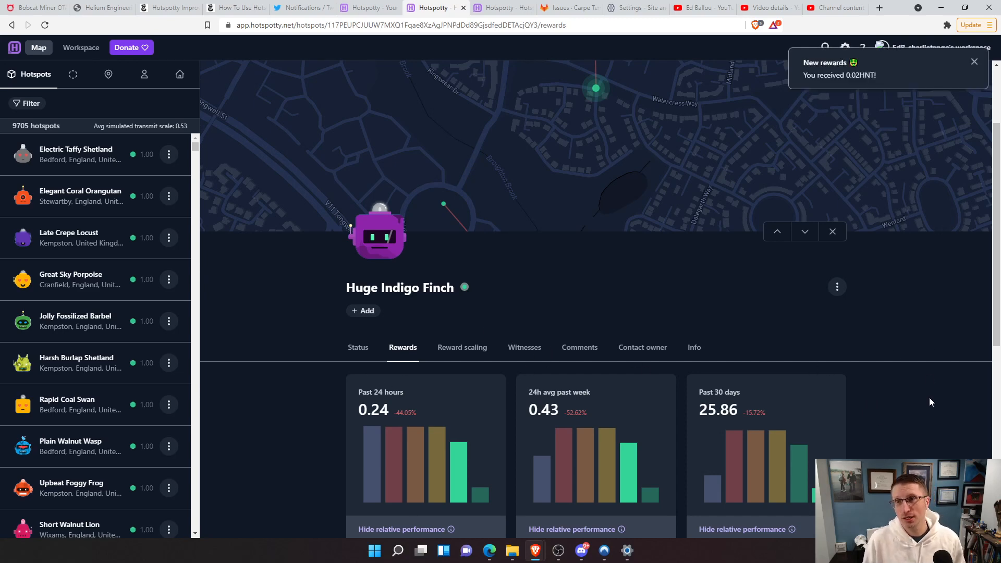
mouse_move(428, 424)
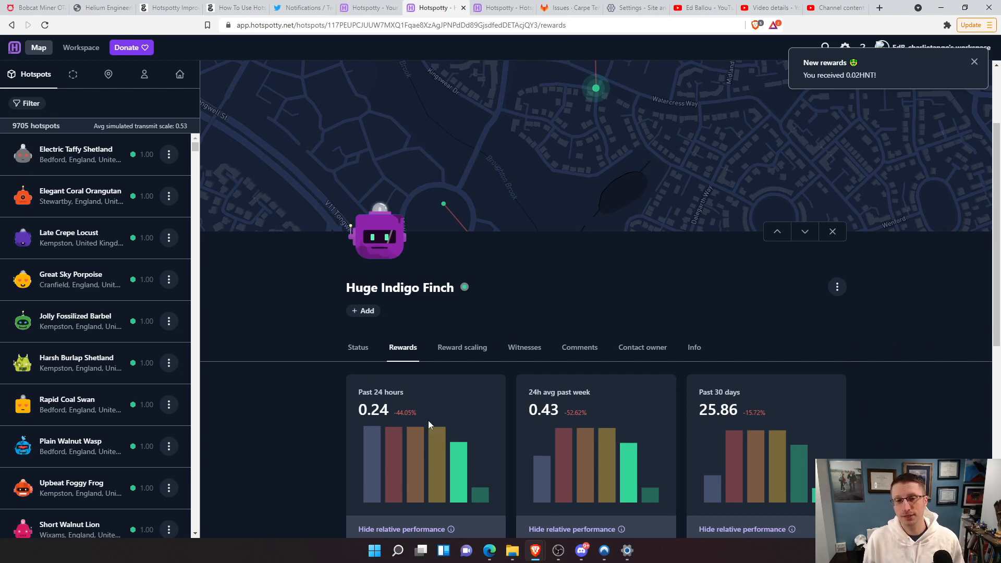
mouse_move(605, 337)
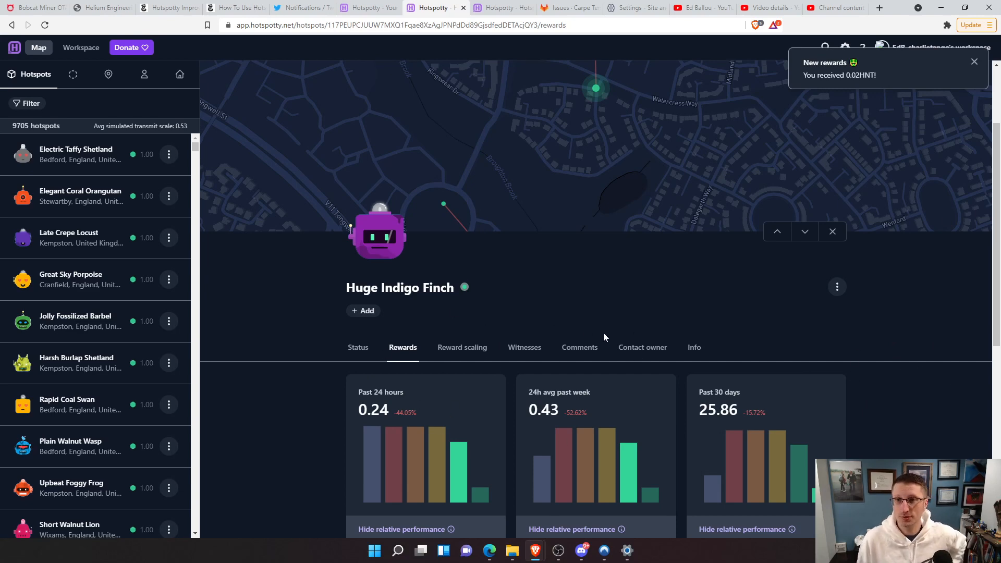
mouse_move(870, 117)
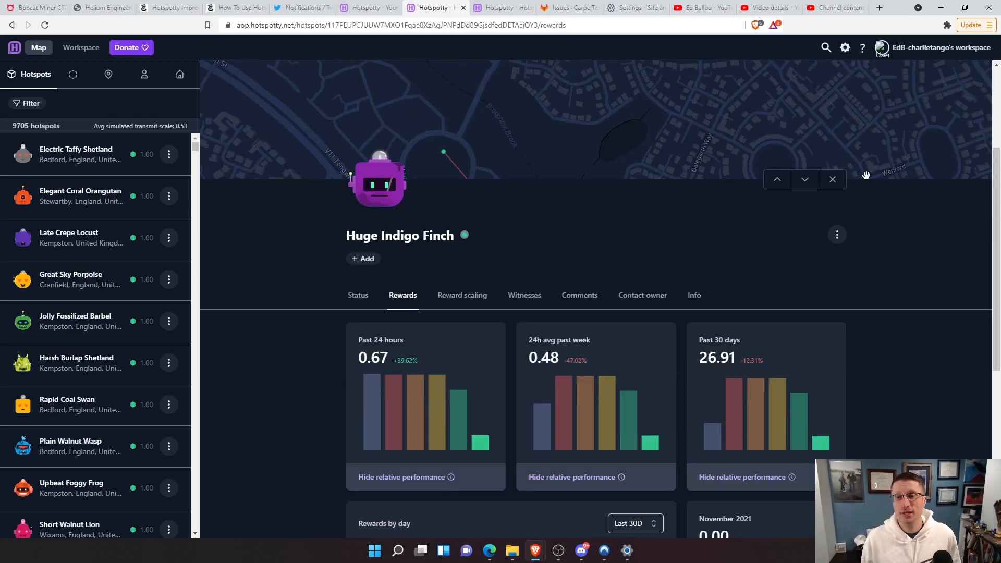
mouse_move(841, 175)
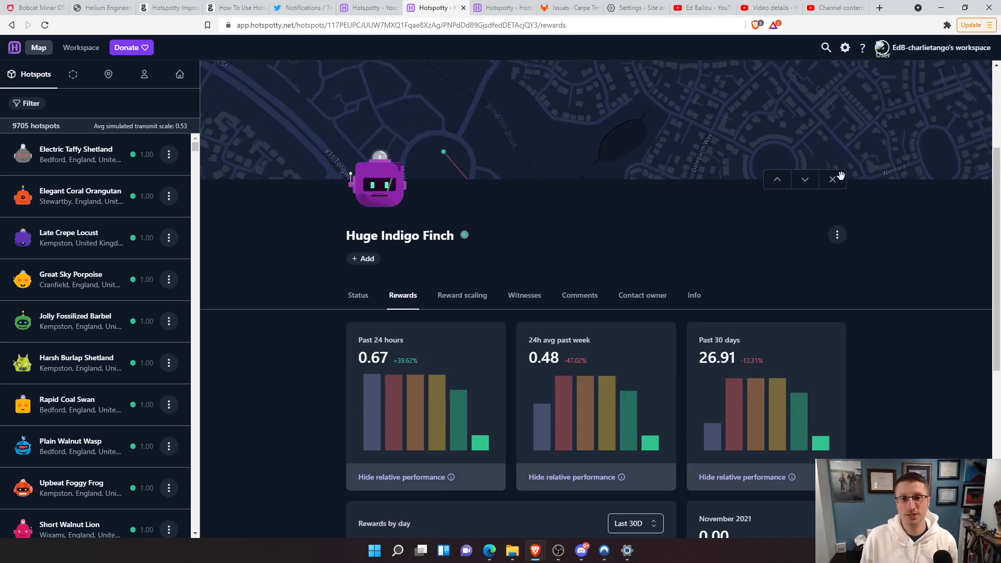
mouse_move(731, 333)
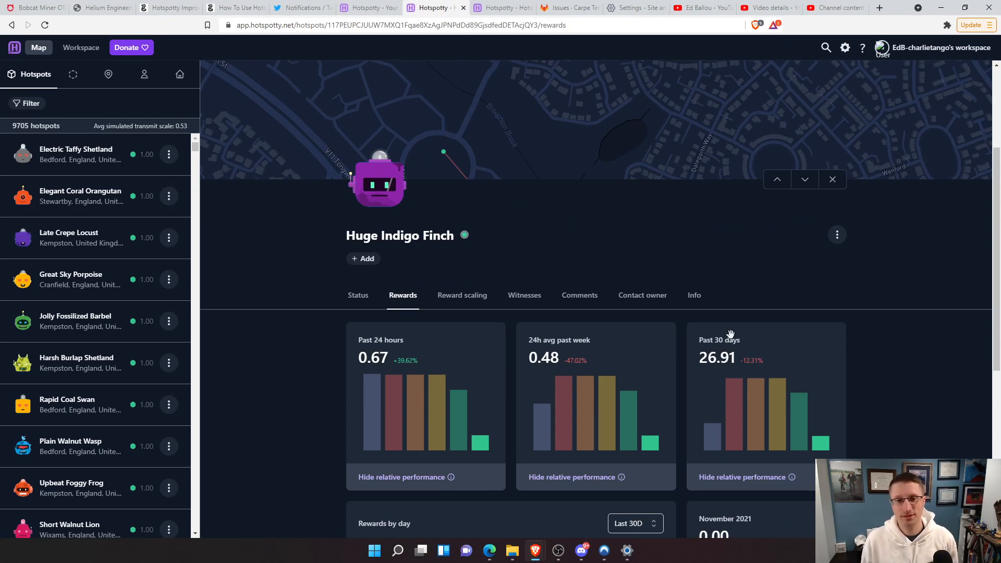
mouse_move(908, 358)
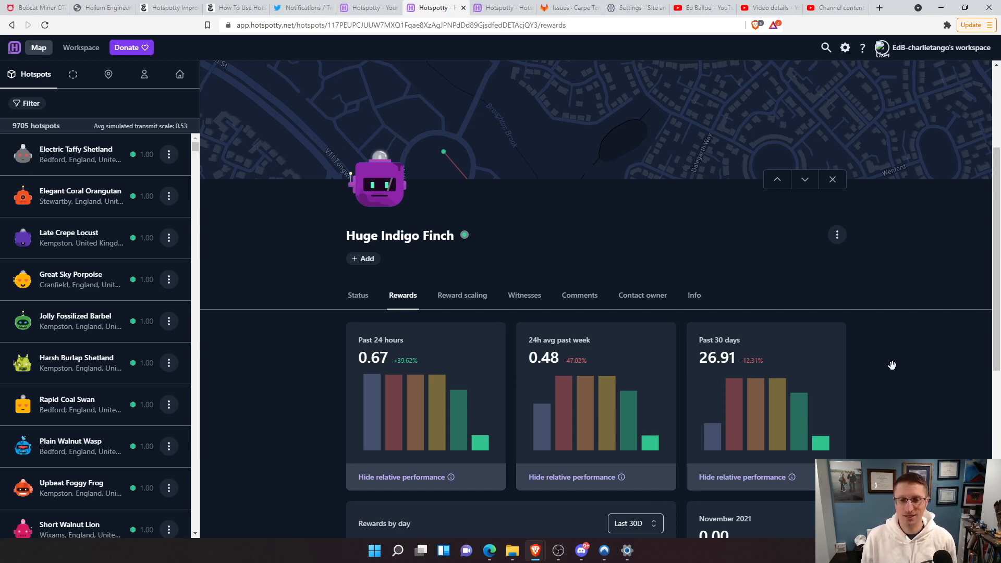
mouse_move(909, 339)
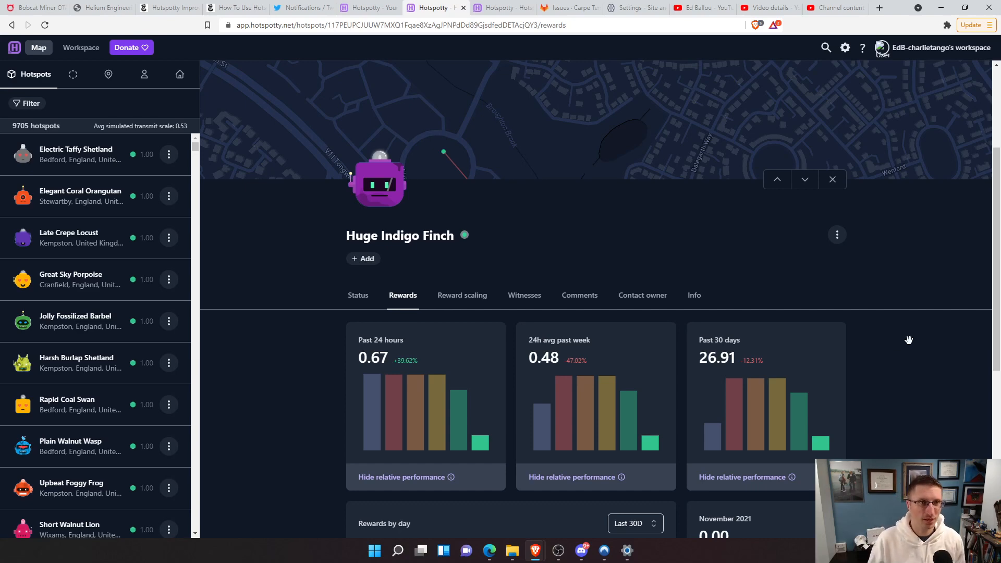
scroll(up, 3)
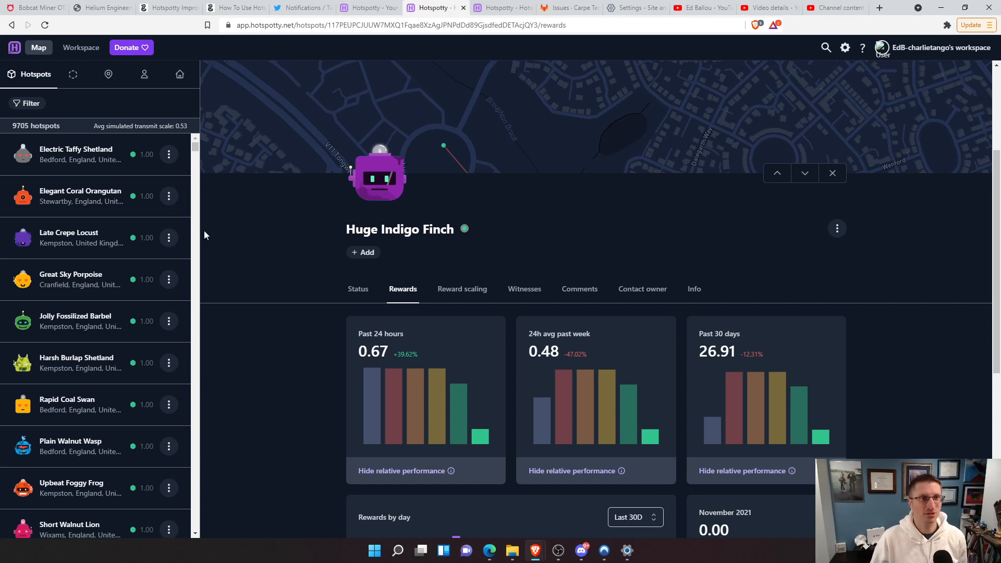
mouse_move(287, 242)
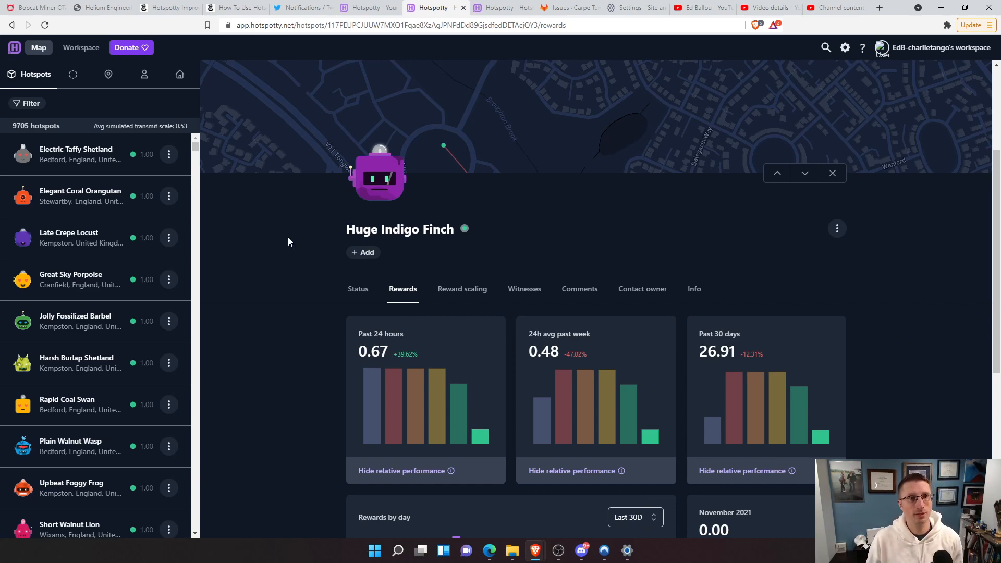
scroll(down, 3)
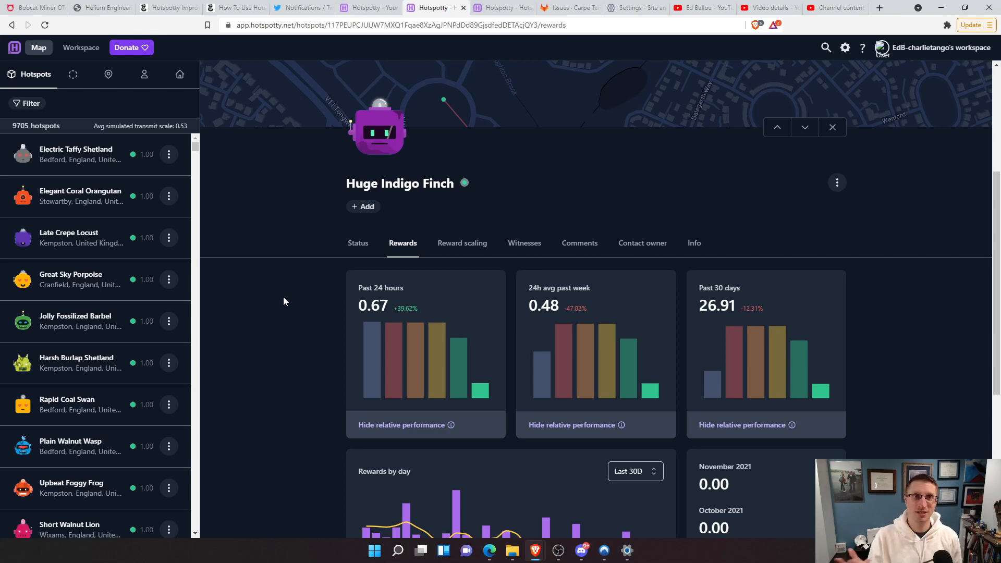
mouse_move(360, 208)
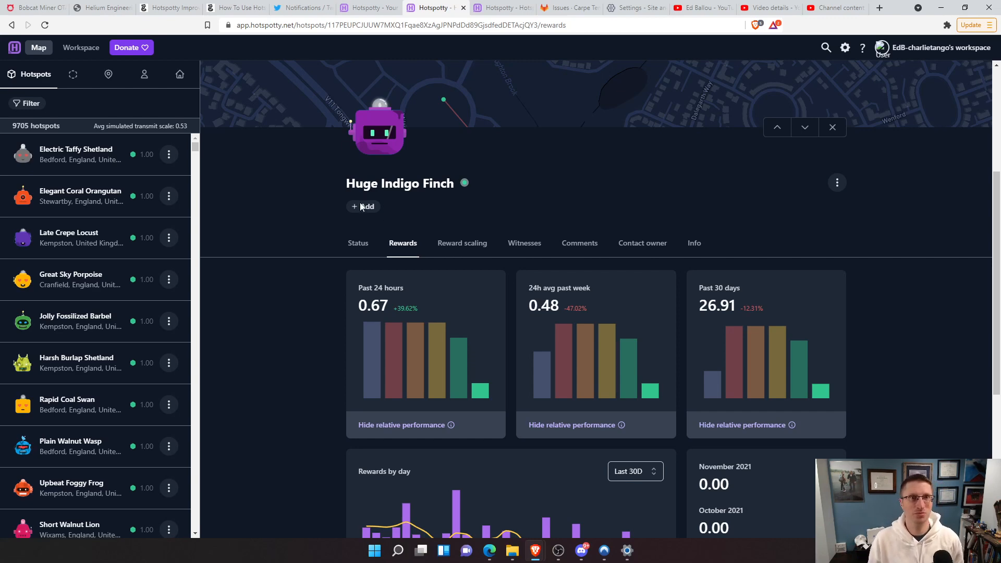
mouse_move(355, 237)
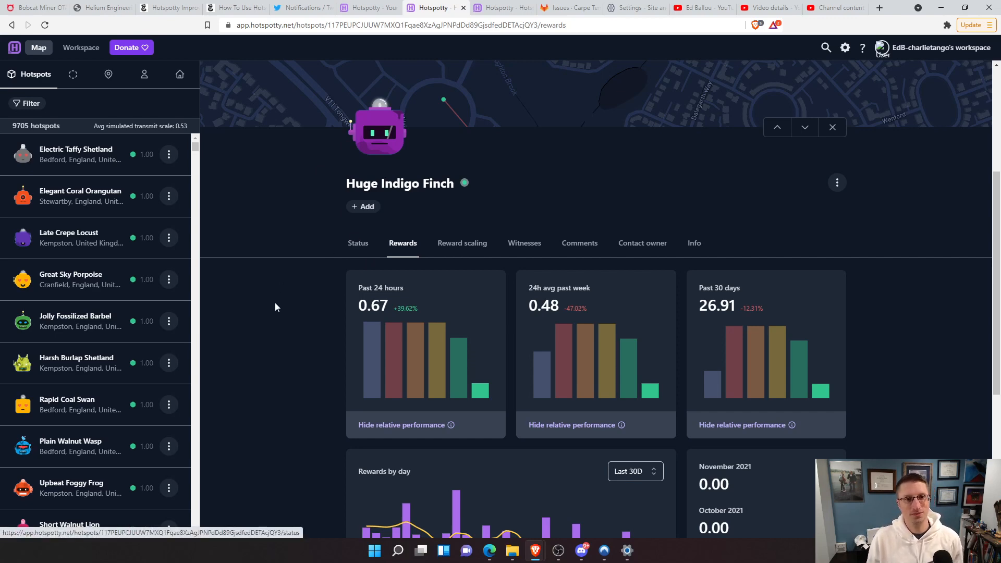
scroll(down, 3)
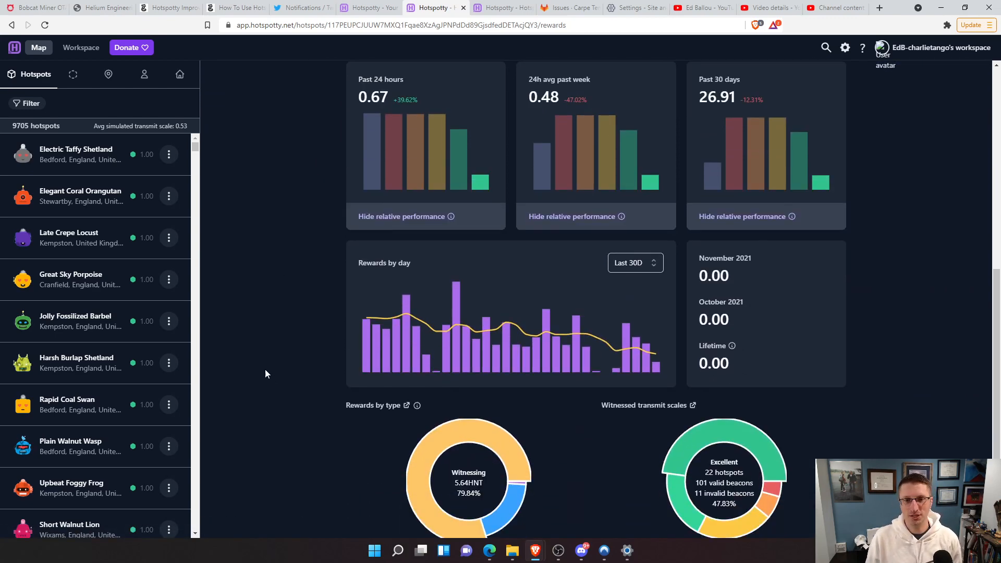
mouse_move(345, 321)
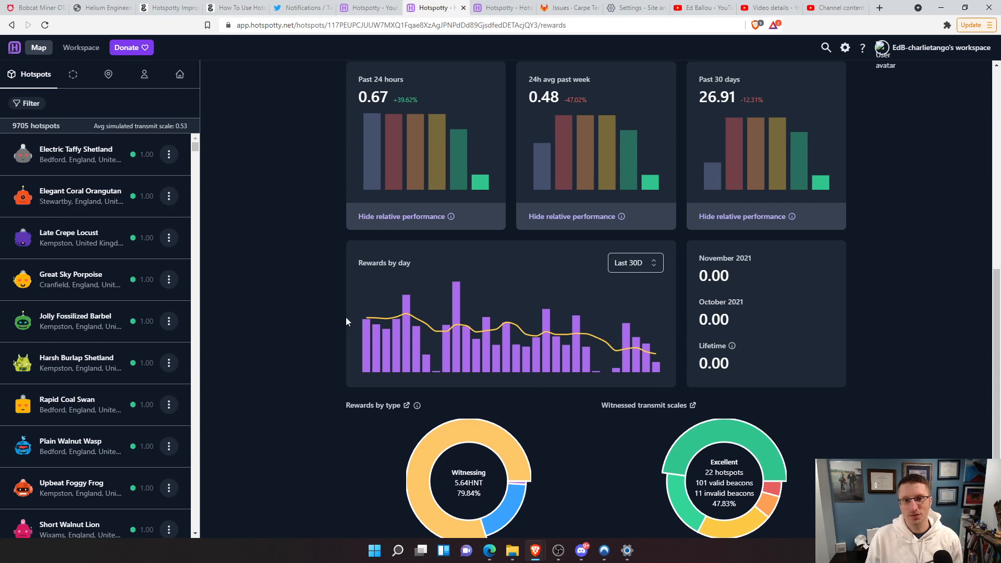
mouse_move(628, 353)
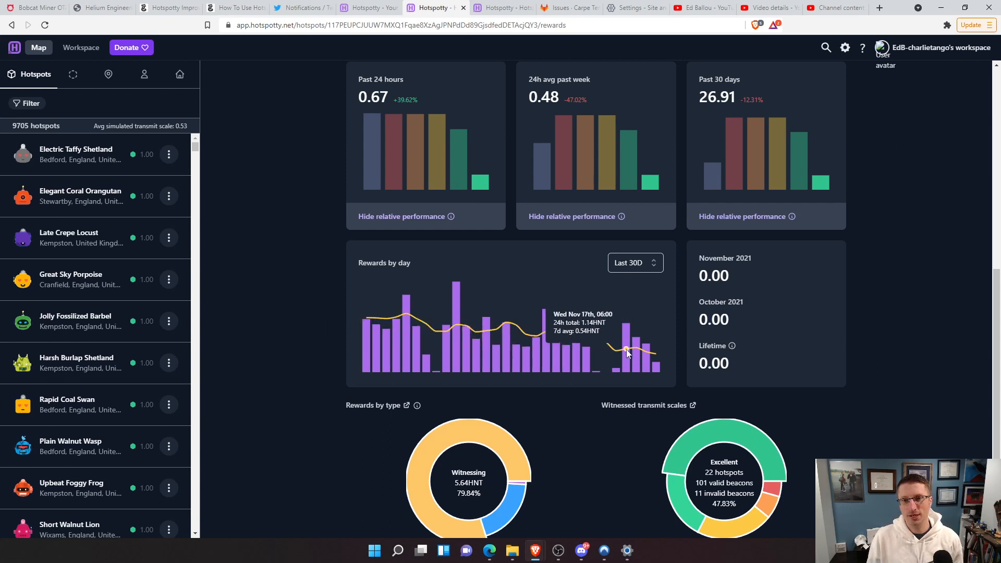
mouse_move(446, 329)
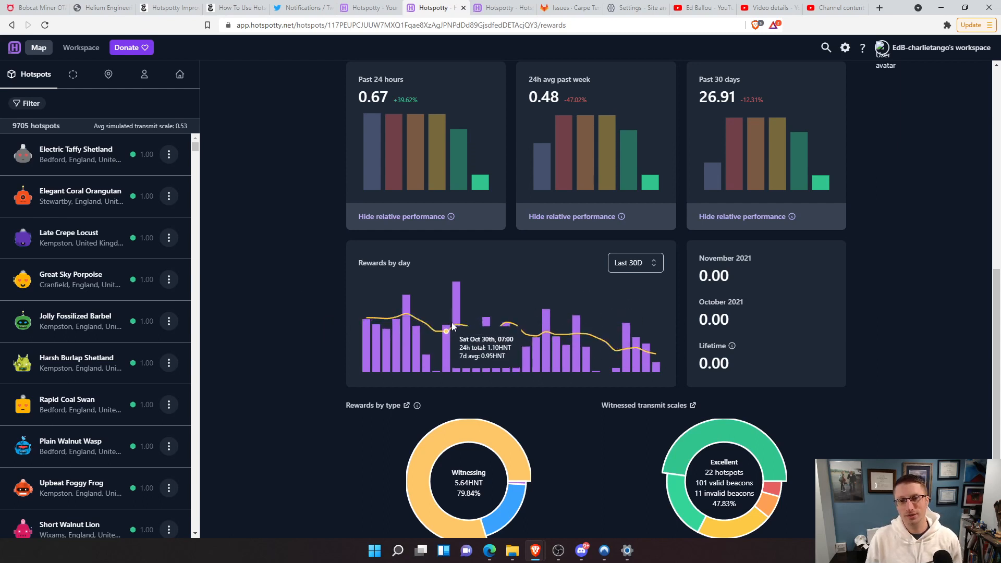
mouse_move(672, 358)
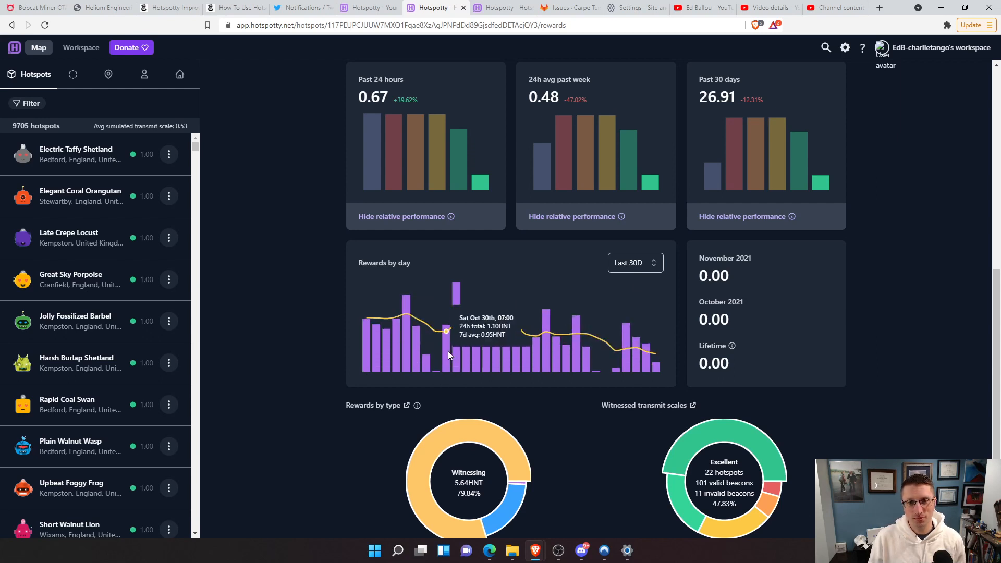
mouse_move(463, 366)
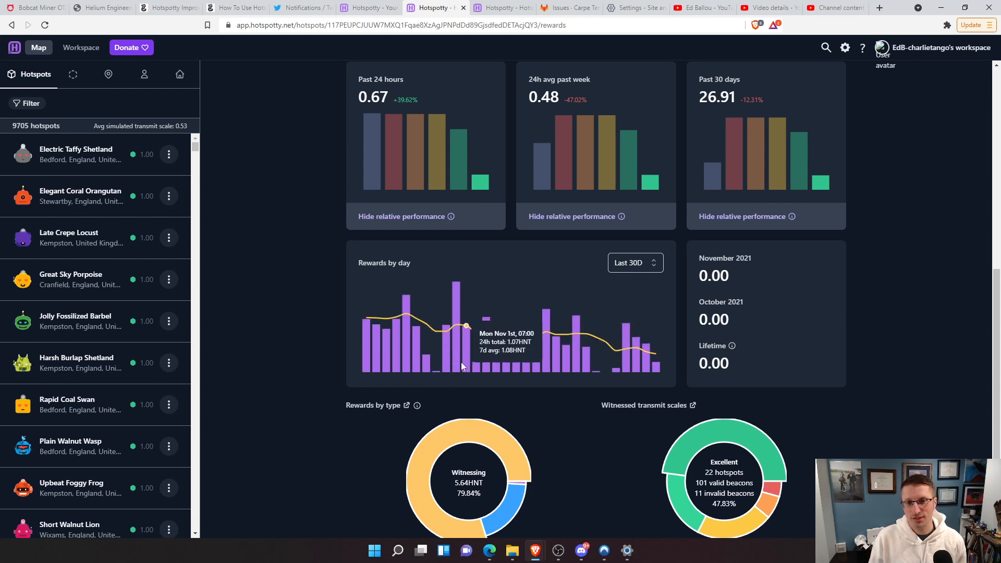
mouse_move(439, 385)
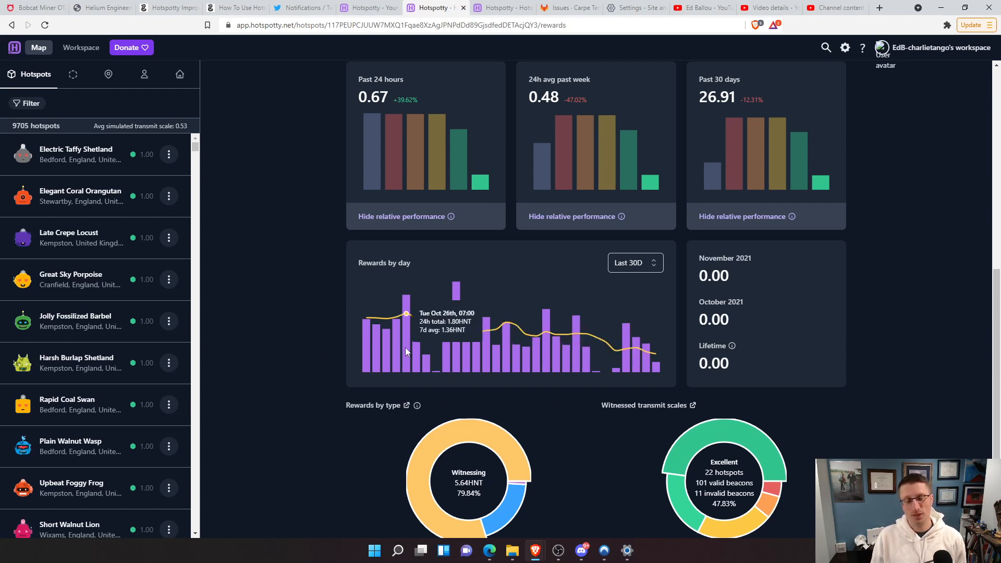
mouse_move(415, 381)
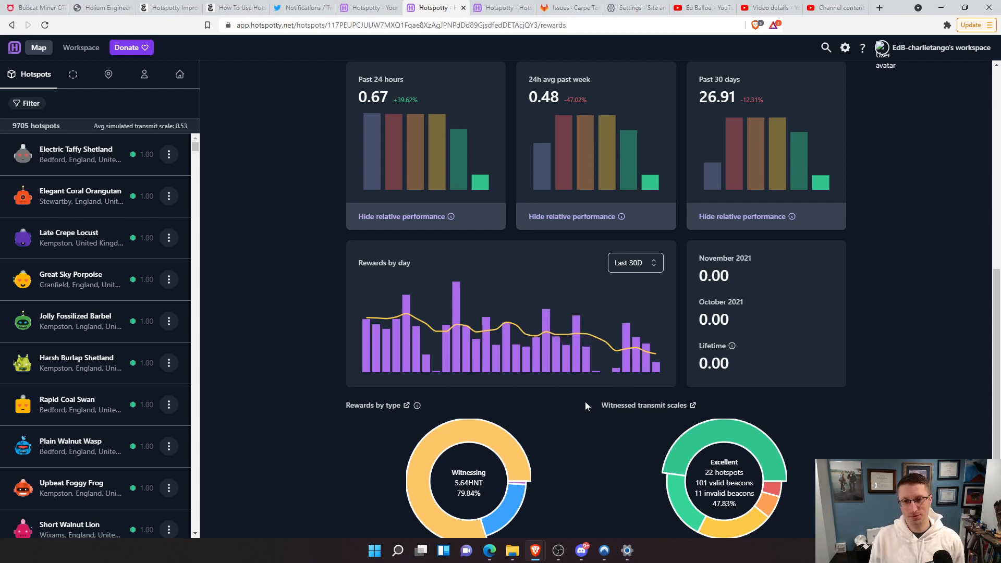
mouse_move(383, 382)
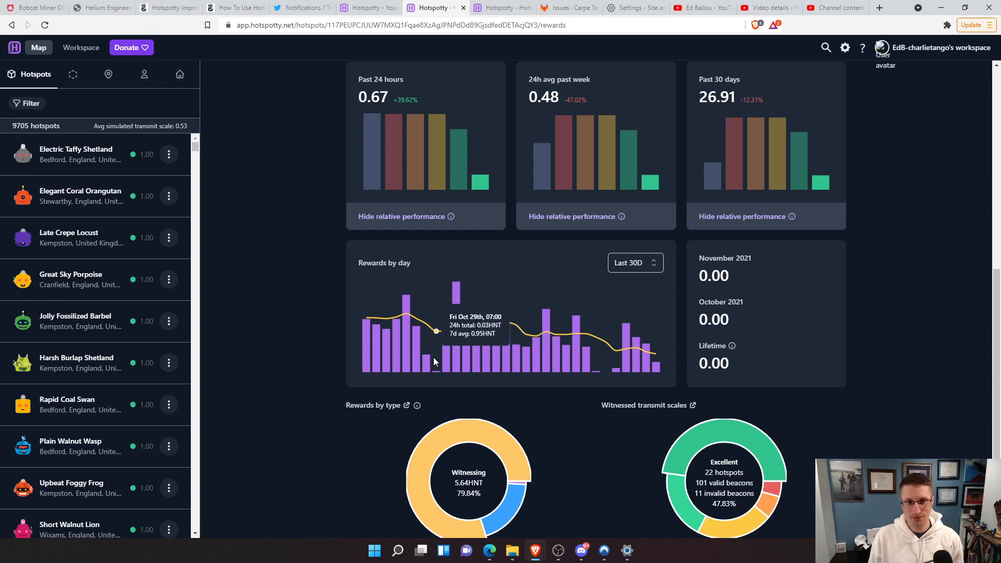
mouse_move(376, 318)
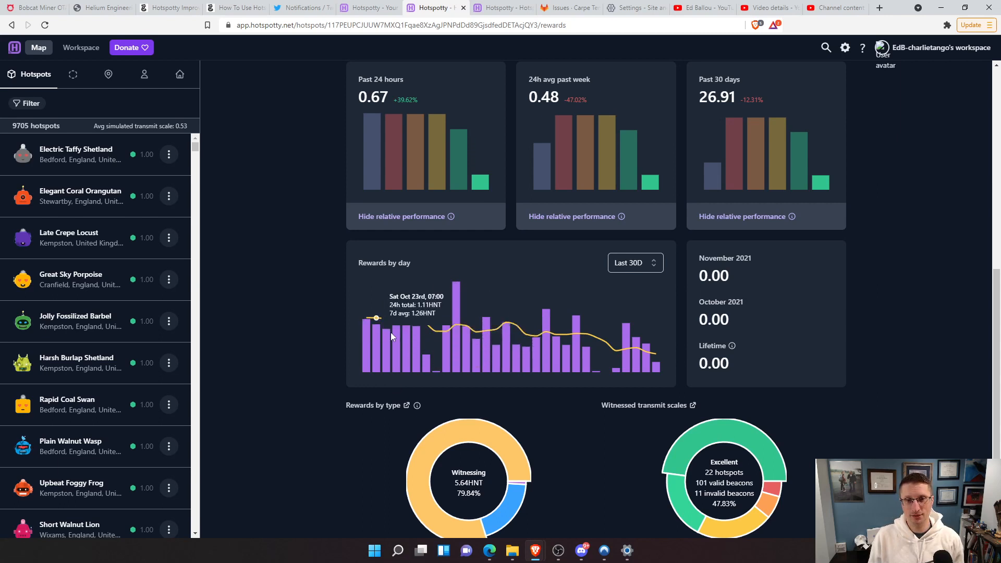
mouse_move(517, 353)
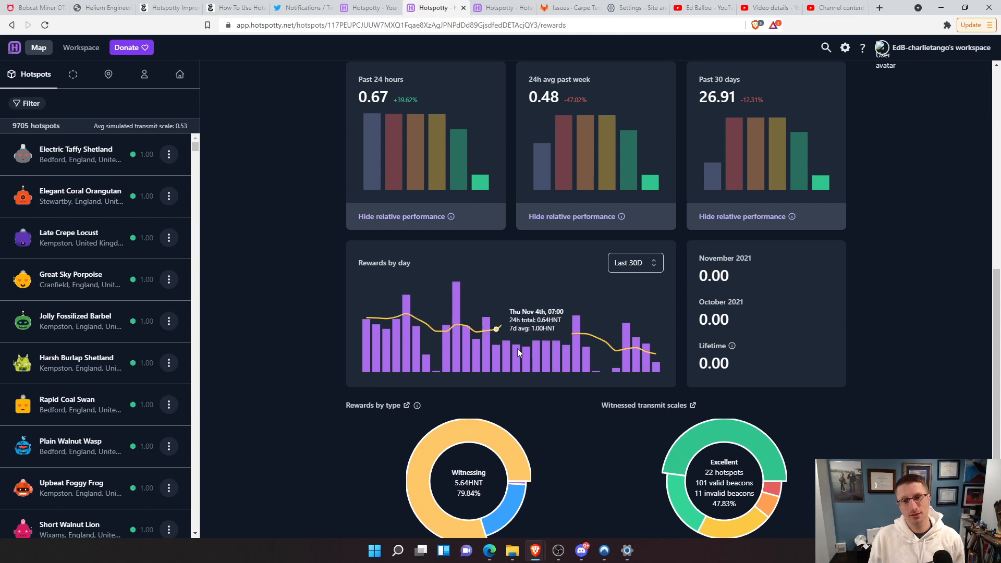
mouse_move(484, 347)
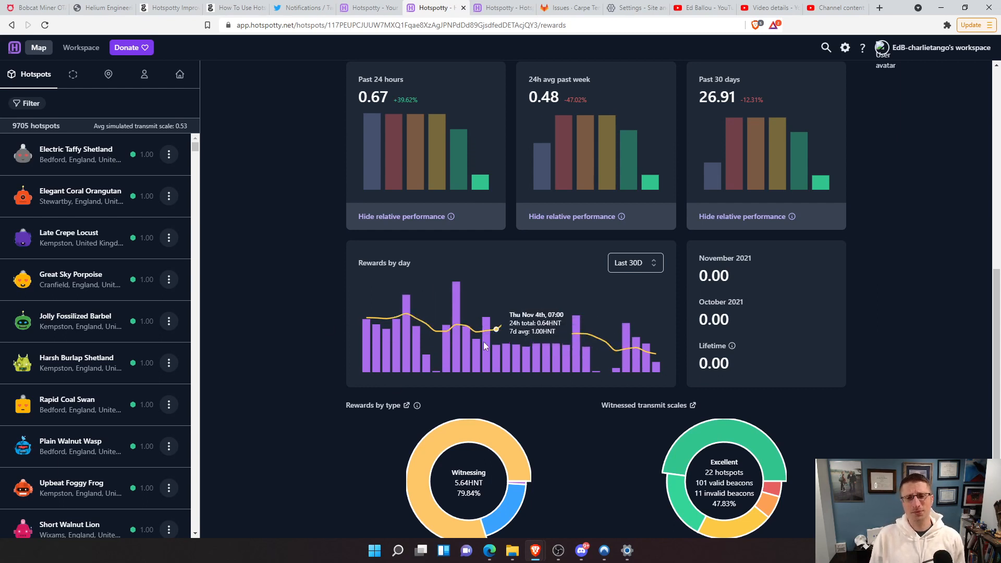
mouse_move(516, 339)
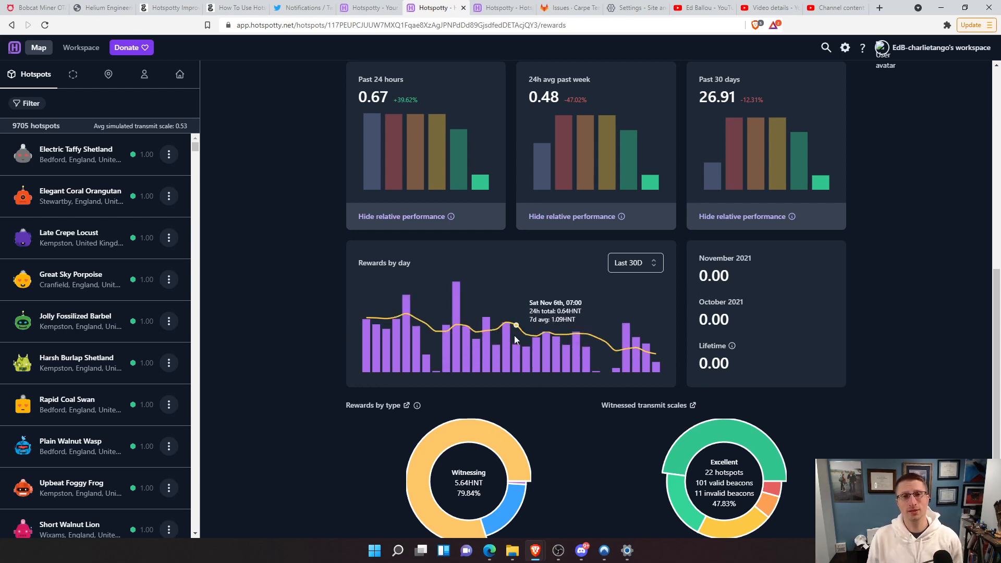
mouse_move(489, 327)
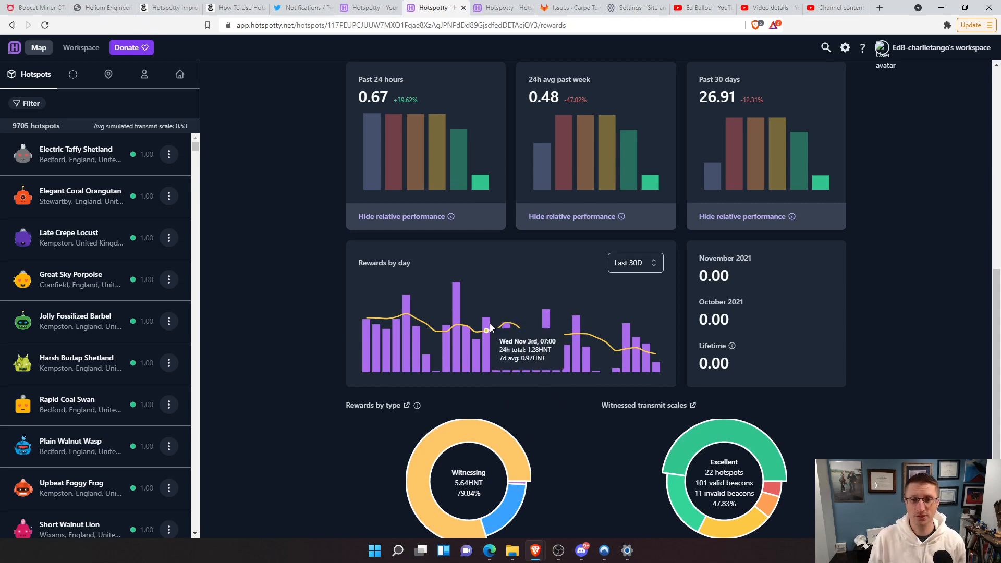
mouse_move(489, 327)
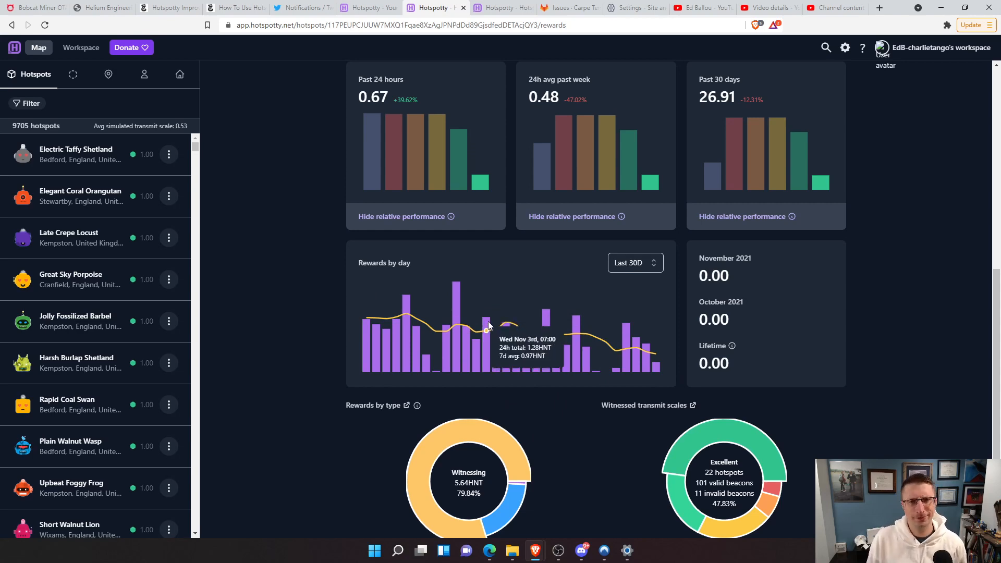
mouse_move(499, 327)
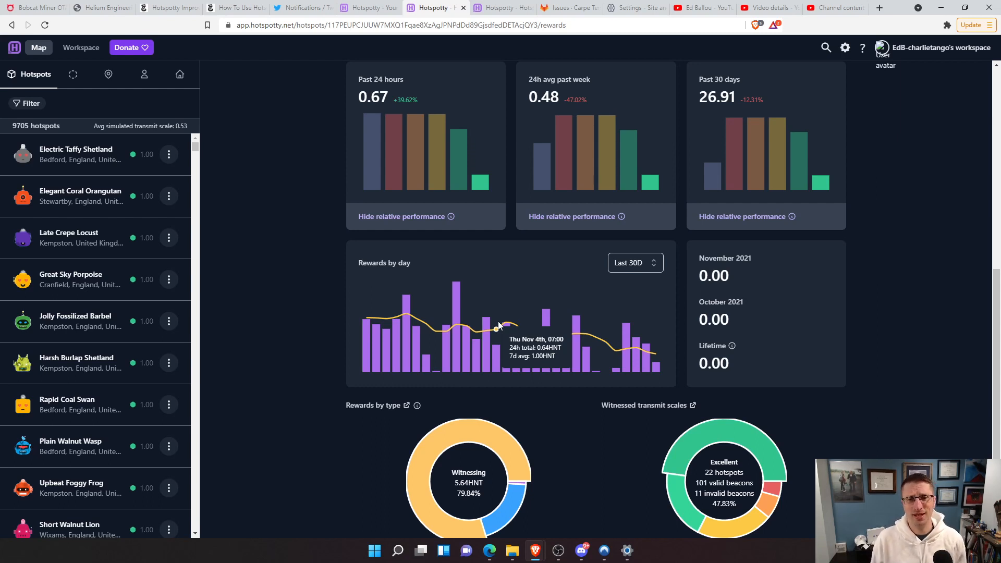
mouse_move(546, 336)
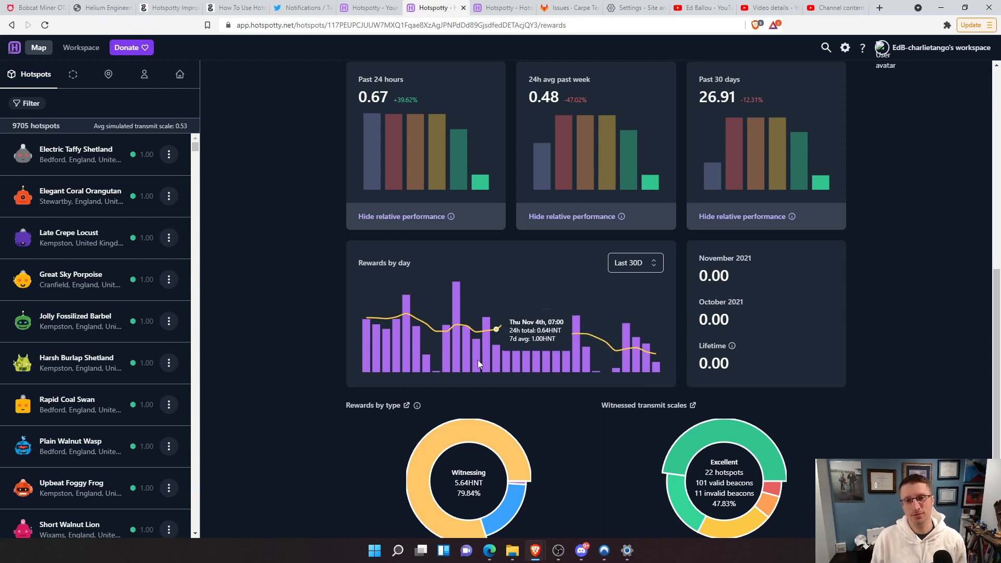
mouse_move(424, 323)
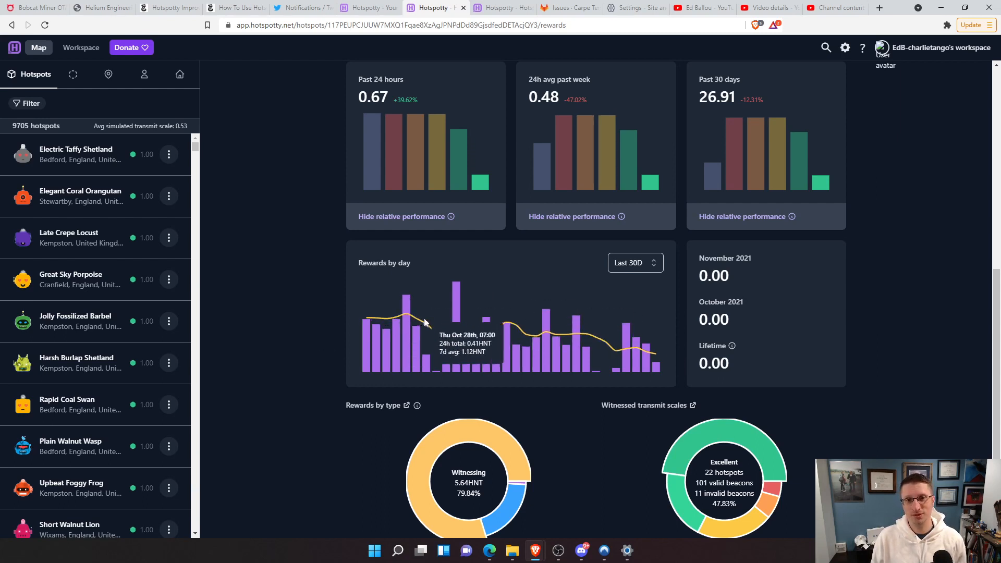
mouse_move(418, 372)
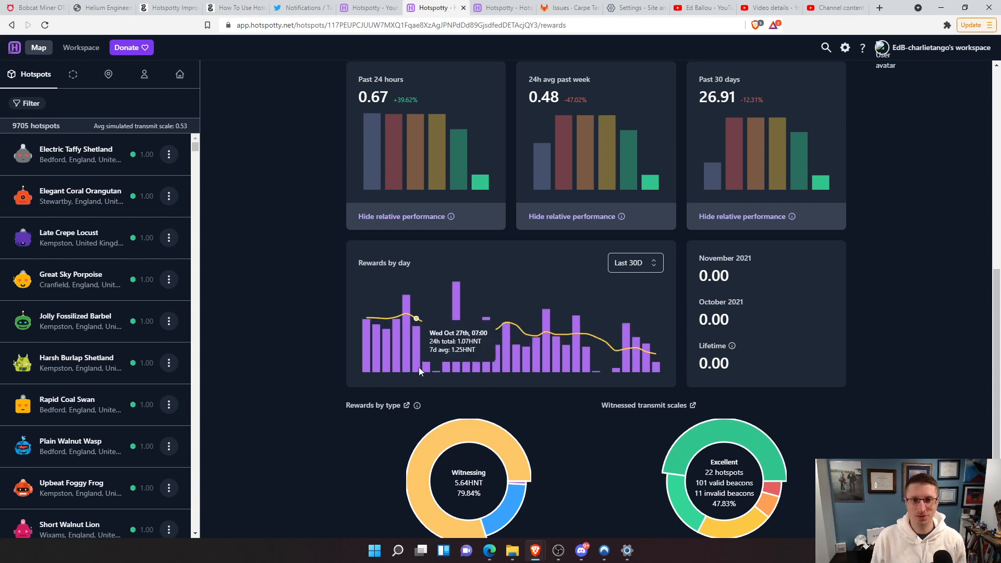
mouse_move(336, 391)
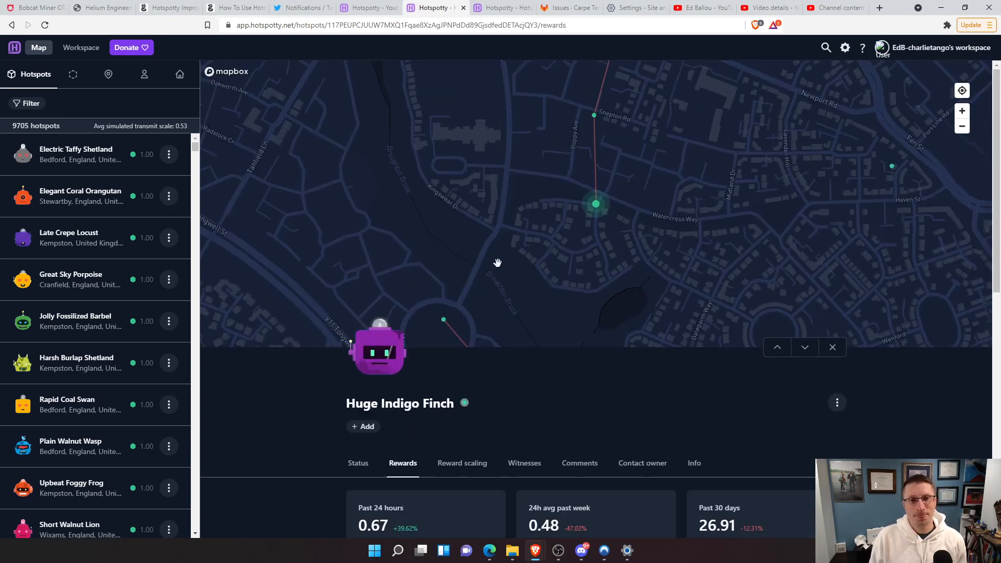
mouse_move(552, 245)
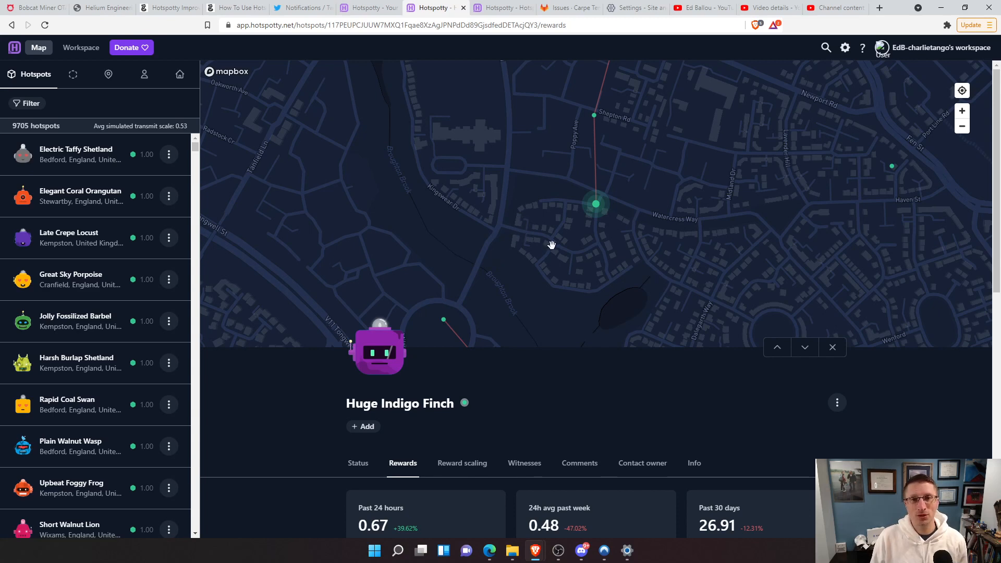
mouse_move(500, 215)
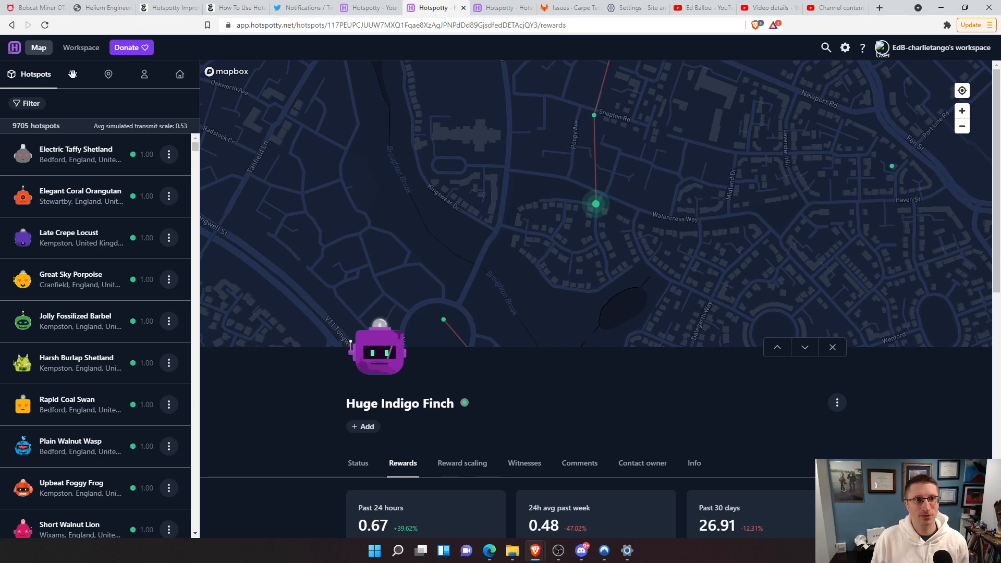
- Switch the sidebar to the Hexes list showing 971 hexes
click(69, 74)
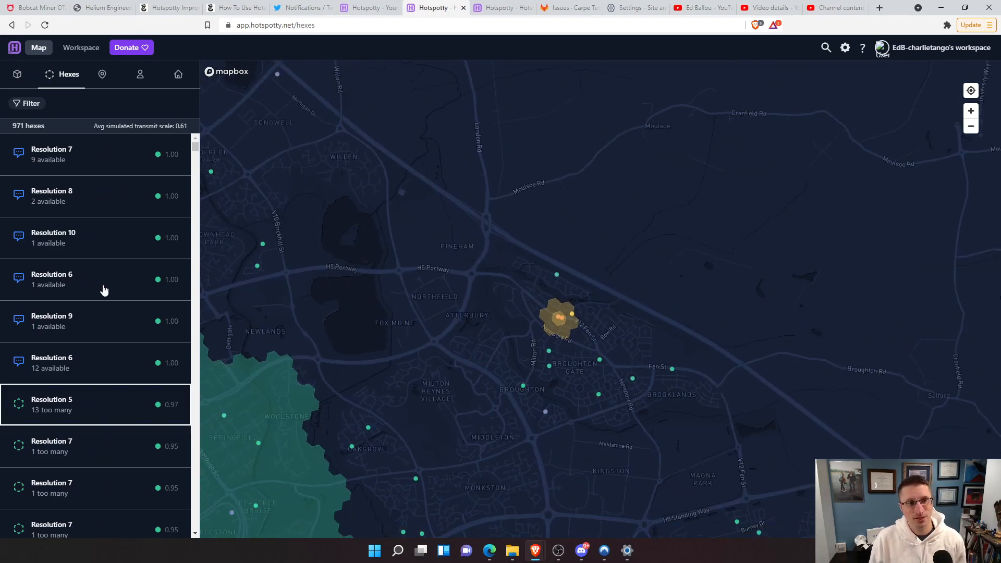
mouse_move(68, 429)
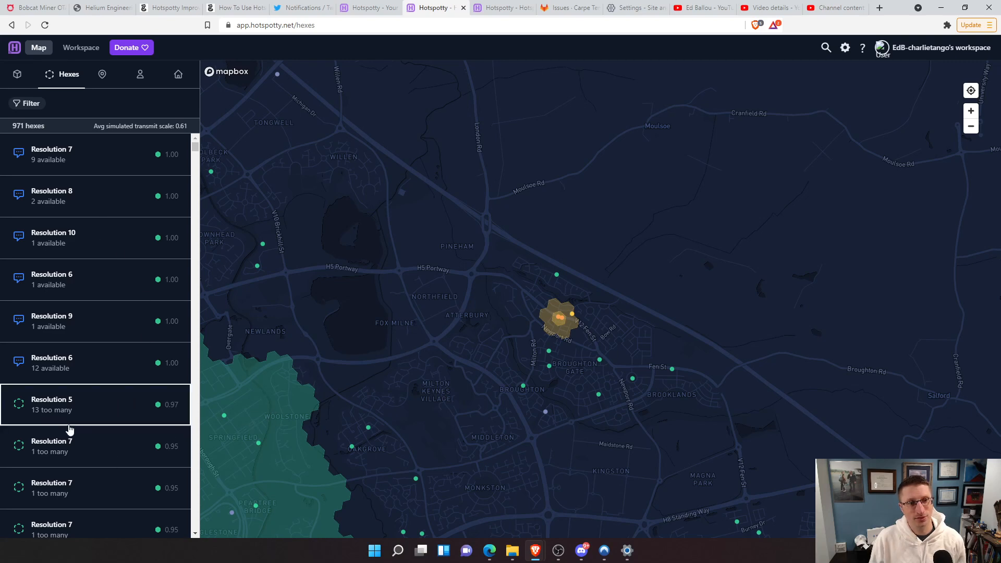
- Open the Resolution 7 hex marked '1 too many'
click(96, 446)
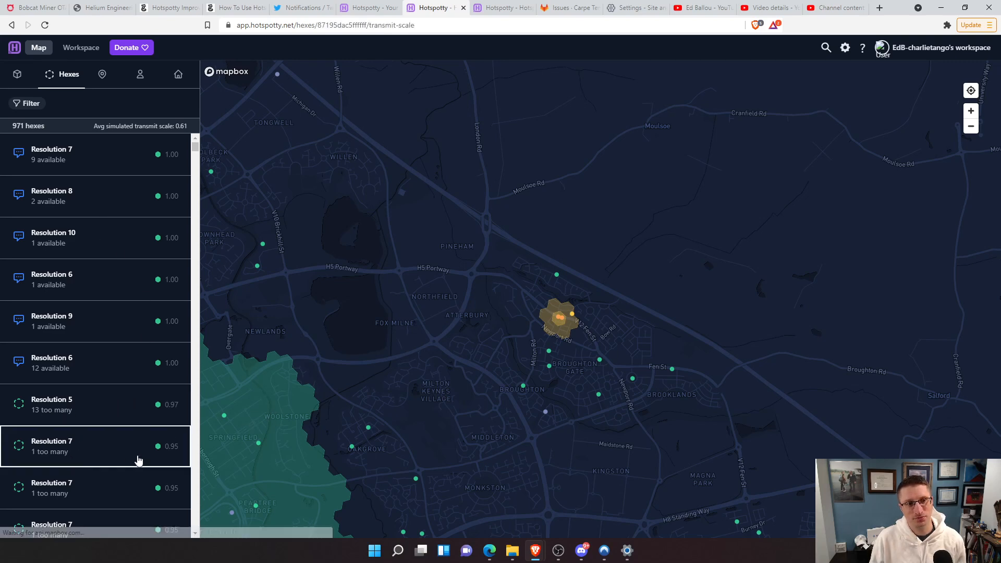
mouse_move(546, 493)
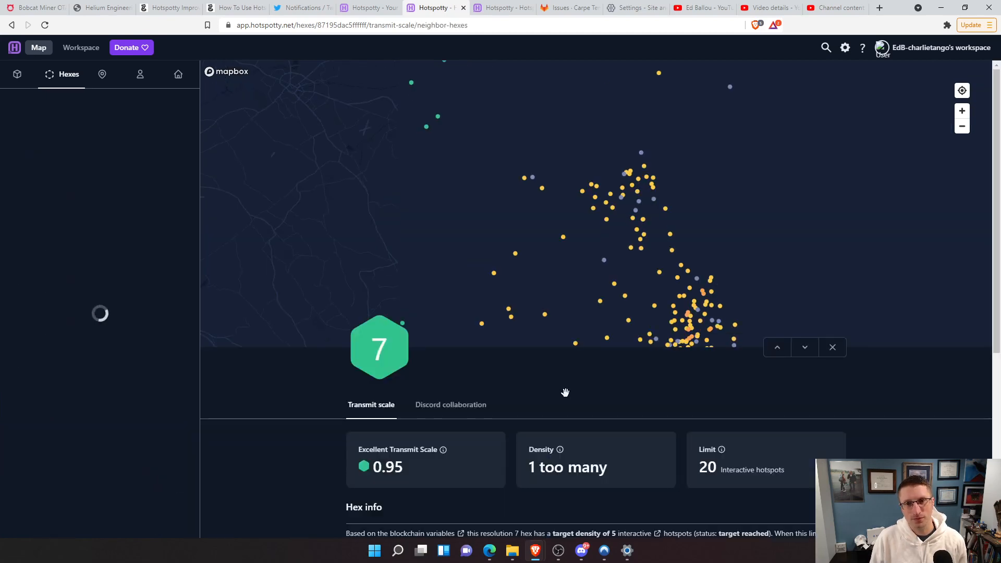
mouse_move(401, 269)
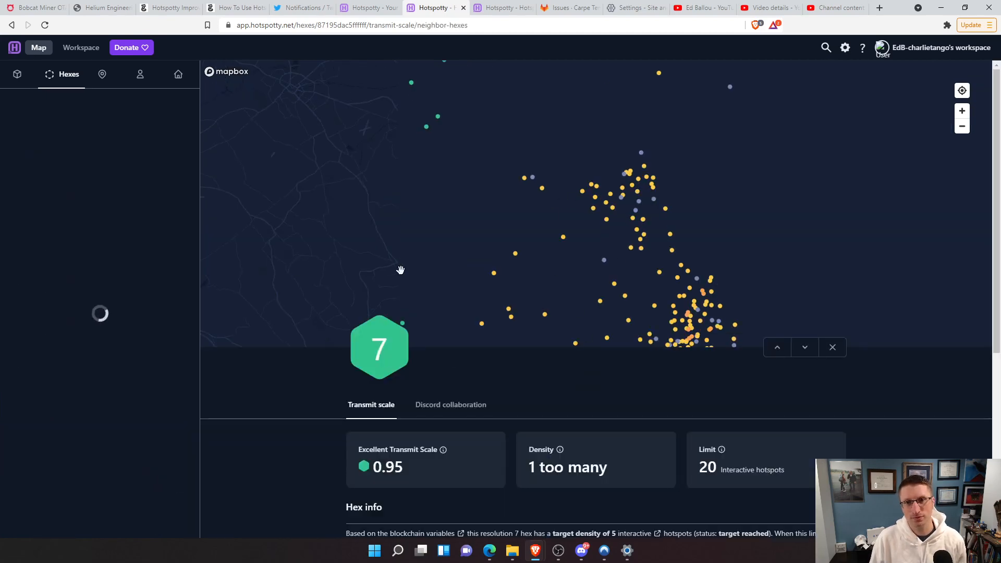
mouse_move(302, 360)
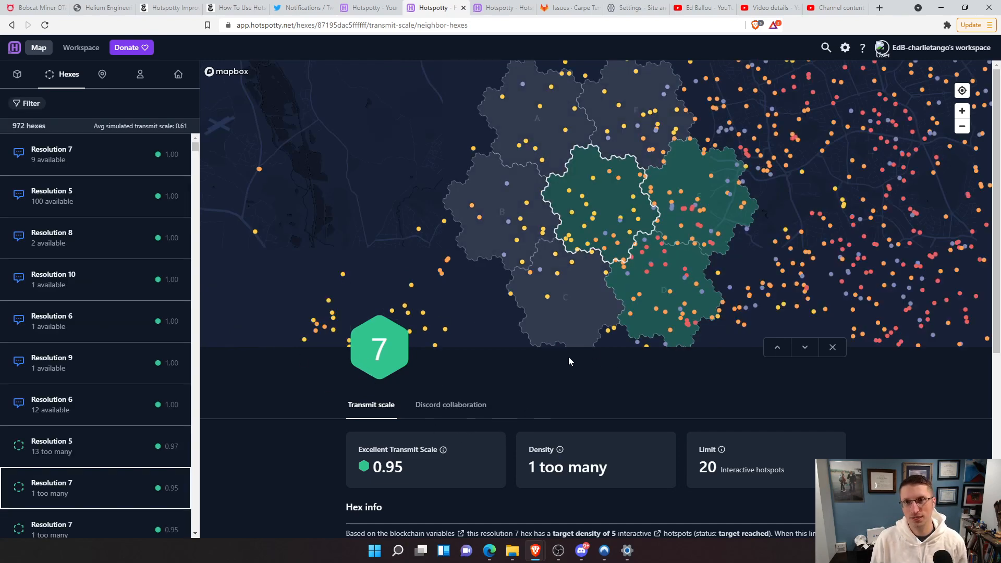
mouse_move(569, 262)
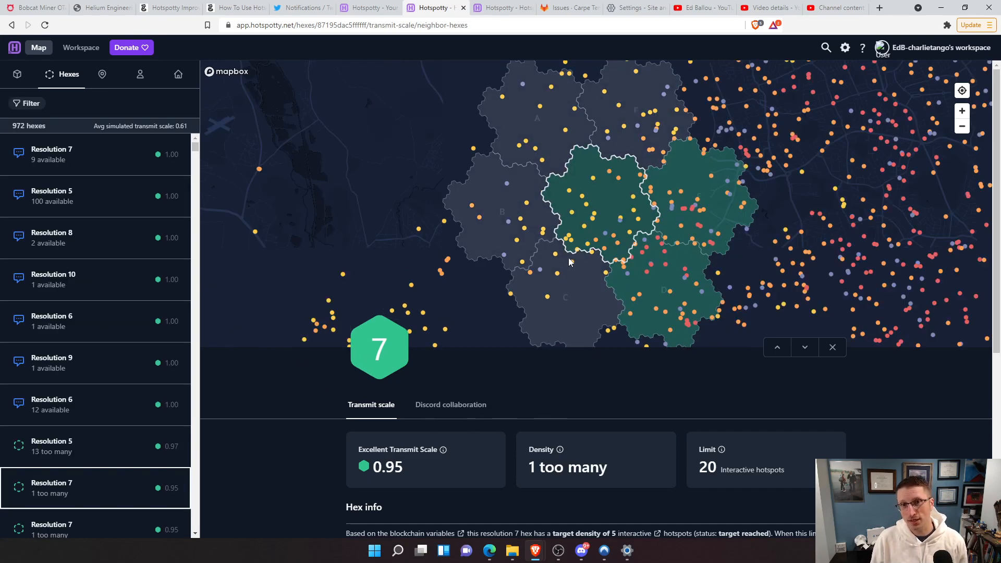
mouse_move(668, 204)
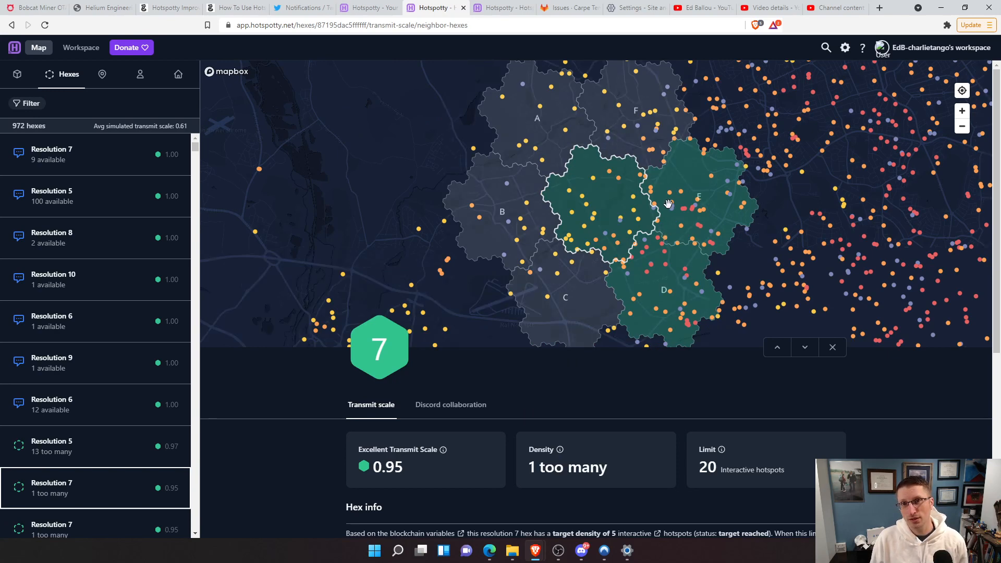
mouse_move(416, 273)
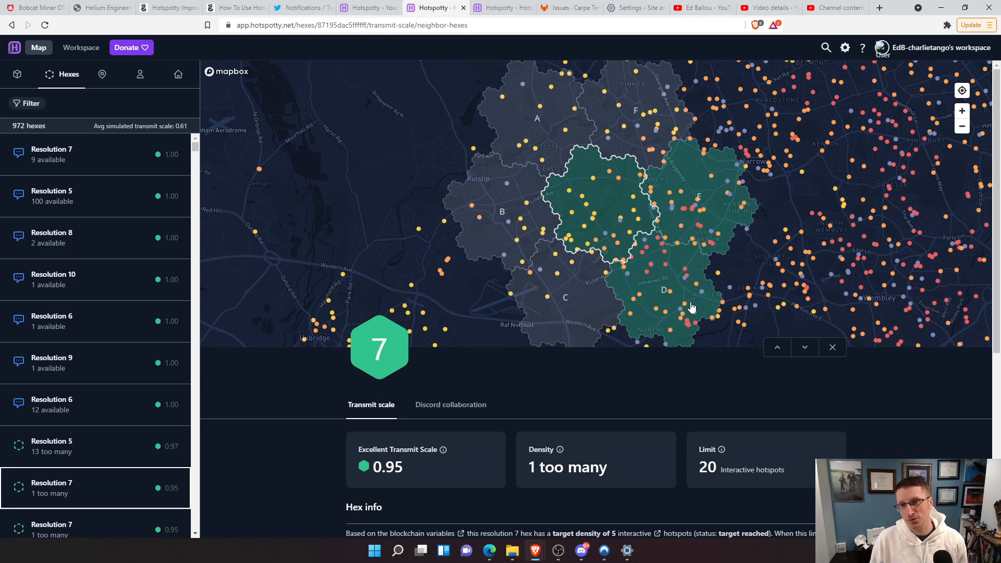
mouse_move(698, 326)
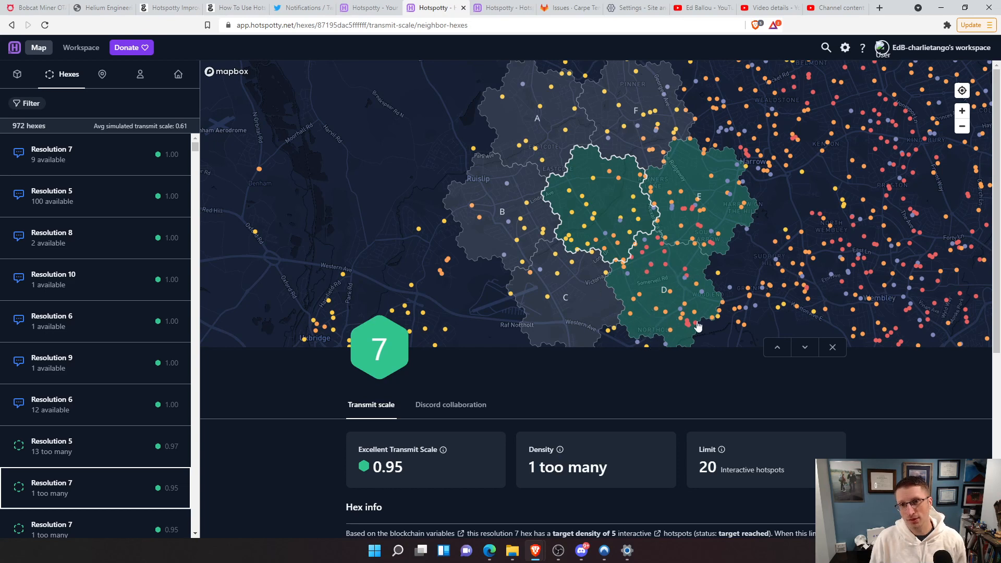
mouse_move(660, 295)
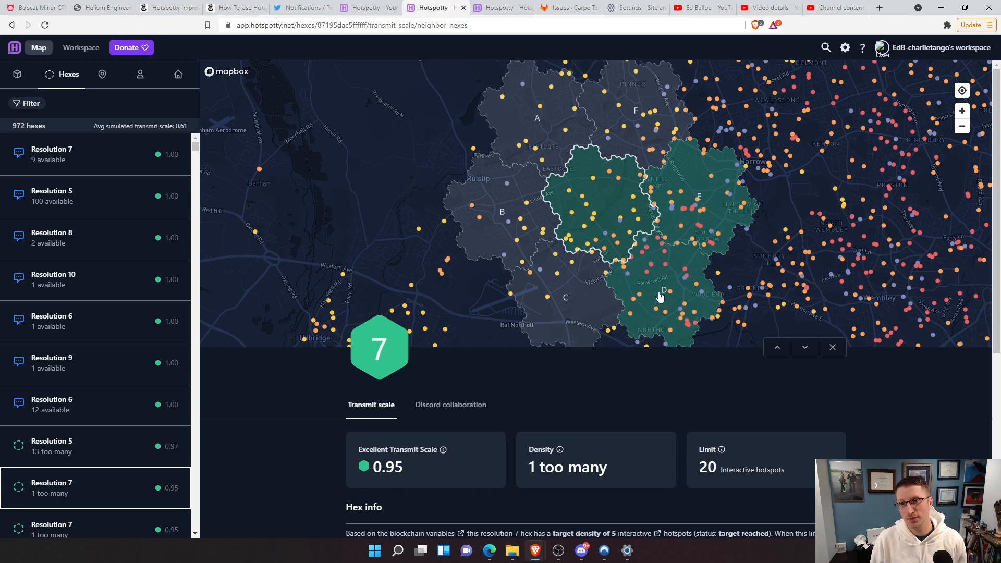
mouse_move(624, 299)
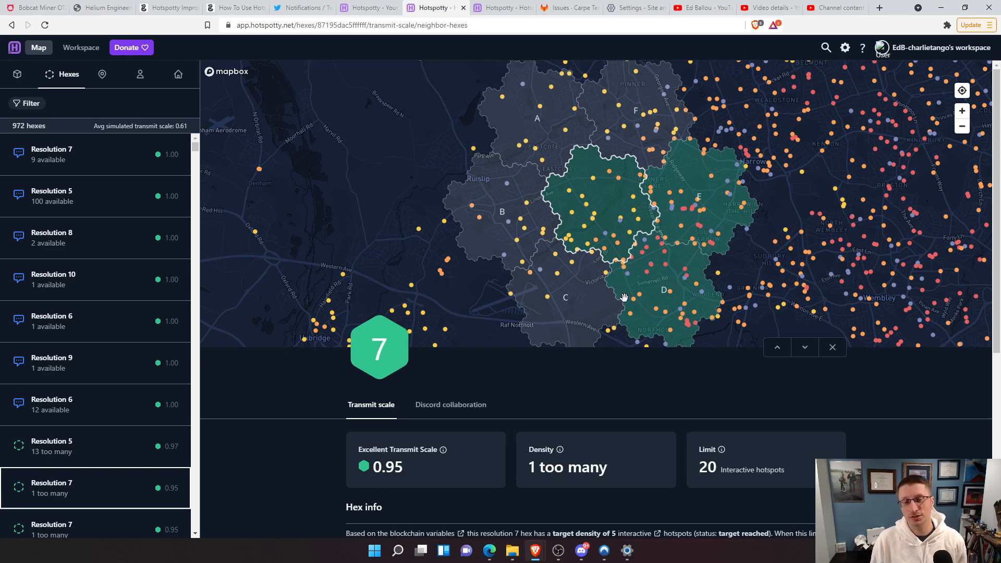
mouse_move(681, 285)
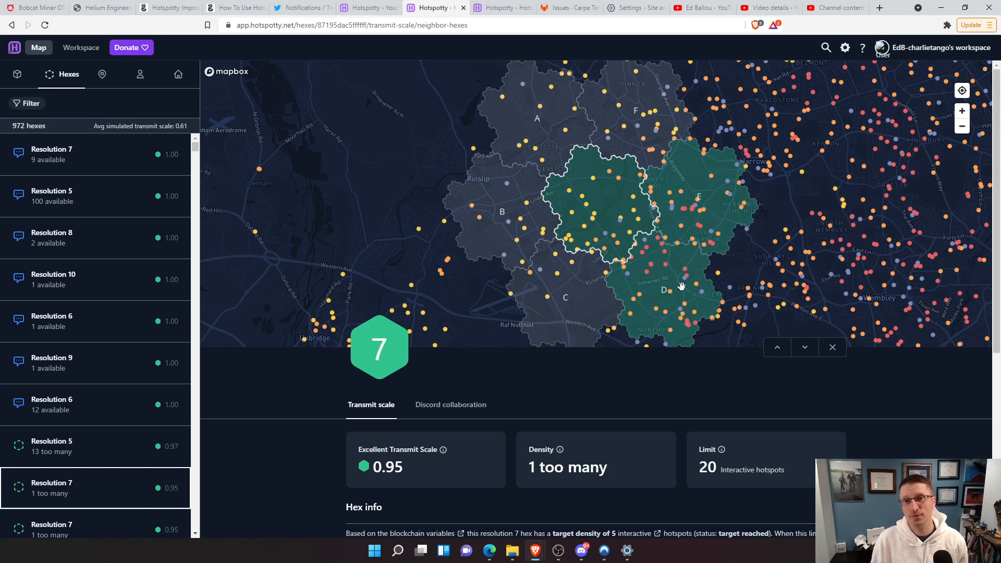
mouse_move(591, 281)
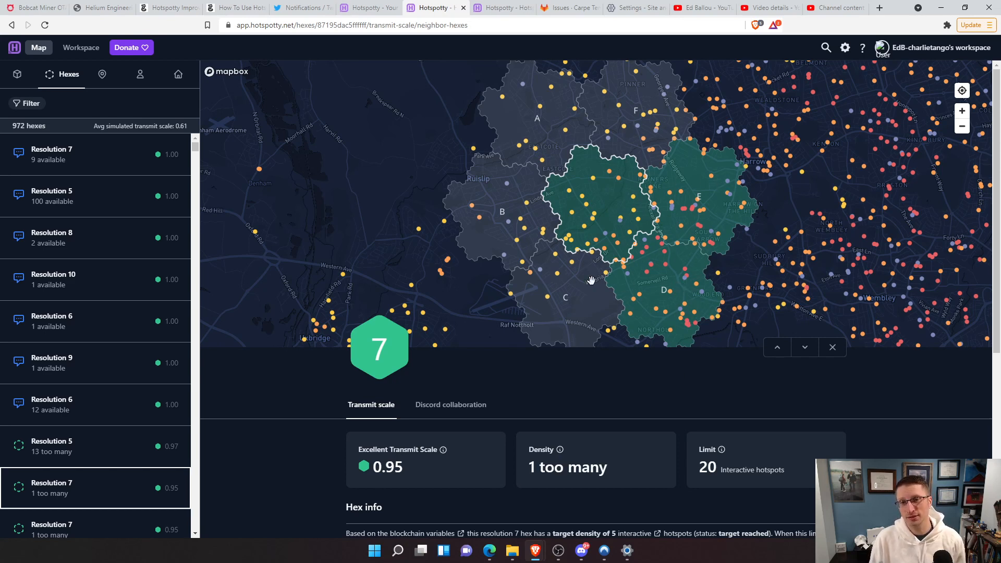
mouse_move(647, 265)
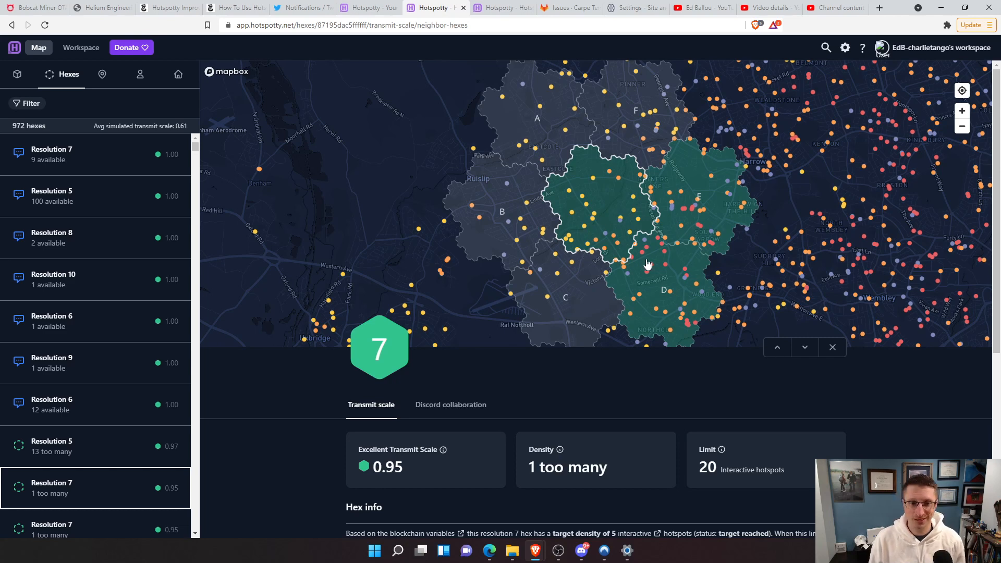
mouse_move(442, 450)
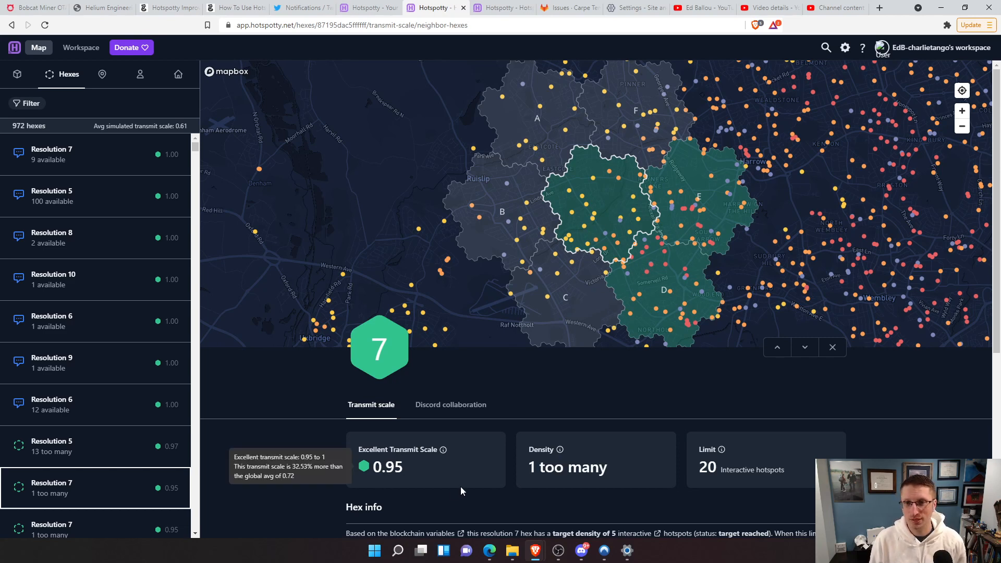
mouse_move(598, 185)
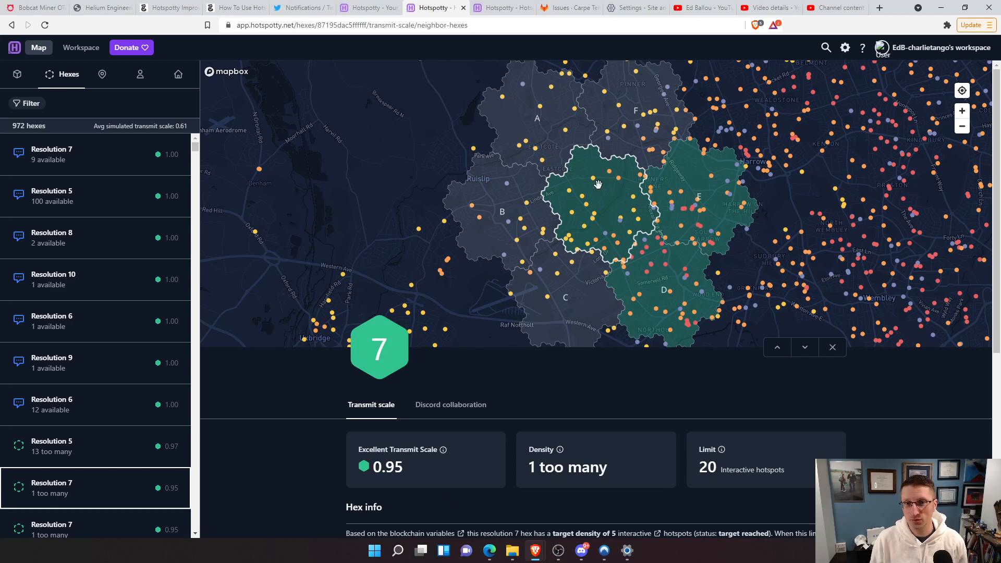
mouse_move(538, 335)
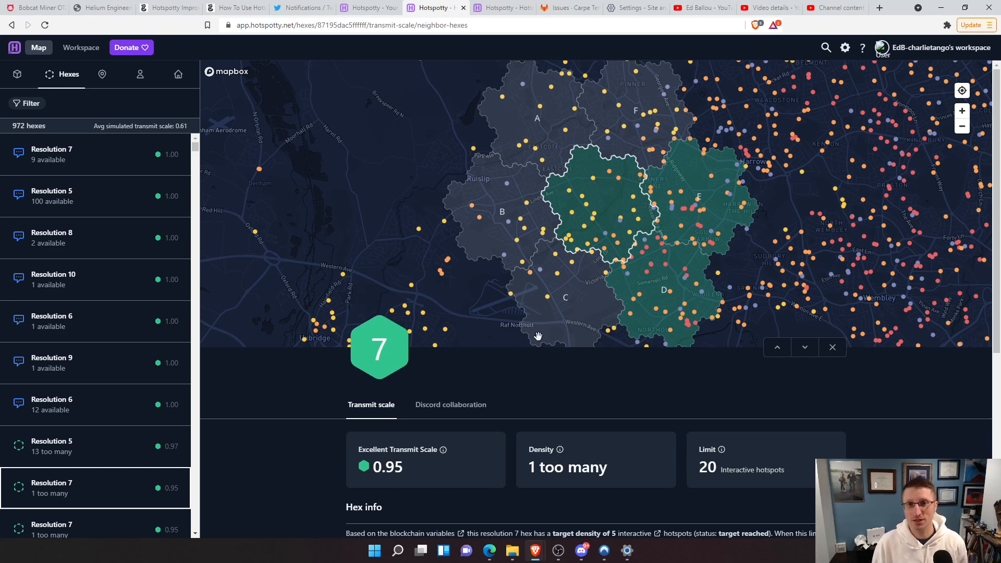
mouse_move(515, 292)
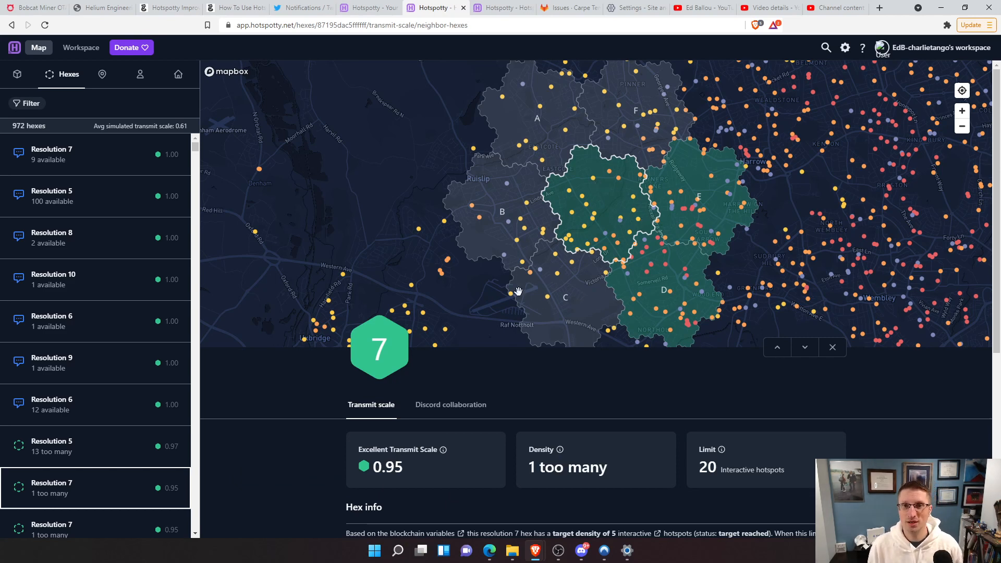
mouse_move(432, 287)
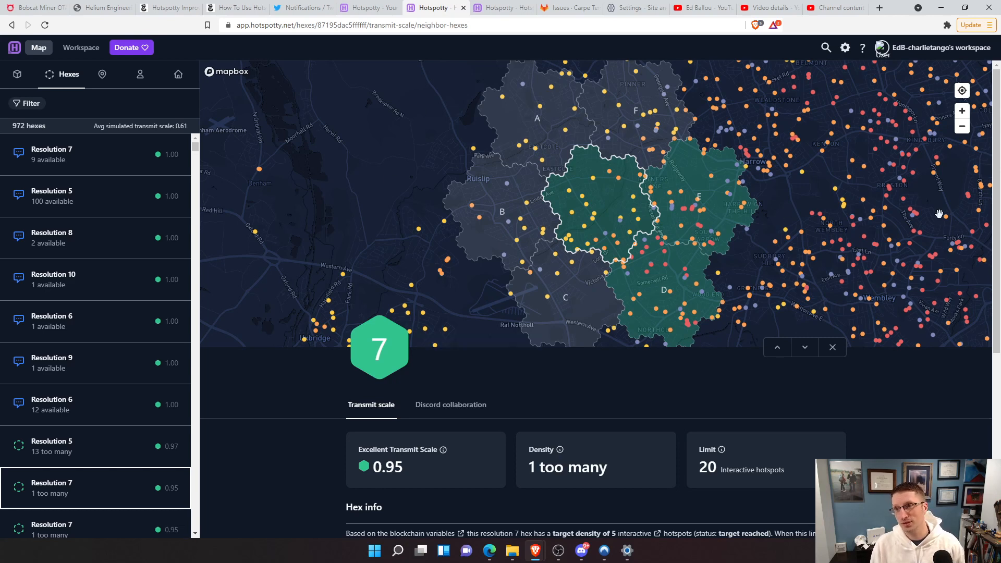
mouse_move(811, 316)
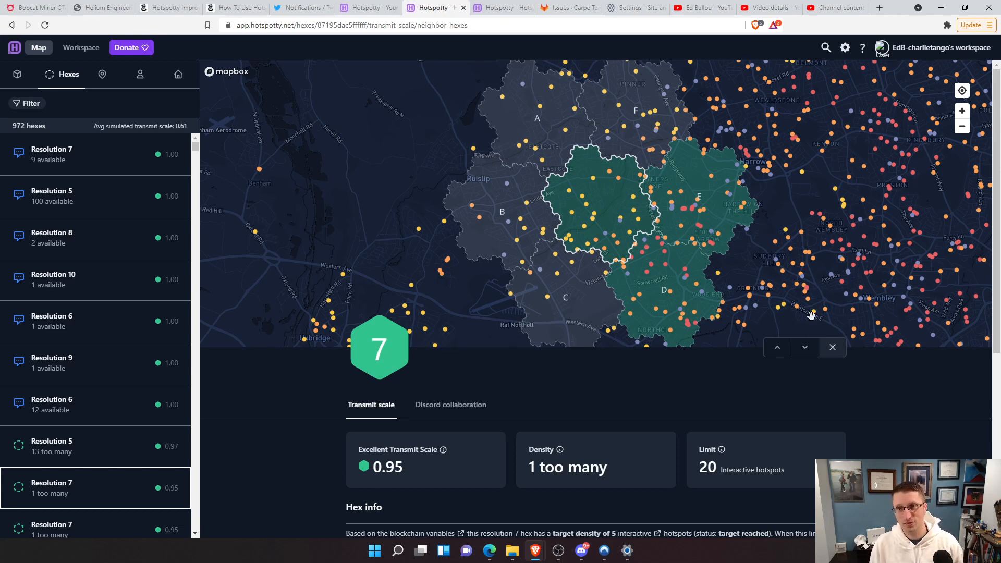
mouse_move(773, 139)
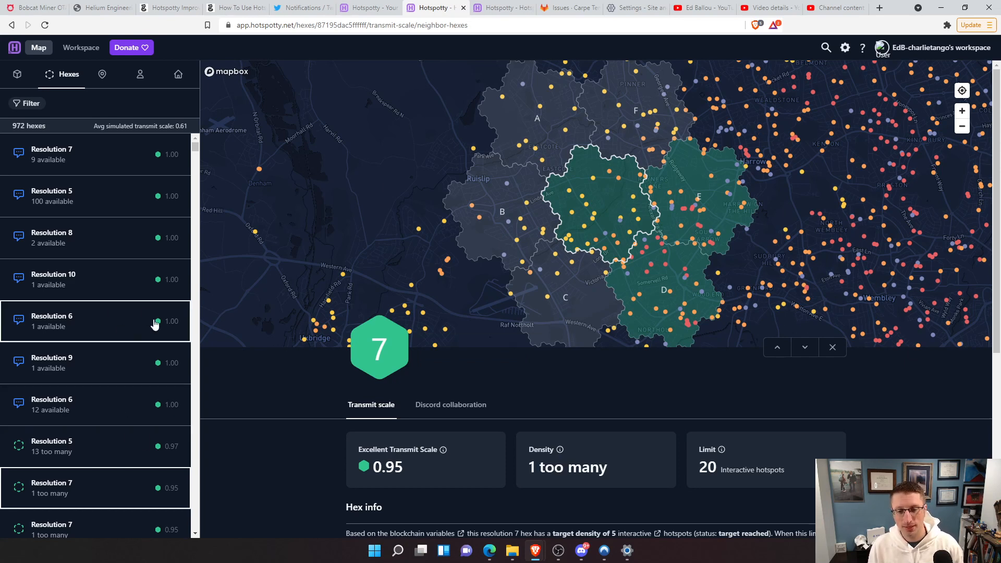
mouse_move(75, 284)
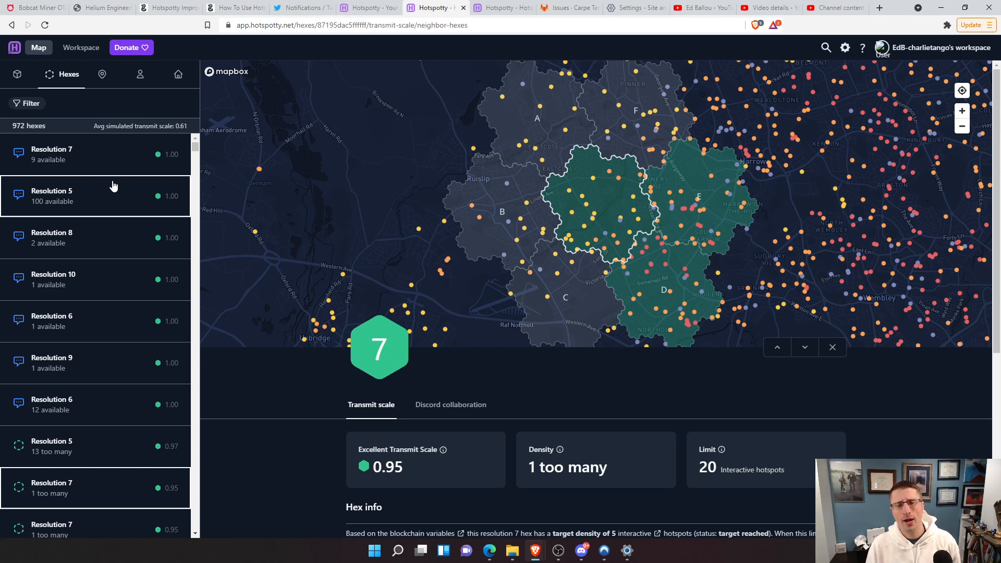
mouse_move(256, 176)
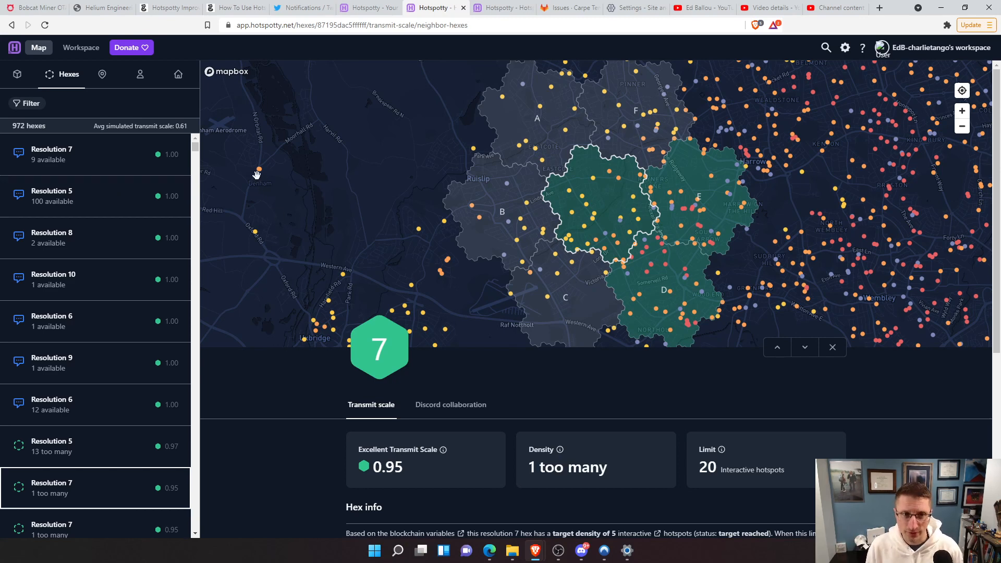
mouse_move(498, 315)
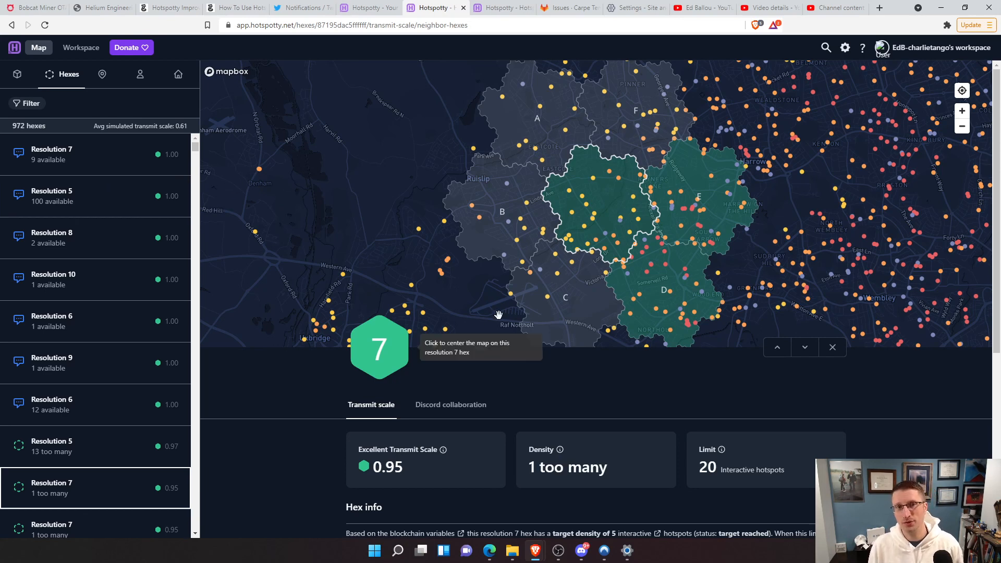
mouse_move(637, 216)
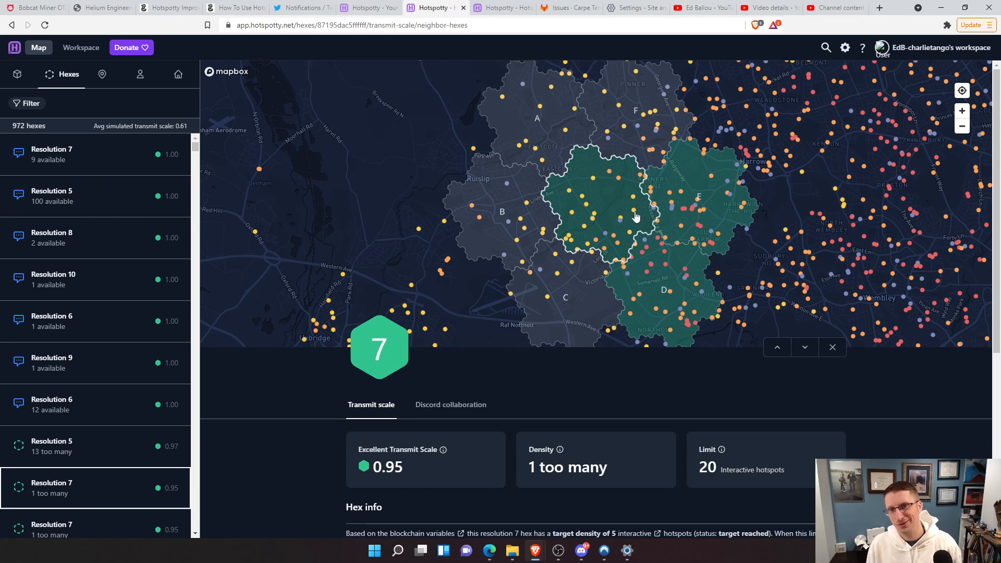
mouse_move(572, 190)
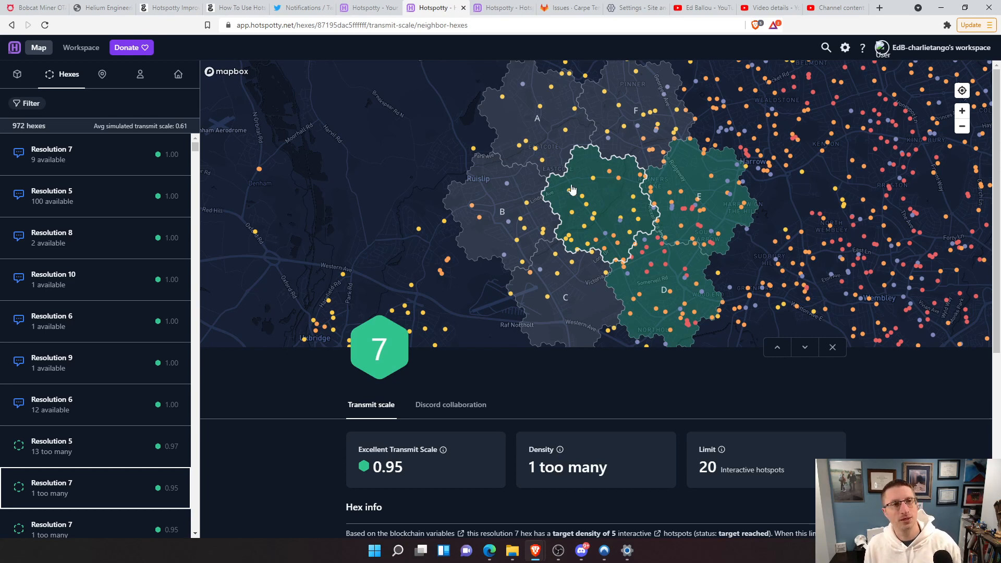
mouse_move(237, 237)
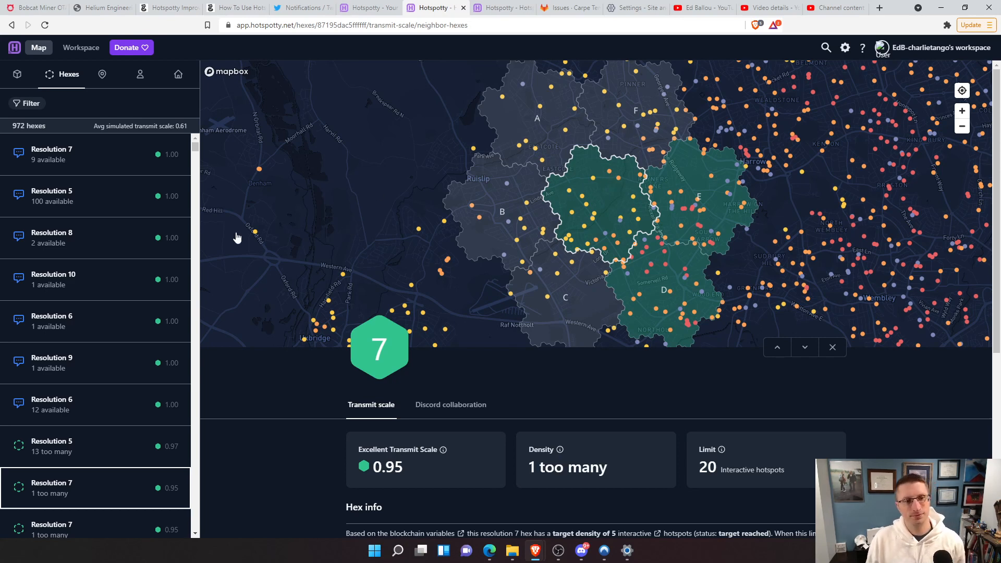
mouse_move(165, 374)
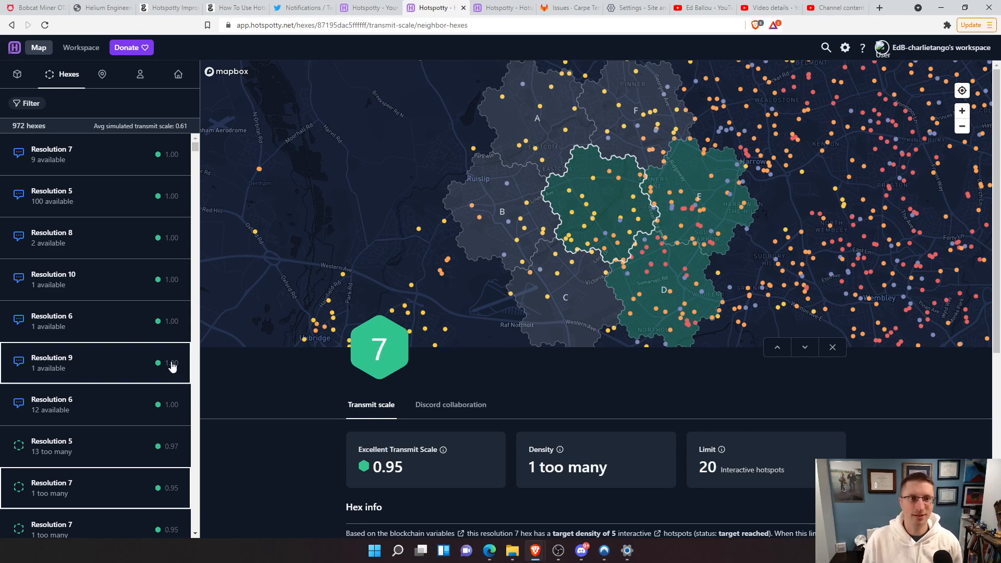
mouse_move(774, 214)
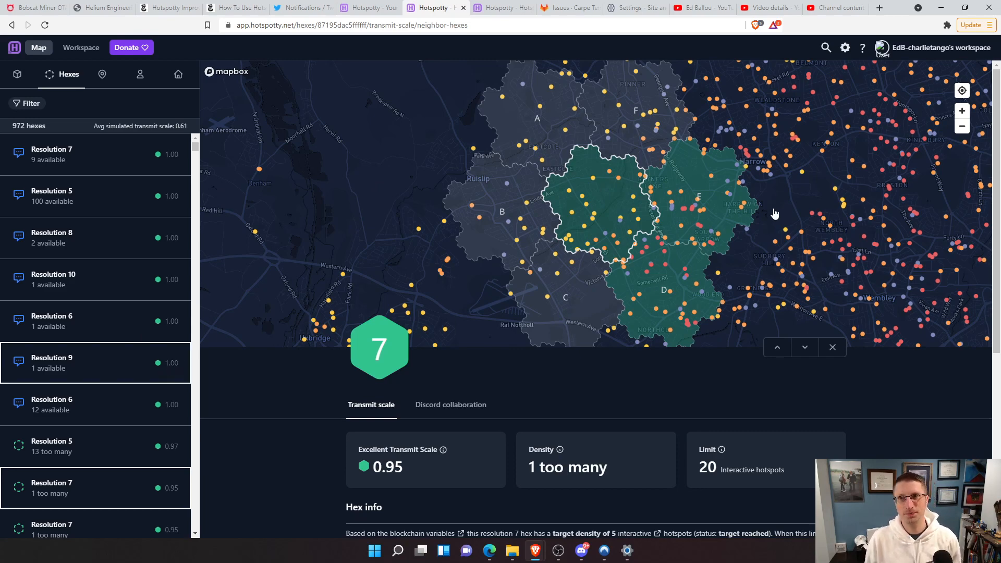
- Scroll the resolution 7 hex details: transmit scale 0.95, limit 20 hotspots
scroll(down, 3)
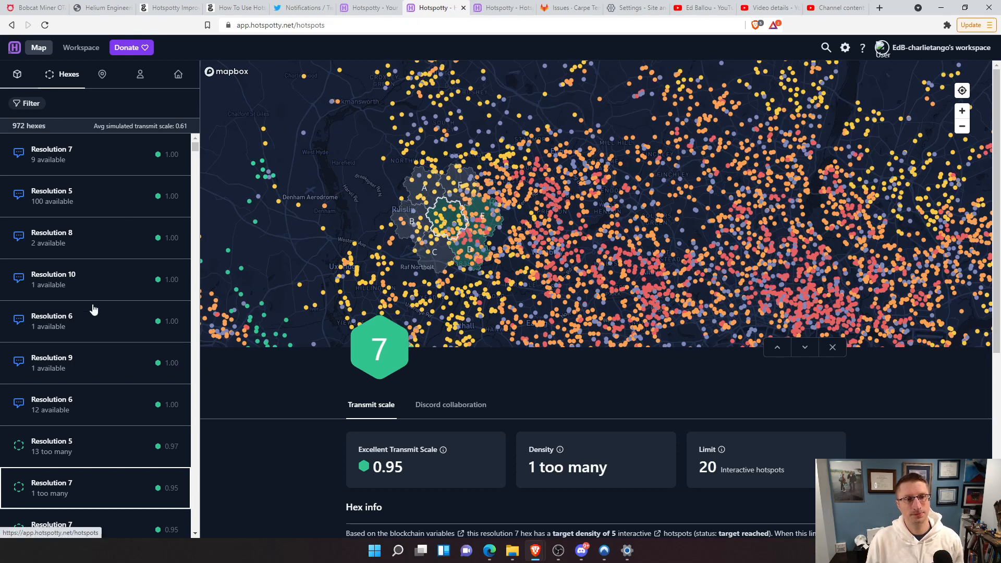
mouse_move(102, 362)
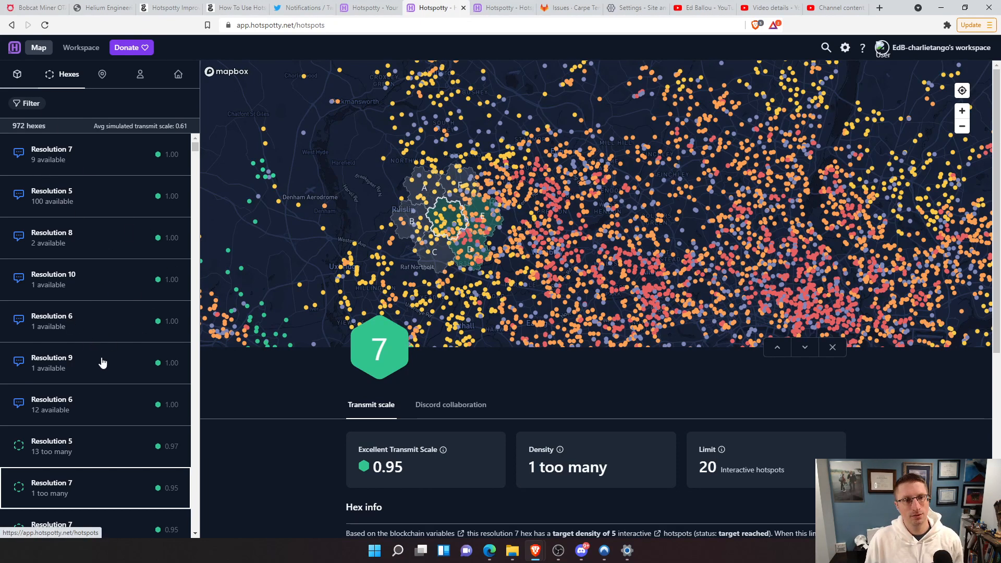
mouse_move(250, 219)
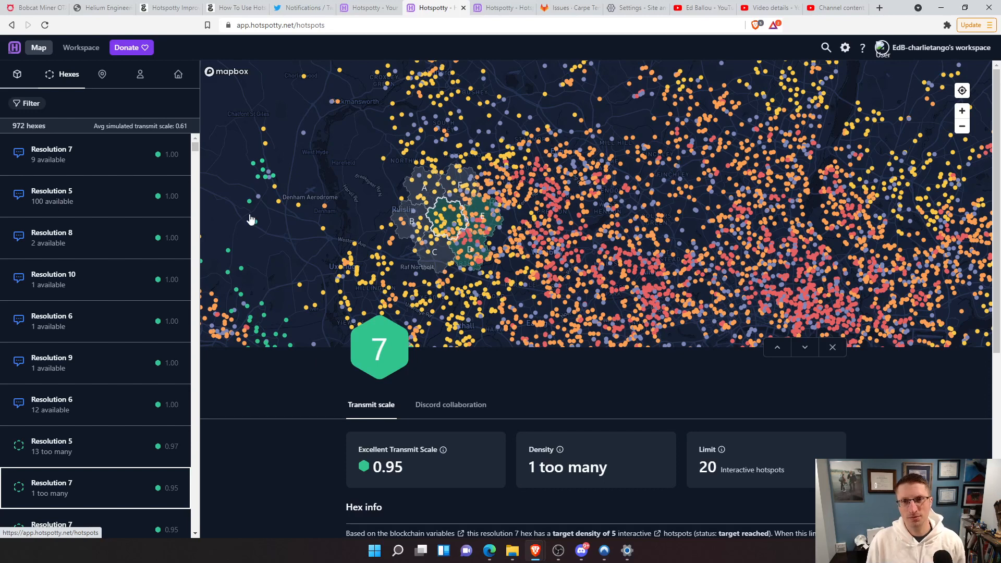
mouse_move(136, 198)
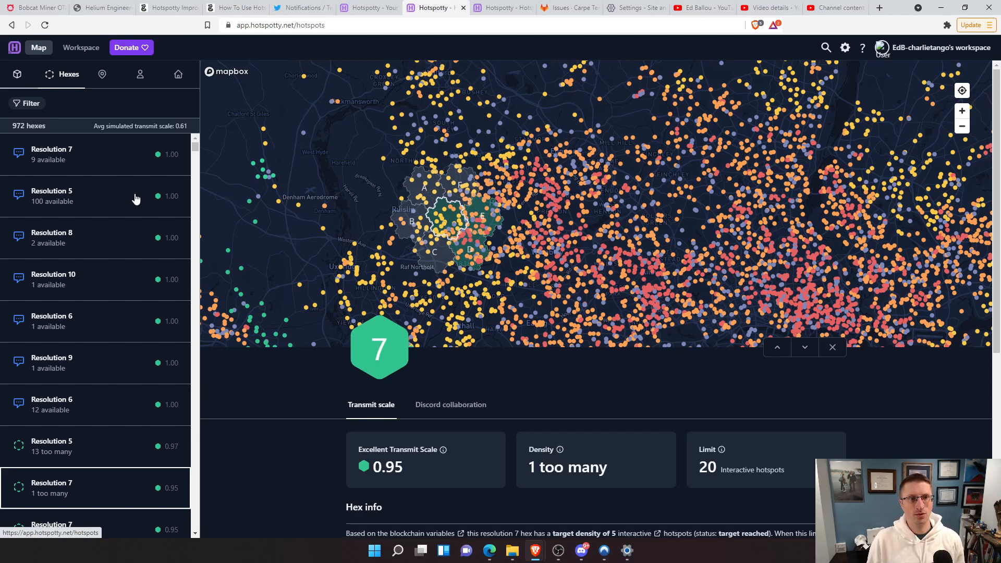
mouse_move(149, 160)
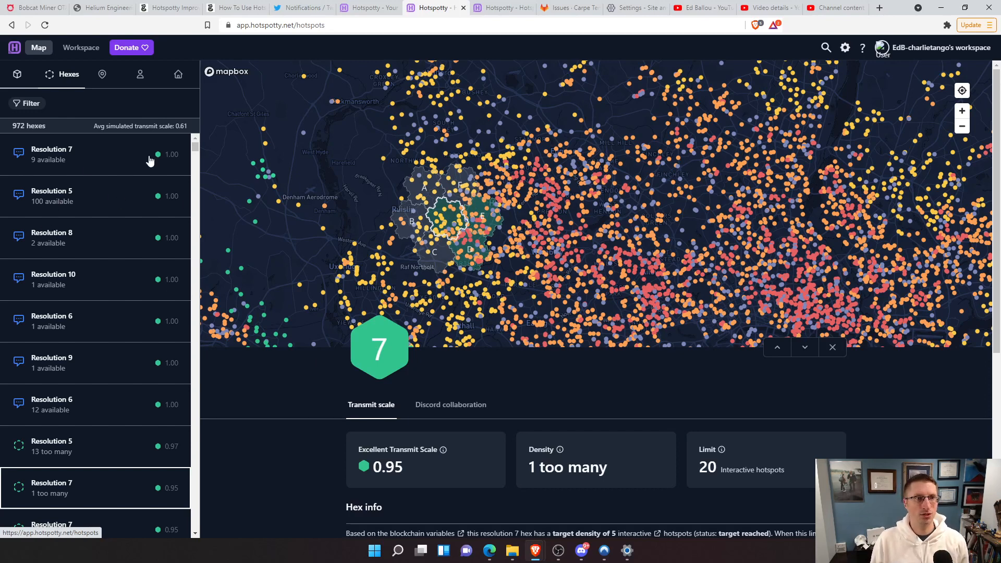
mouse_move(159, 310)
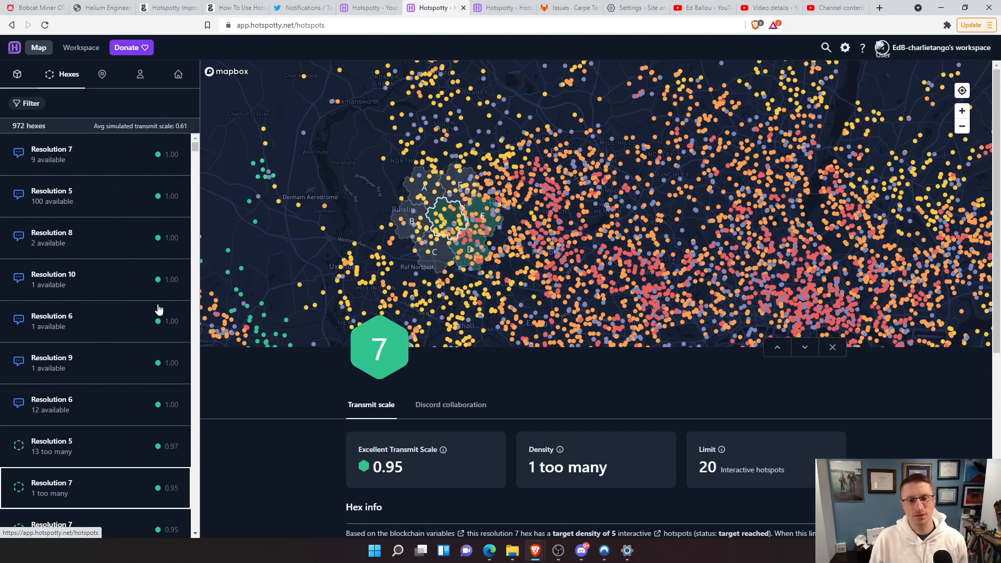
mouse_move(145, 331)
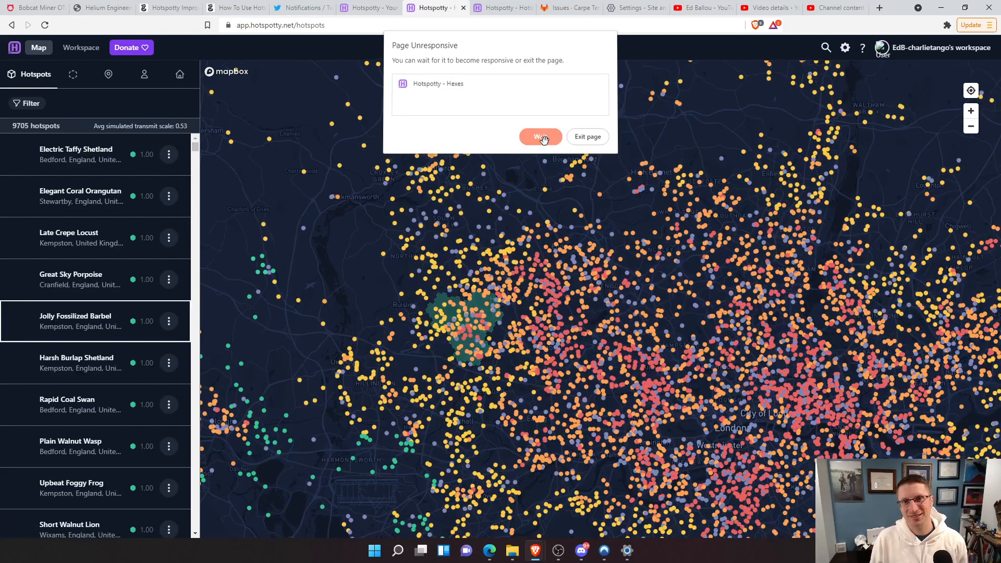
- Dismiss the Page Unresponsive warning by choosing Wait
click(540, 137)
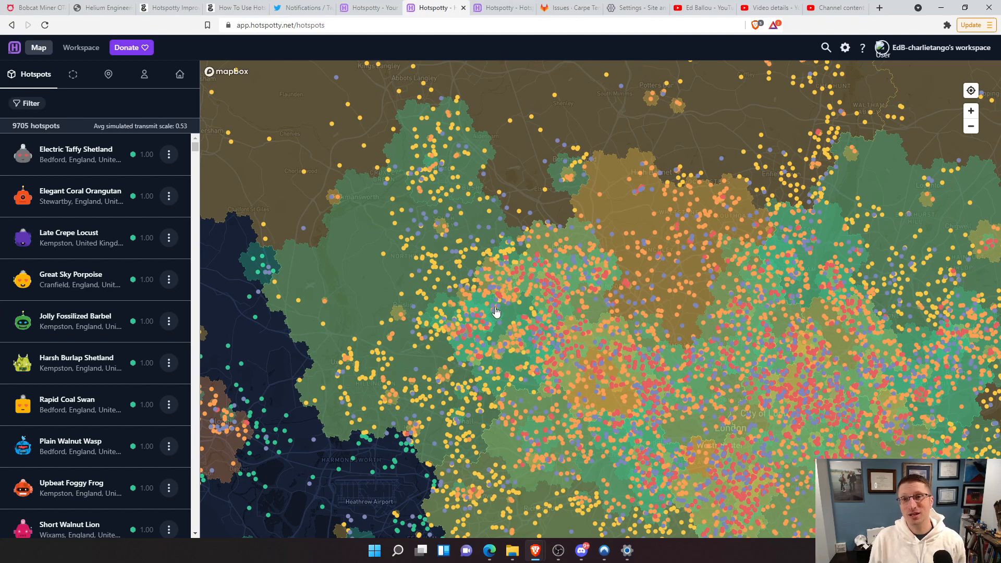
mouse_move(462, 356)
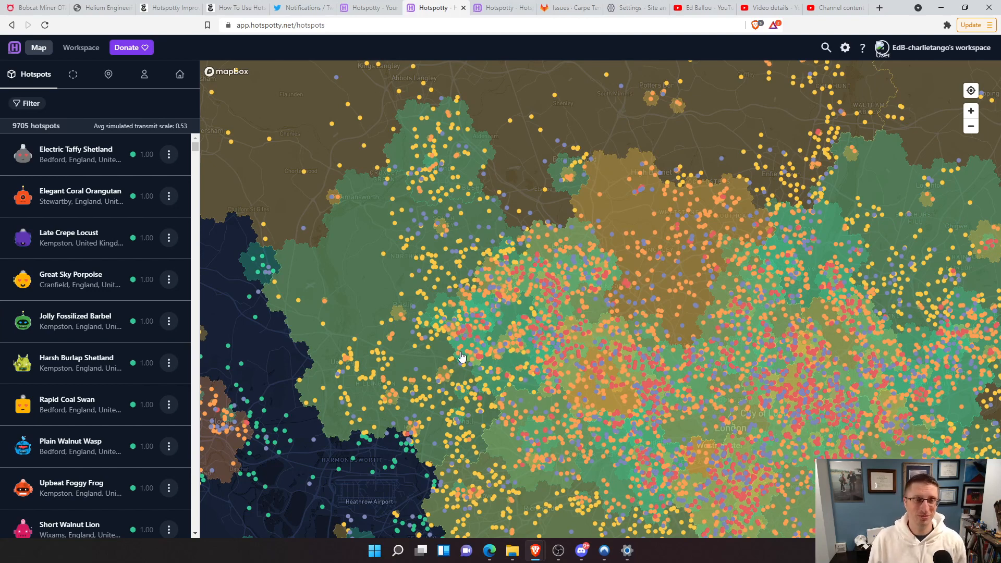
mouse_move(417, 340)
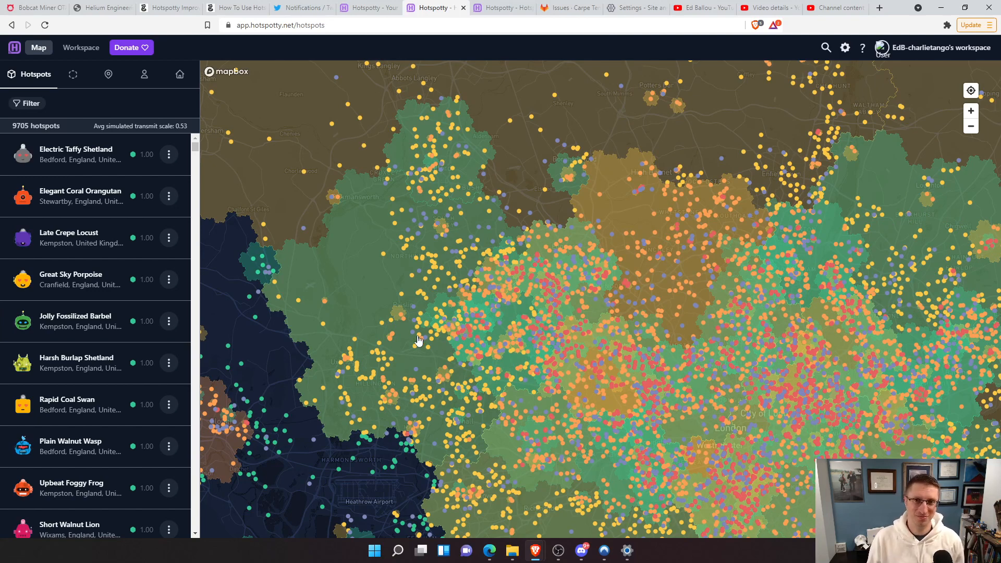
mouse_move(401, 198)
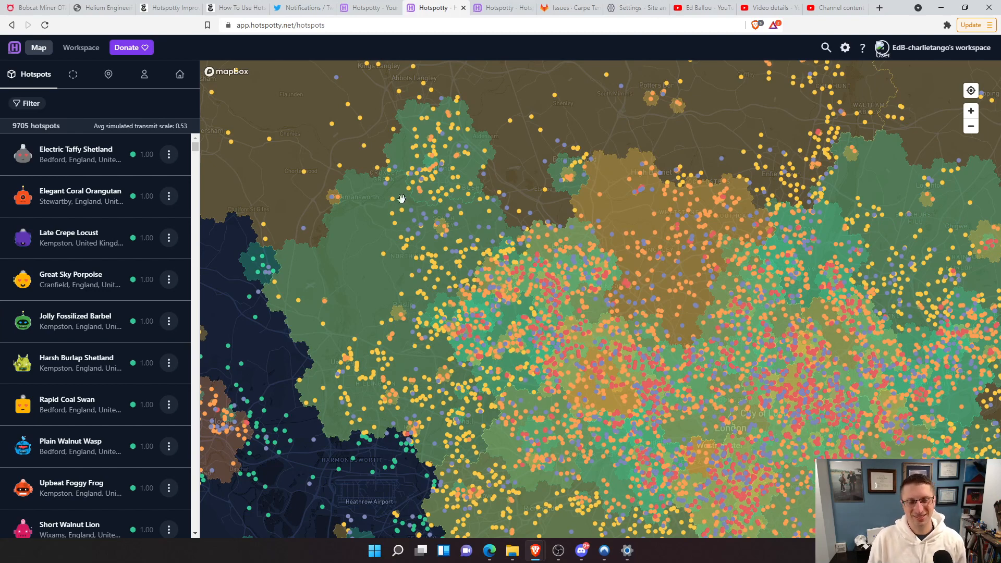
mouse_move(96, 153)
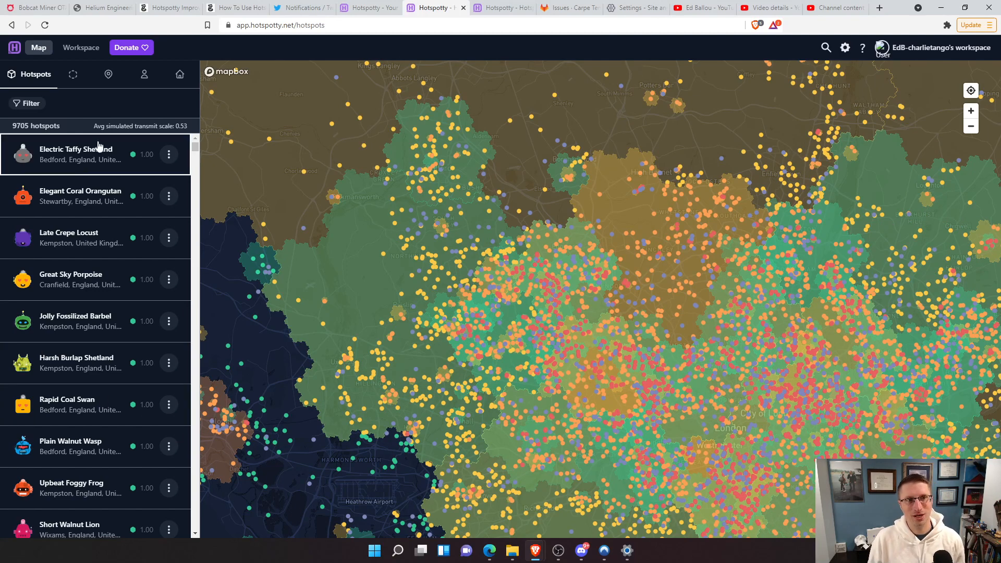
mouse_move(159, 363)
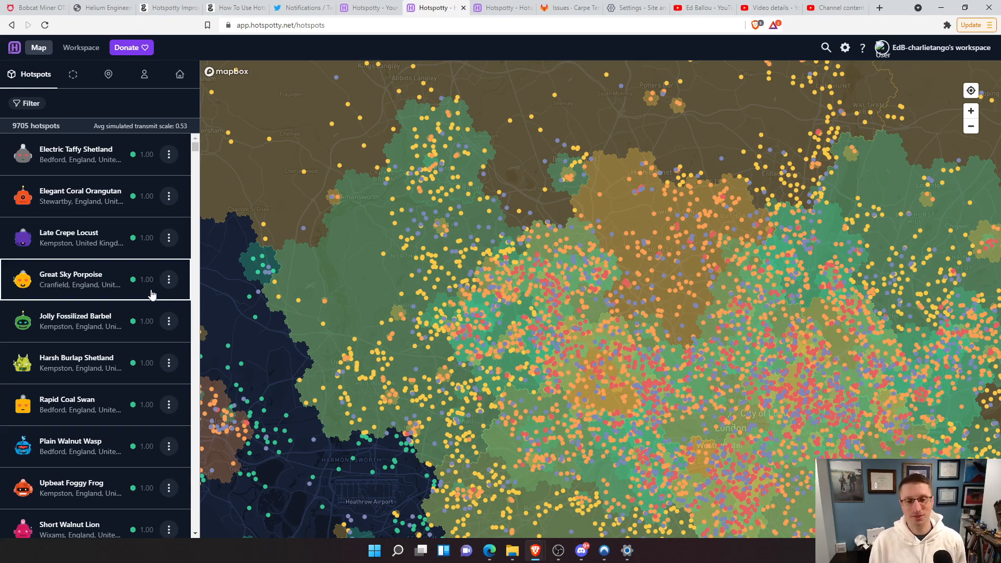
mouse_move(254, 375)
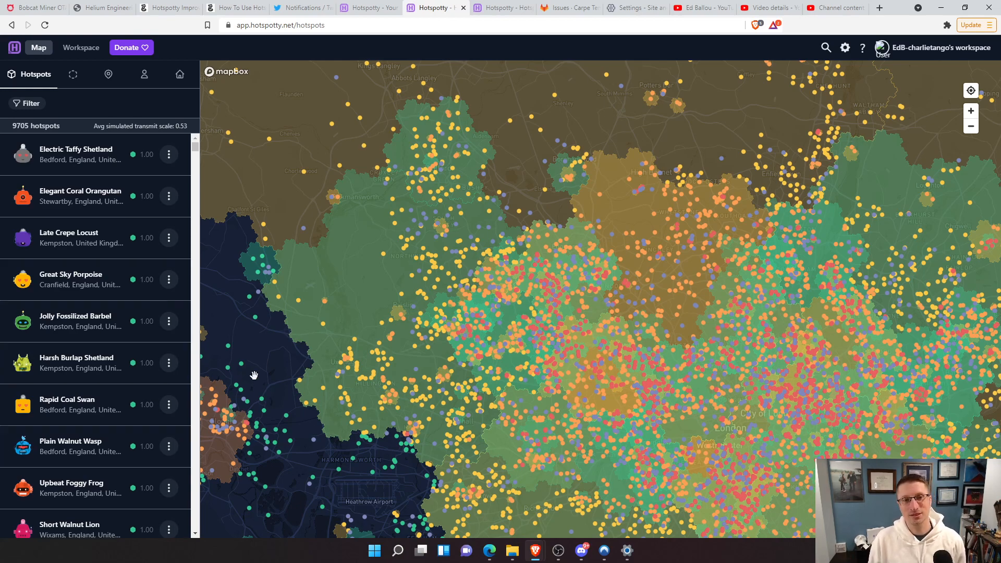
mouse_move(683, 481)
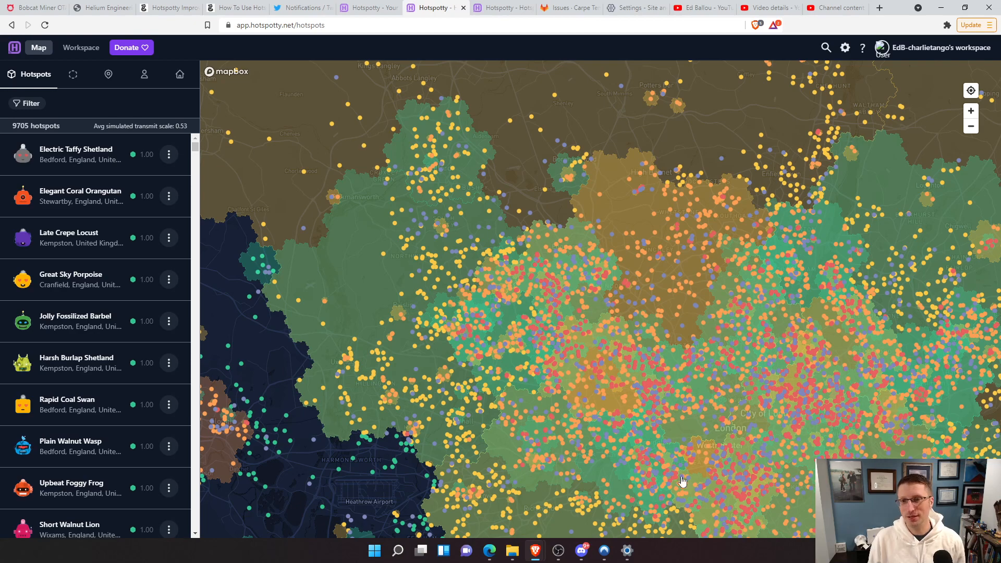
mouse_move(636, 275)
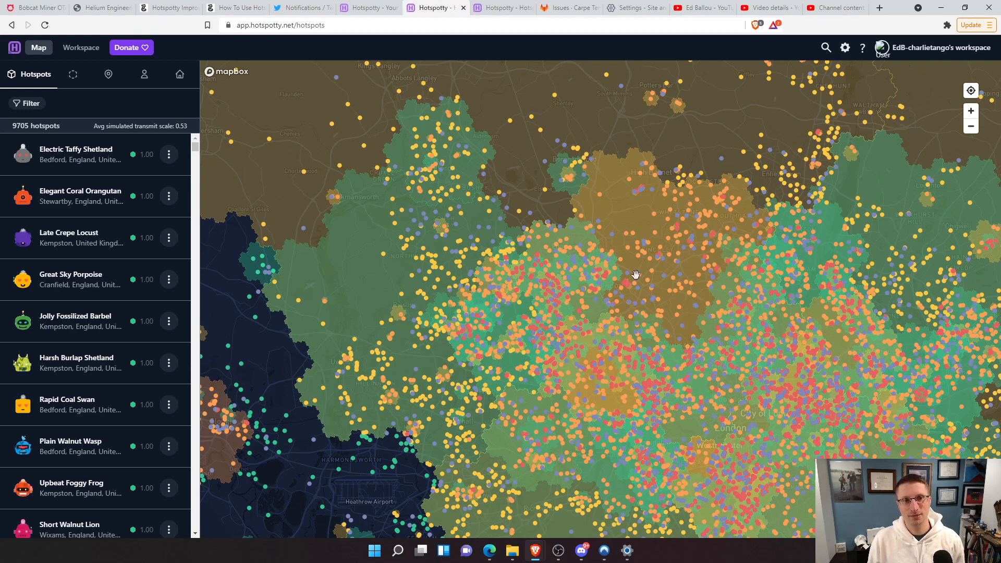
mouse_move(203, 265)
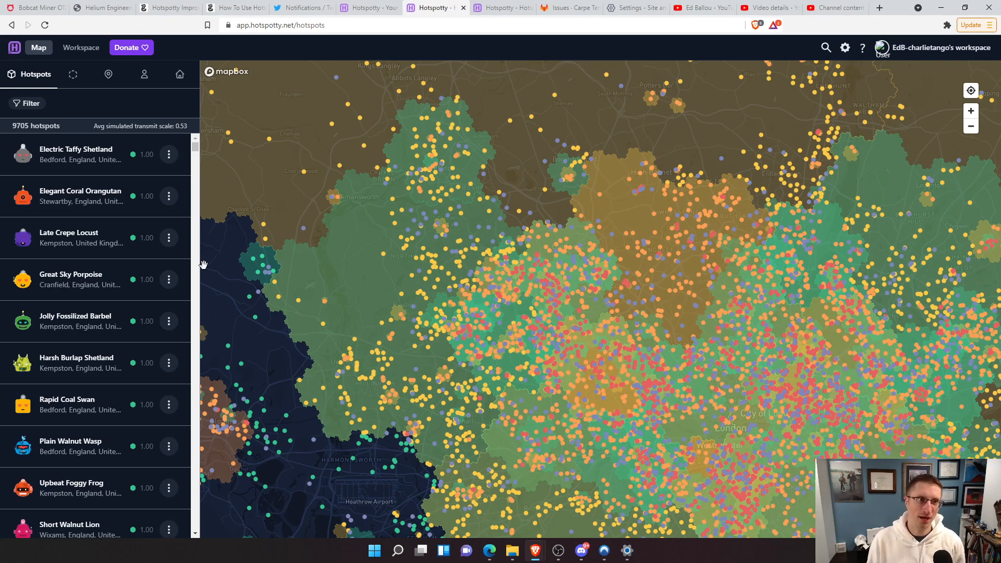
mouse_move(70, 95)
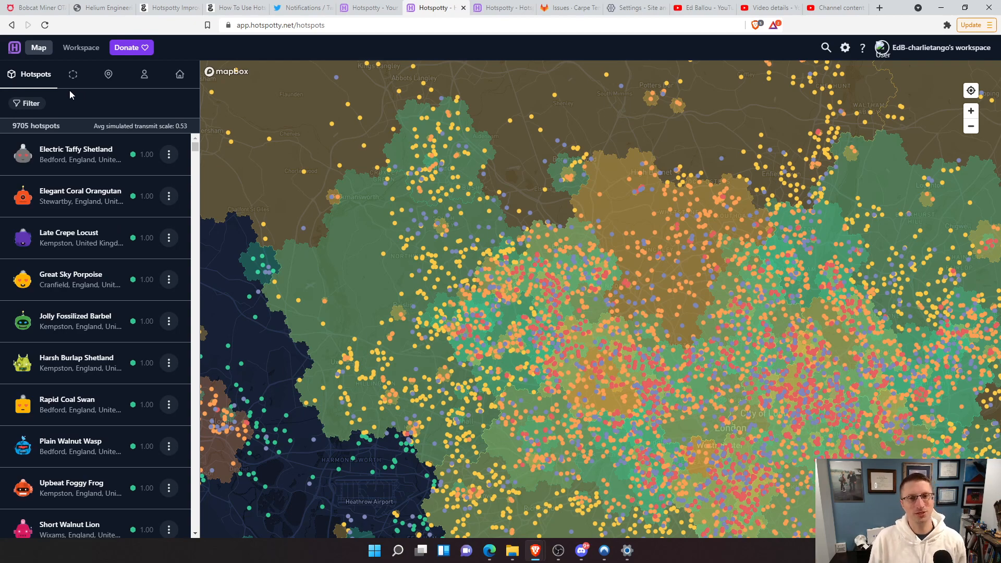
mouse_move(455, 227)
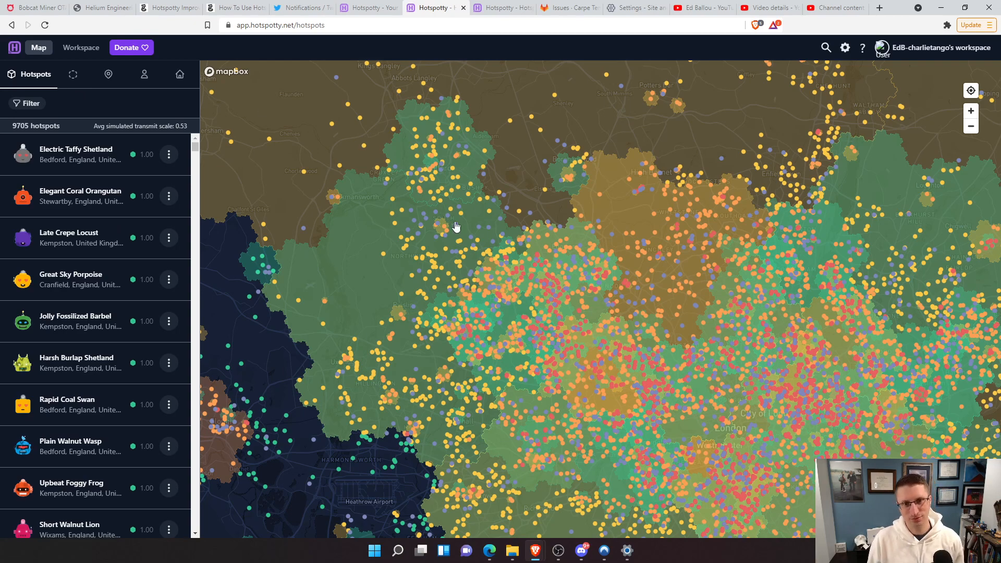
mouse_move(642, 206)
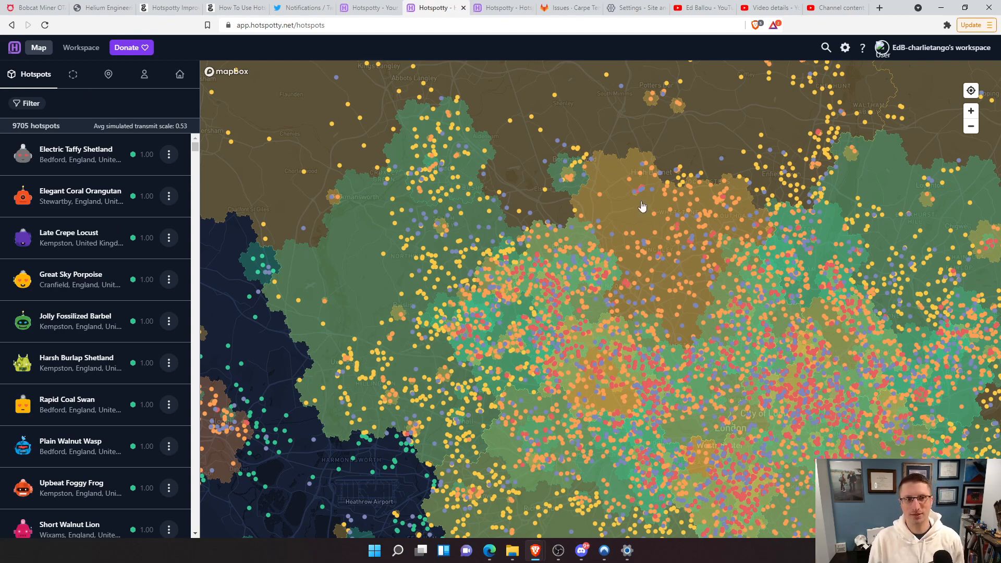
mouse_move(384, 284)
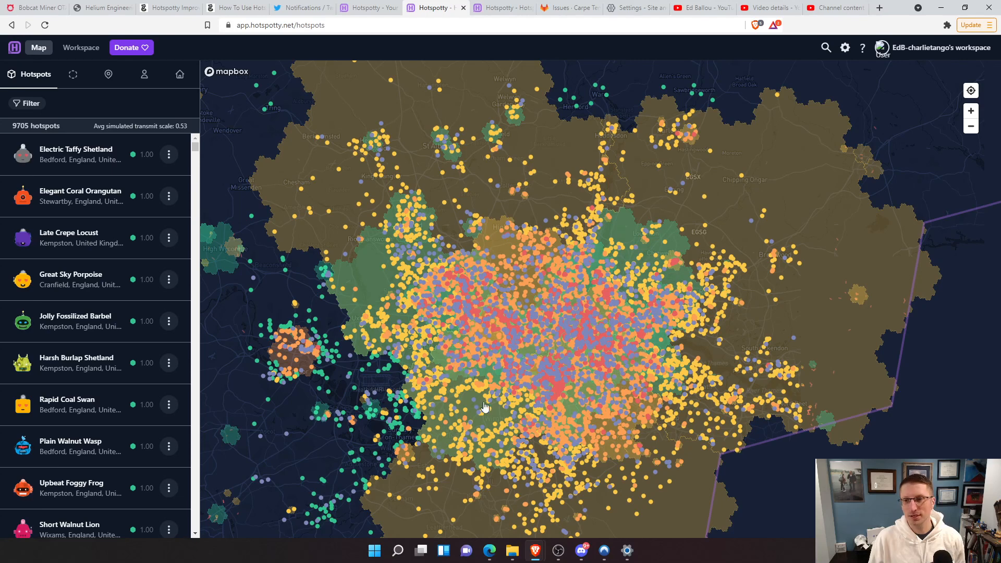
mouse_move(351, 400)
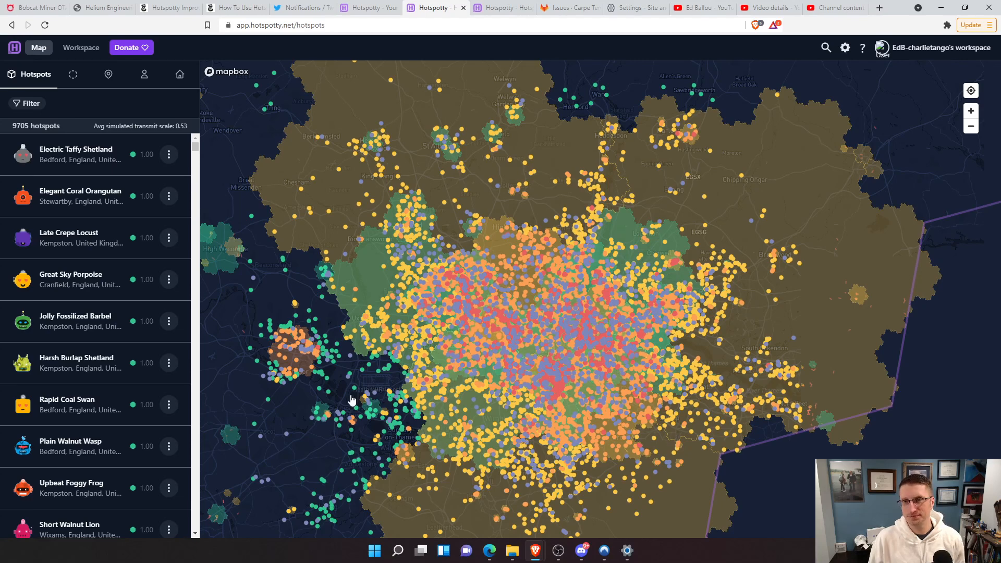
mouse_move(513, 353)
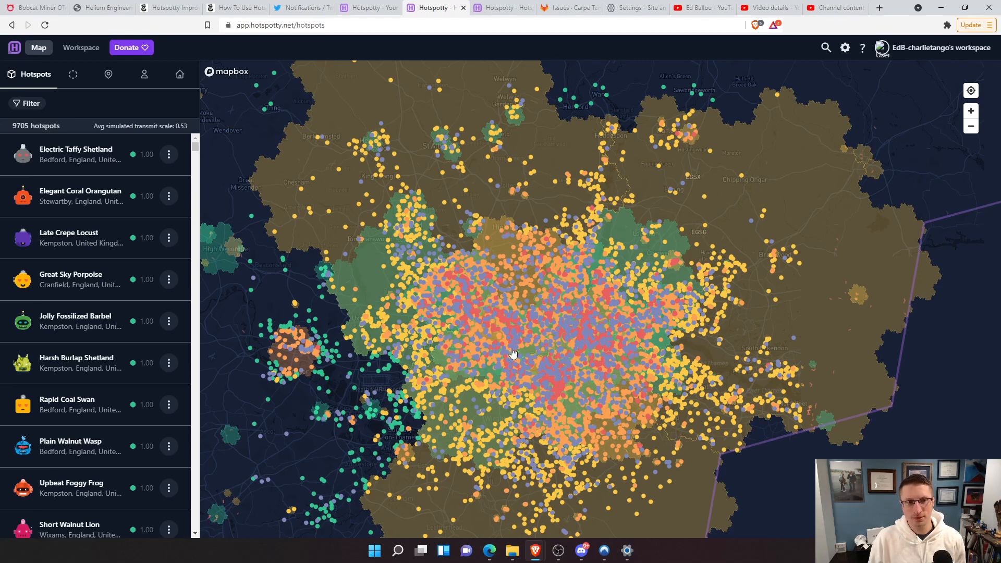
mouse_move(83, 105)
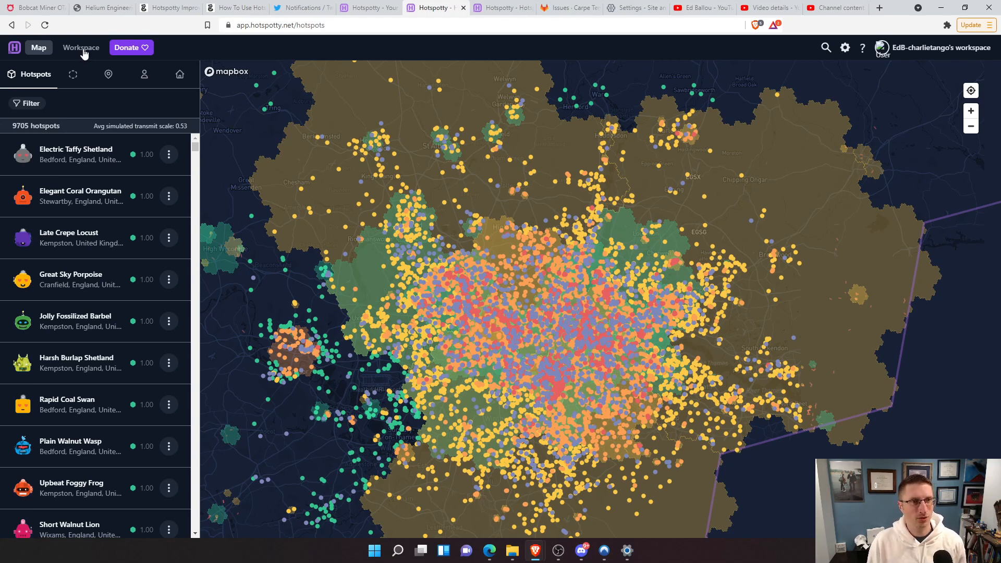
- Open the Workspace dashboard with its 68.89 balance and four hotspots
click(80, 48)
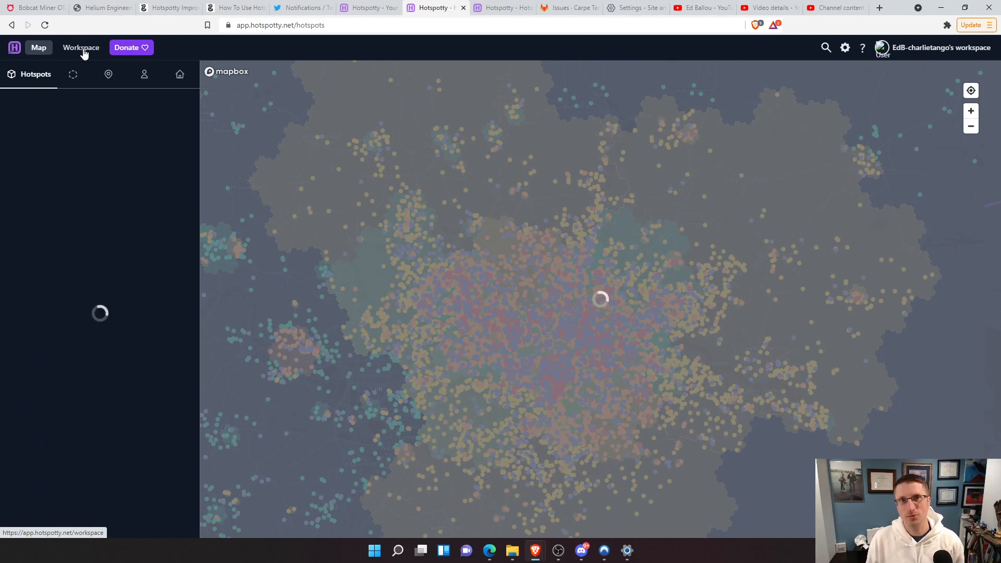
mouse_move(63, 45)
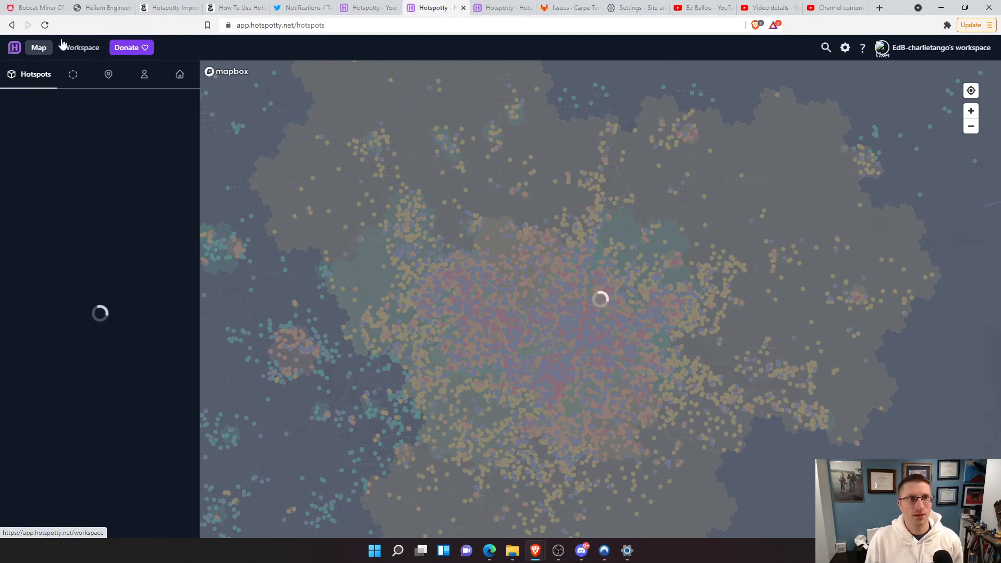
click(81, 48)
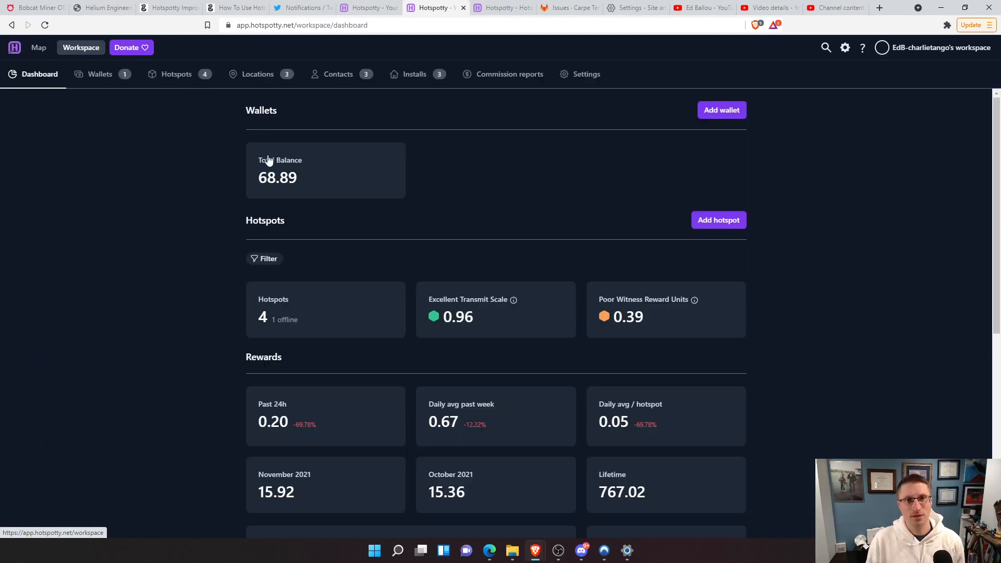
- Open the Wallets page listing the verified wallet and its payment transactions
click(99, 74)
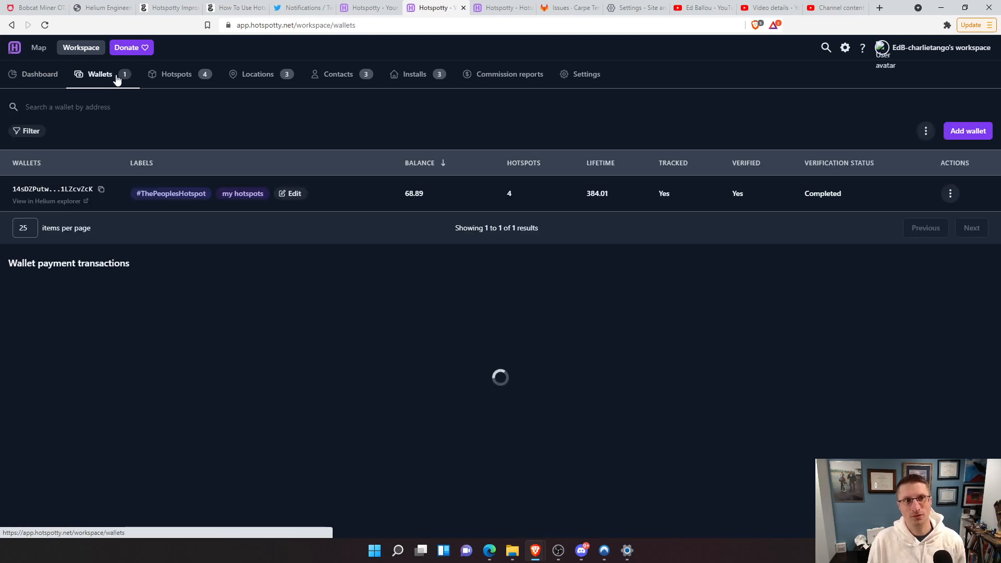
mouse_move(268, 130)
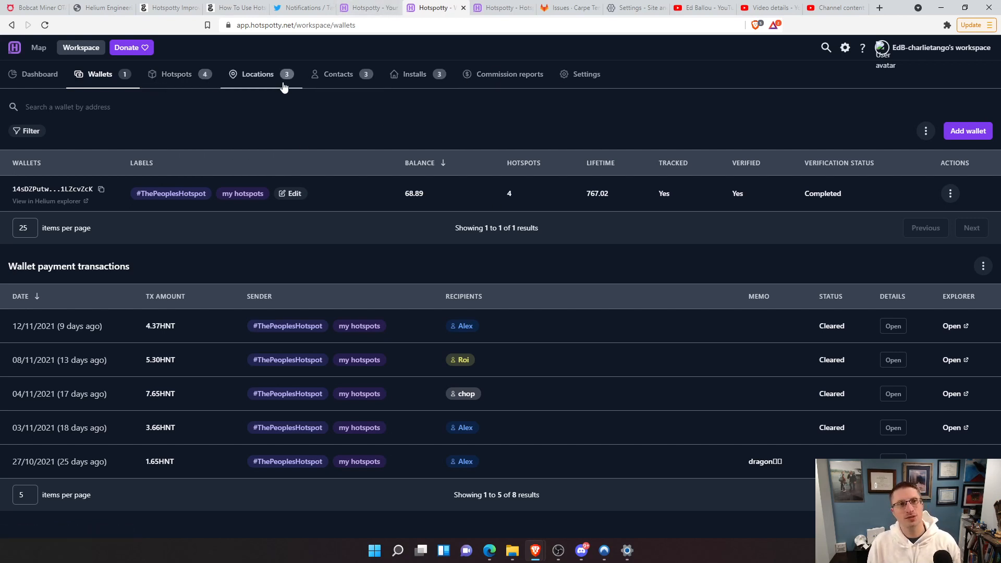
mouse_move(177, 74)
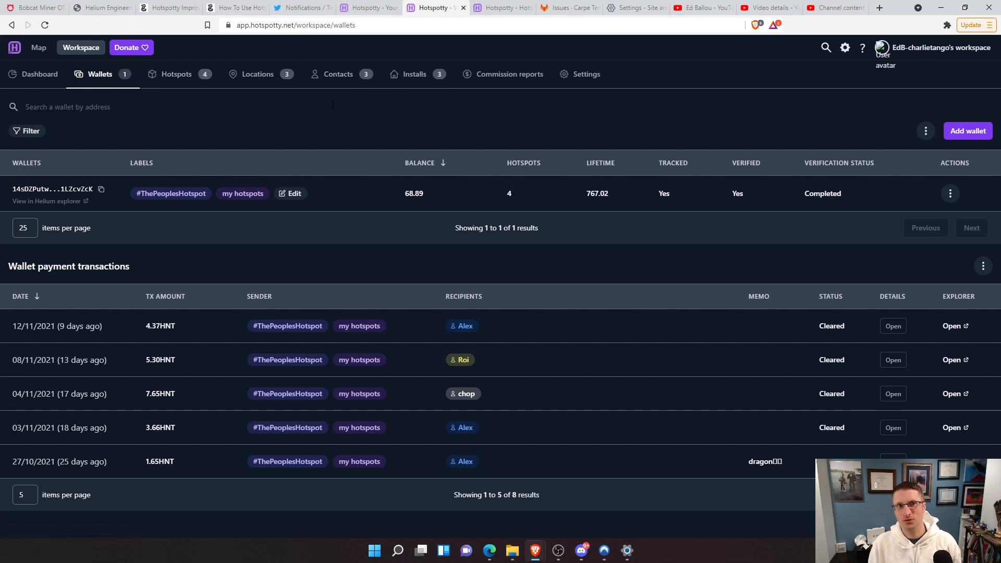
mouse_move(159, 146)
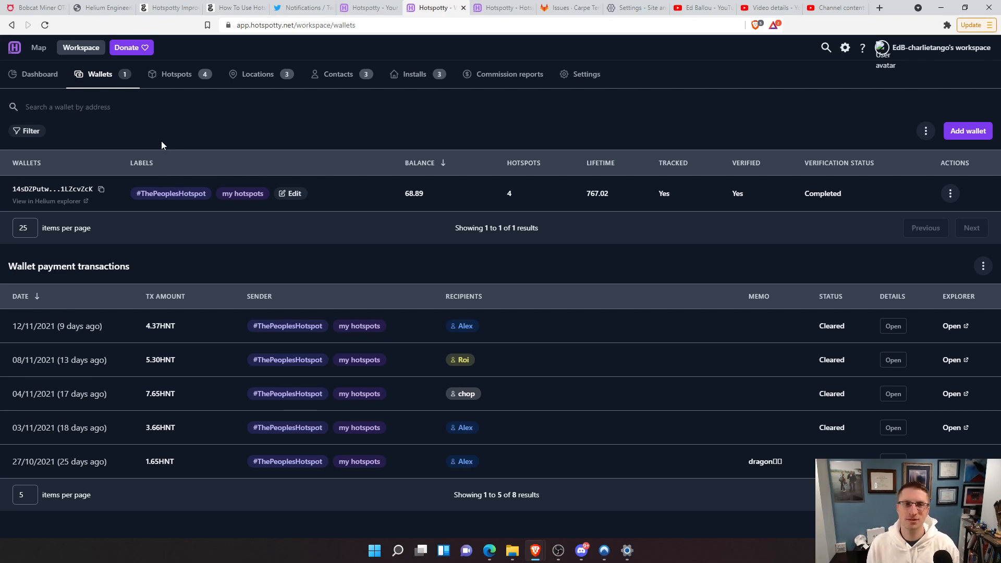
mouse_move(295, 288)
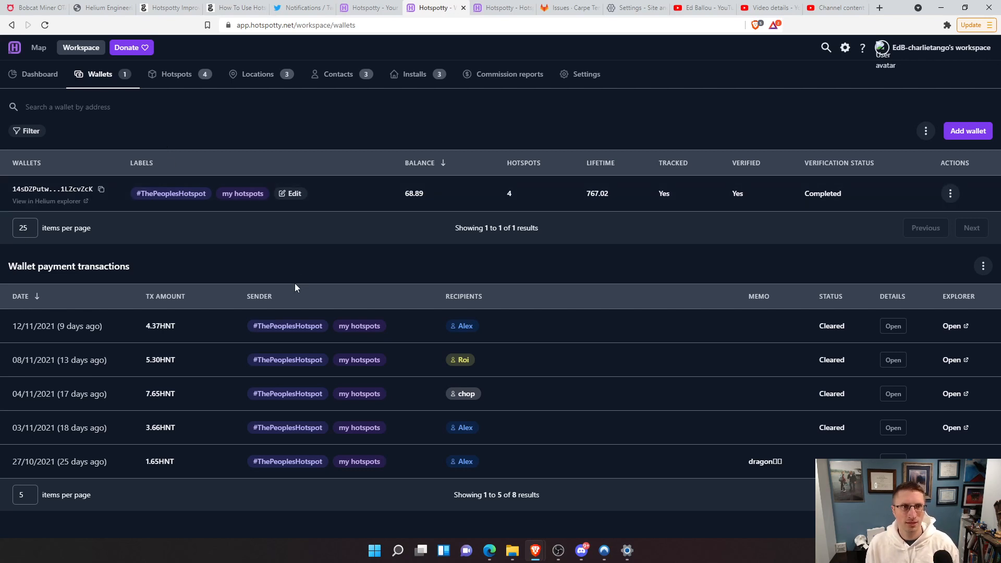
mouse_move(108, 82)
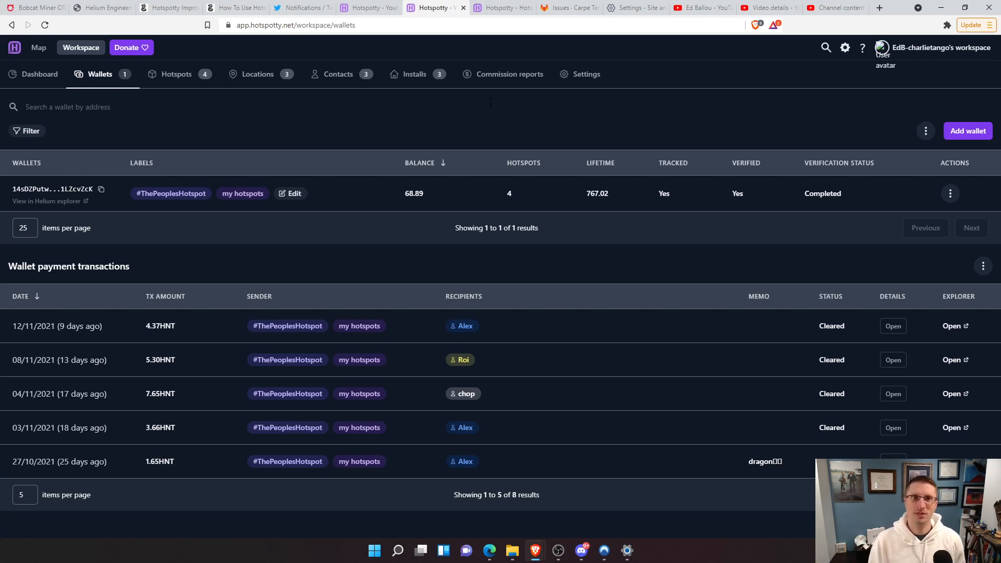
mouse_move(328, 167)
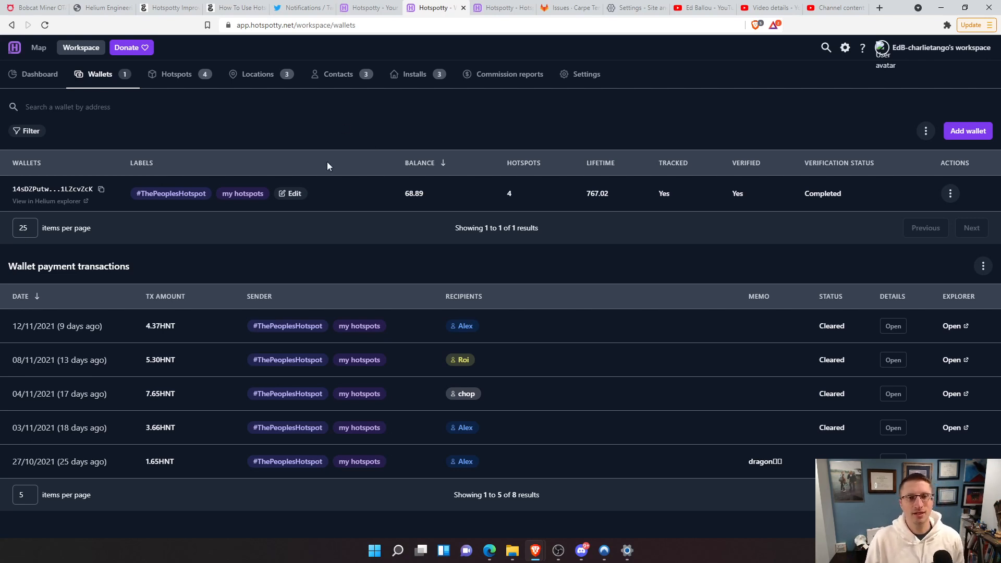
mouse_move(348, 156)
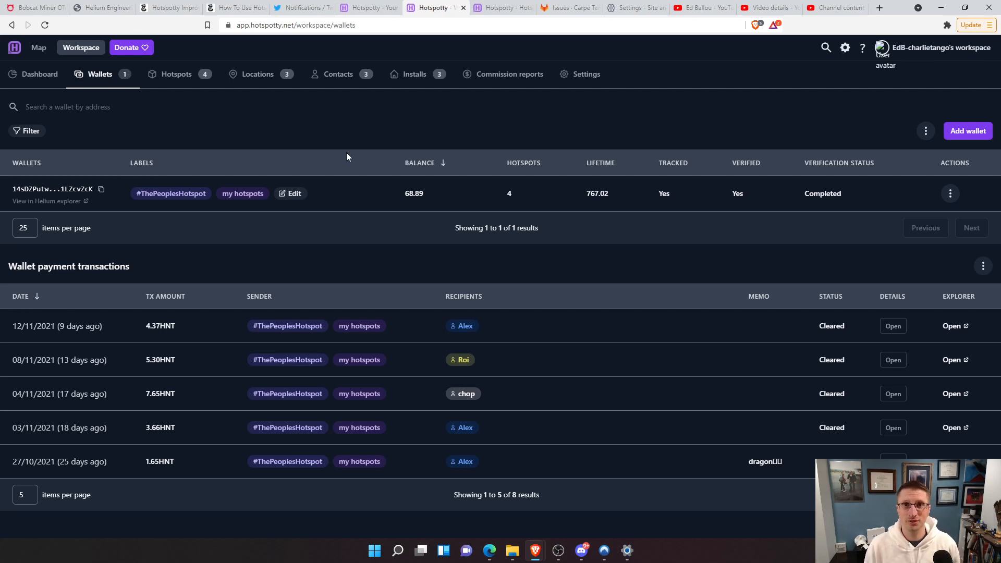
mouse_move(260, 141)
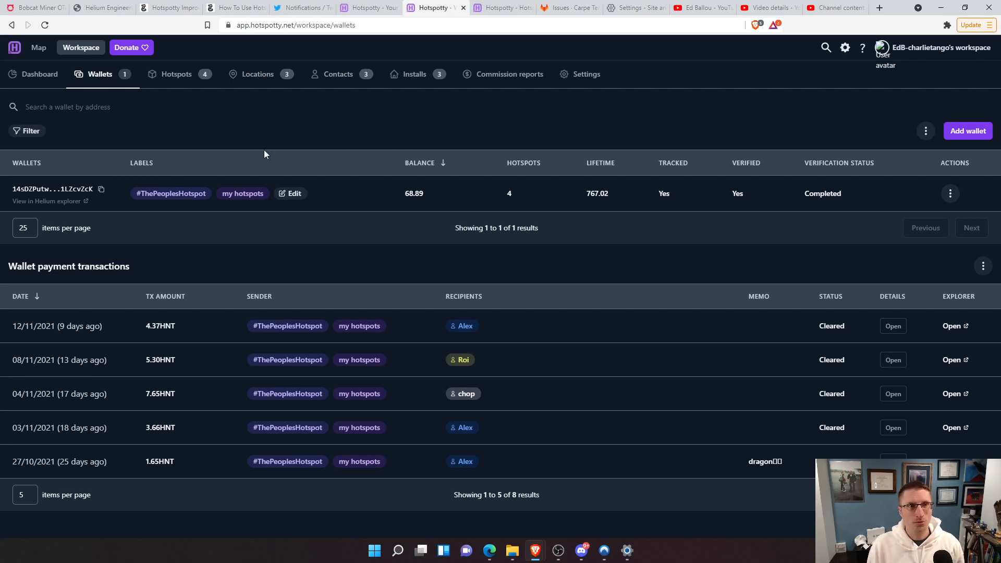
mouse_move(203, 124)
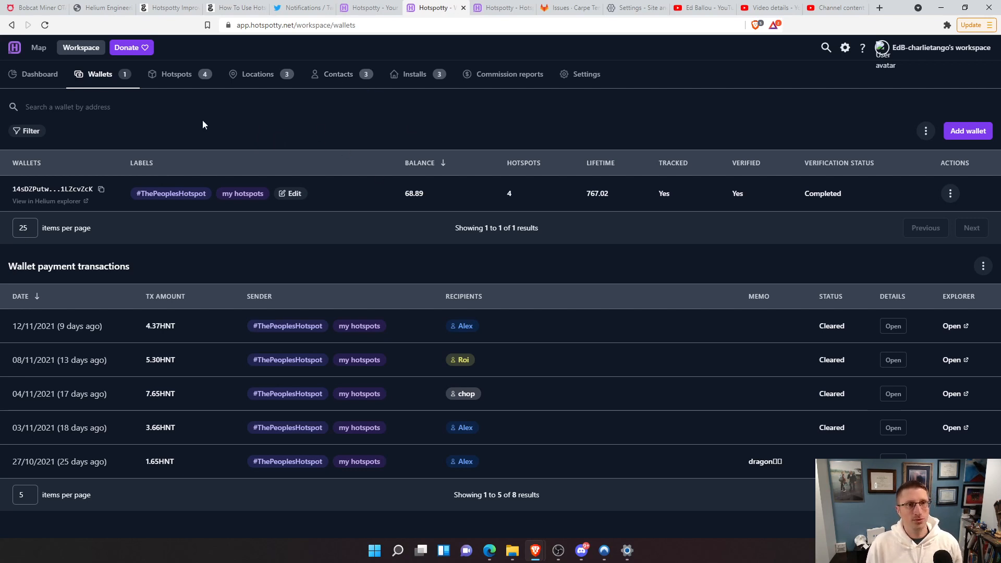